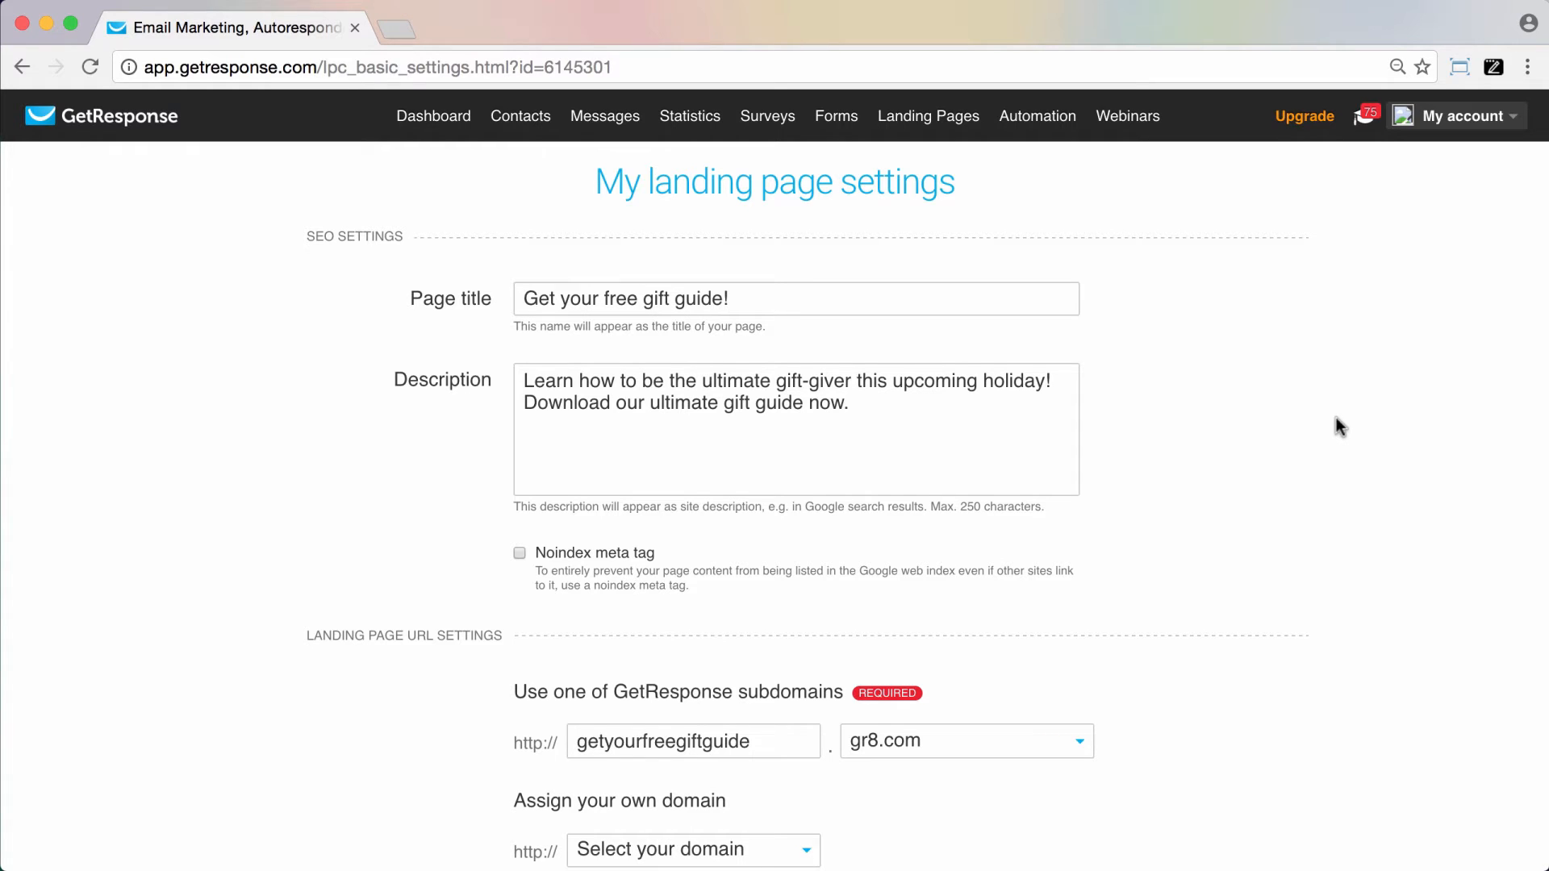
# Scroll through the landing page settings toward the domain options.
pyautogui.scroll(-3)
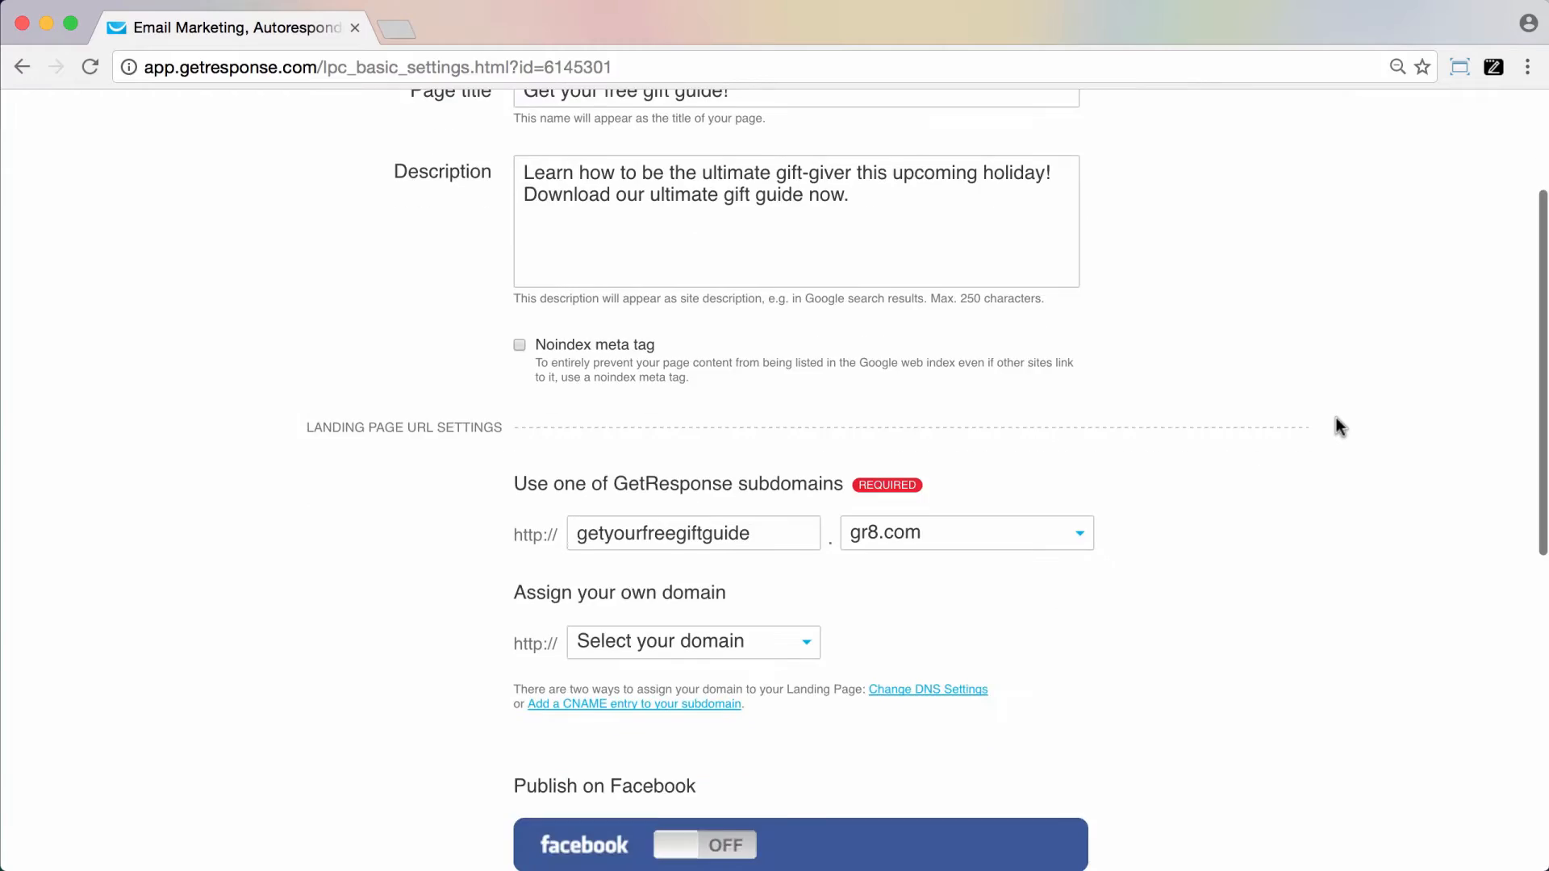
pyautogui.moveTo(356, 758)
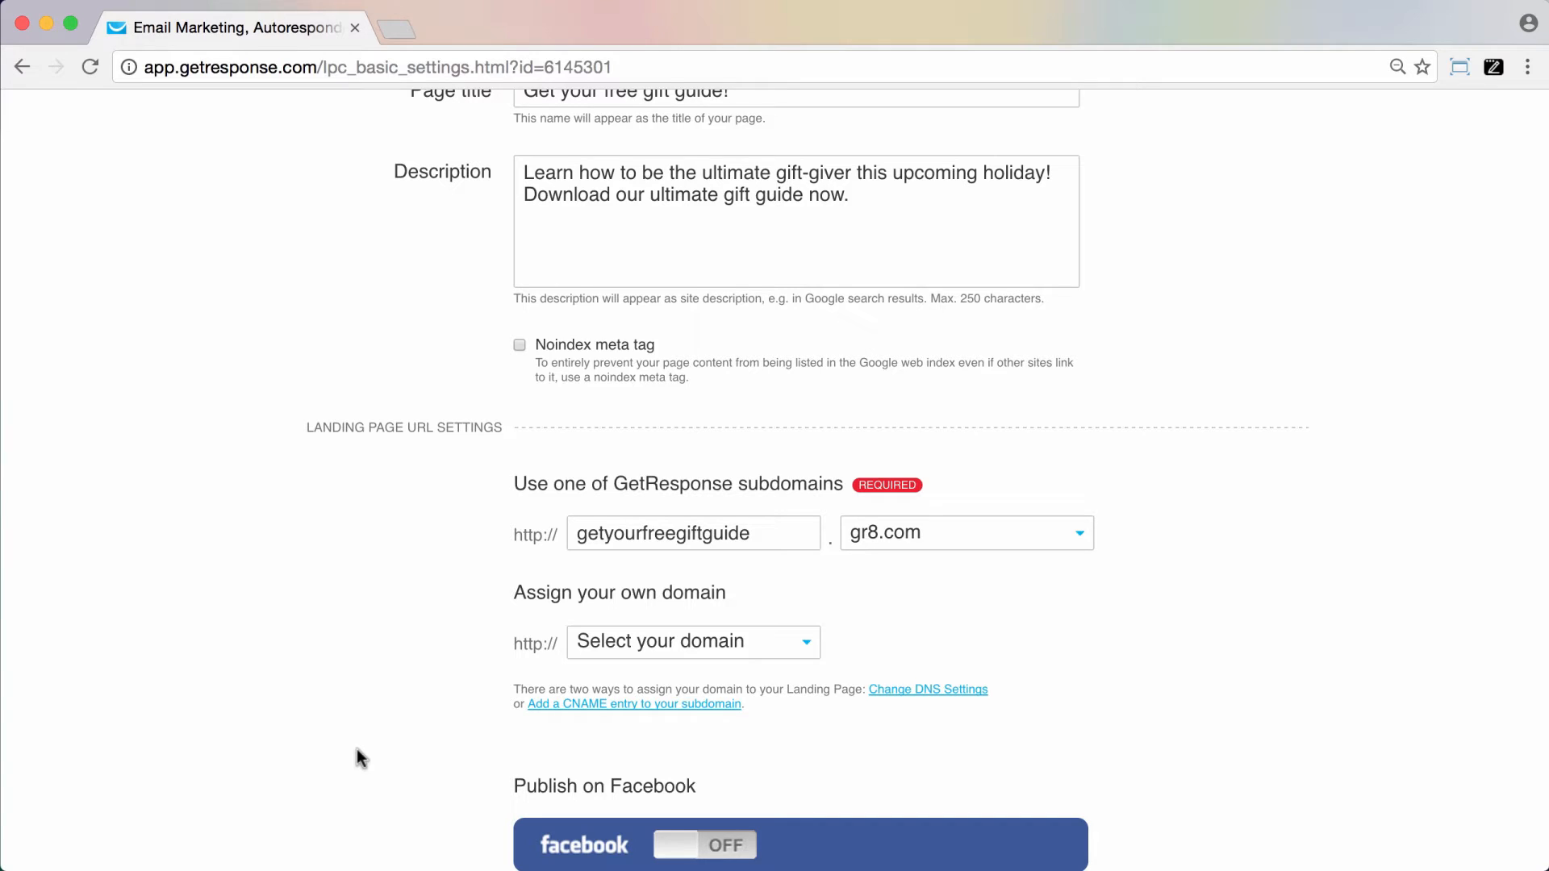
pyautogui.scroll(-3)
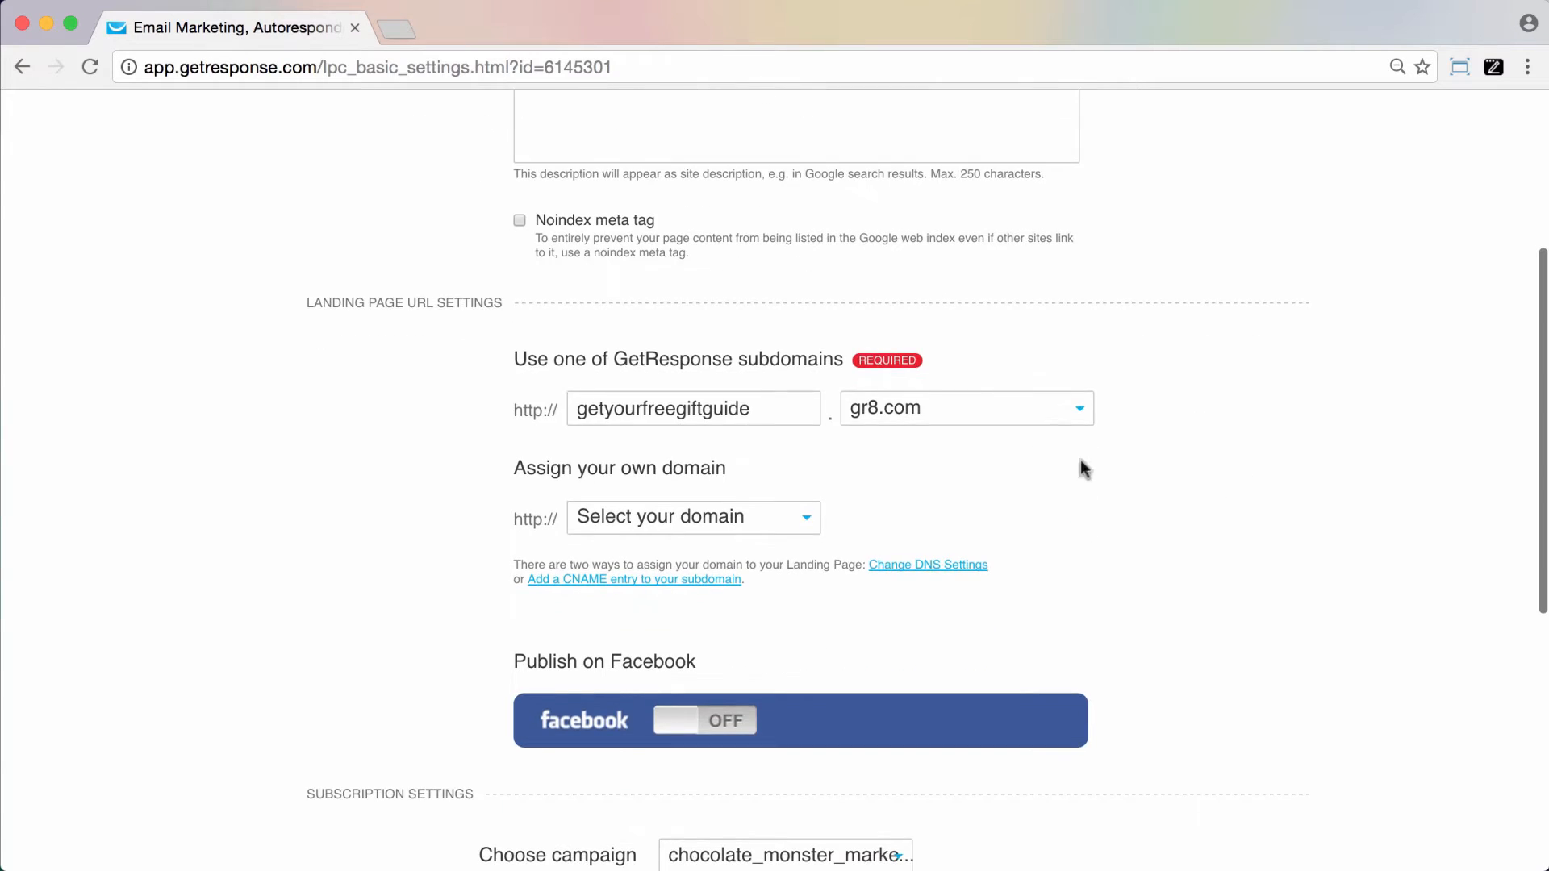
pyautogui.moveTo(1117, 431)
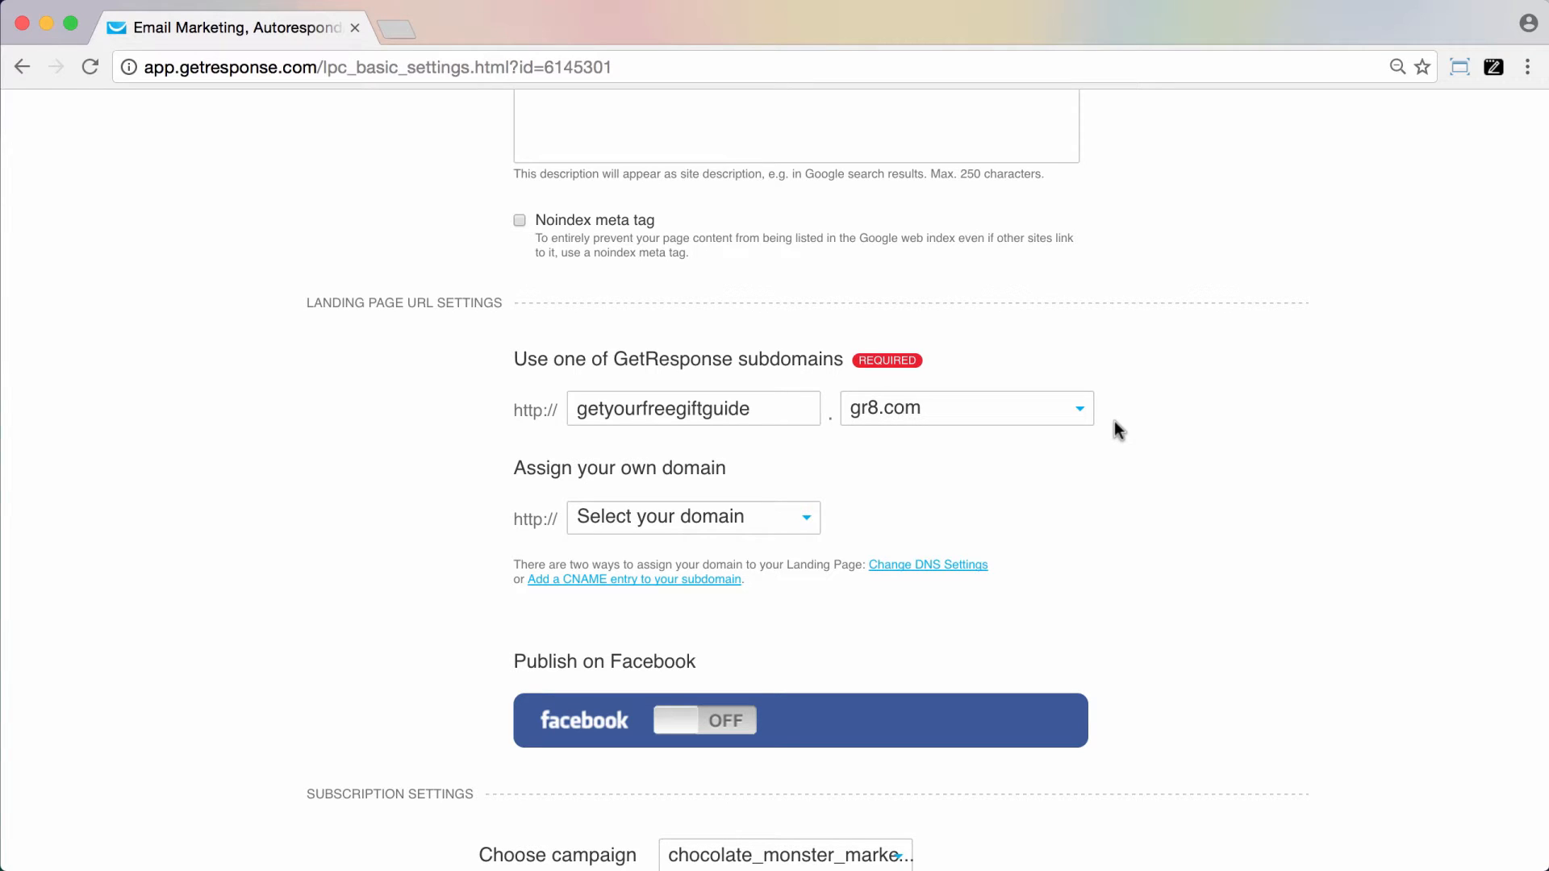
pyautogui.moveTo(382, 591)
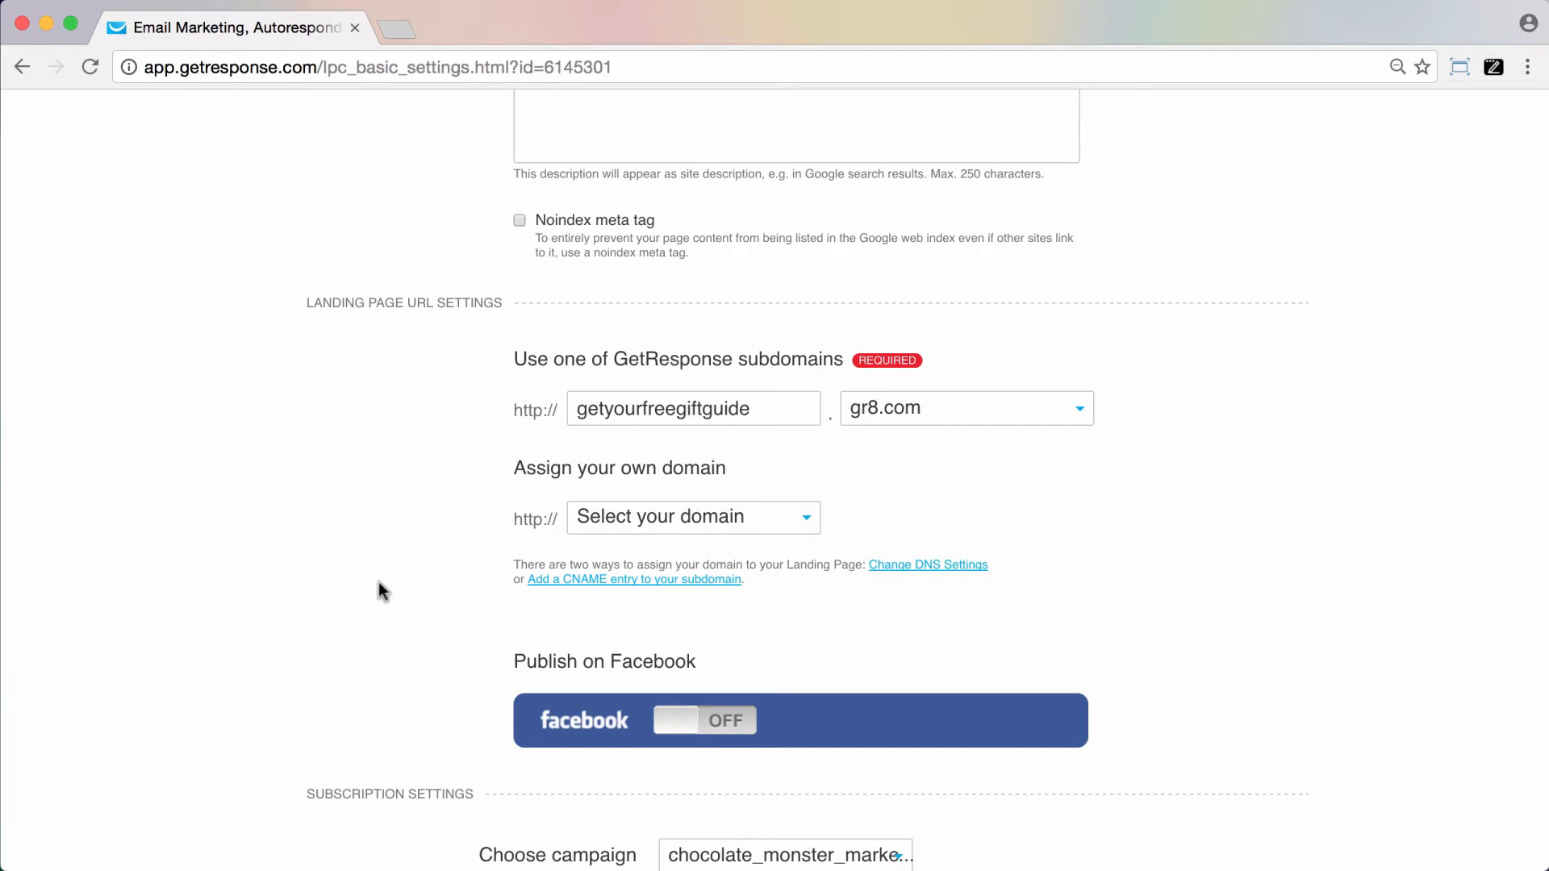
pyautogui.moveTo(1124, 425)
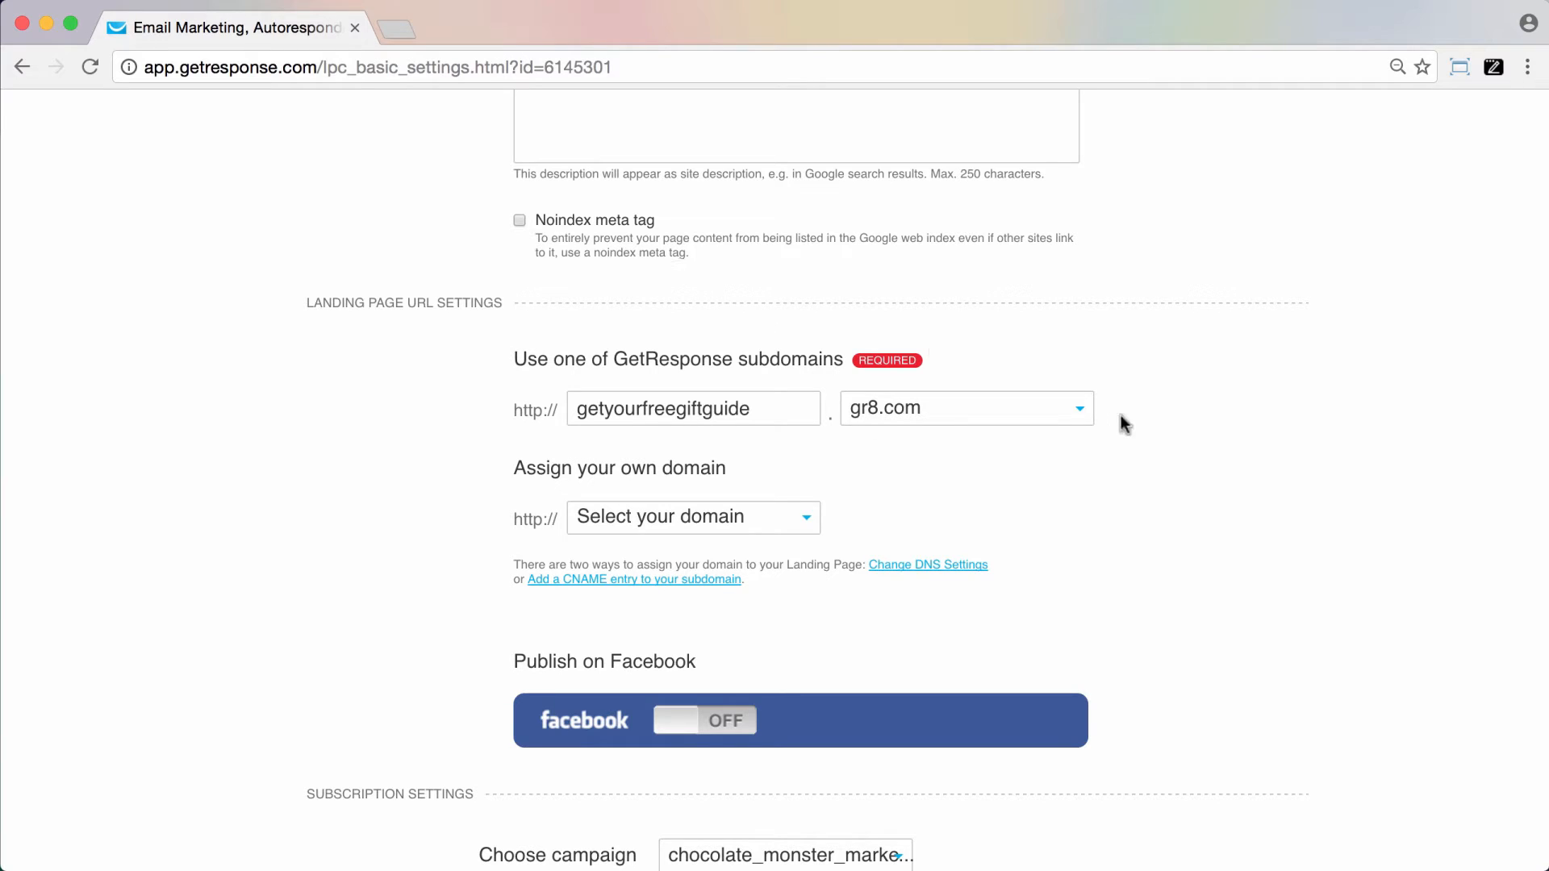
pyautogui.moveTo(484, 358)
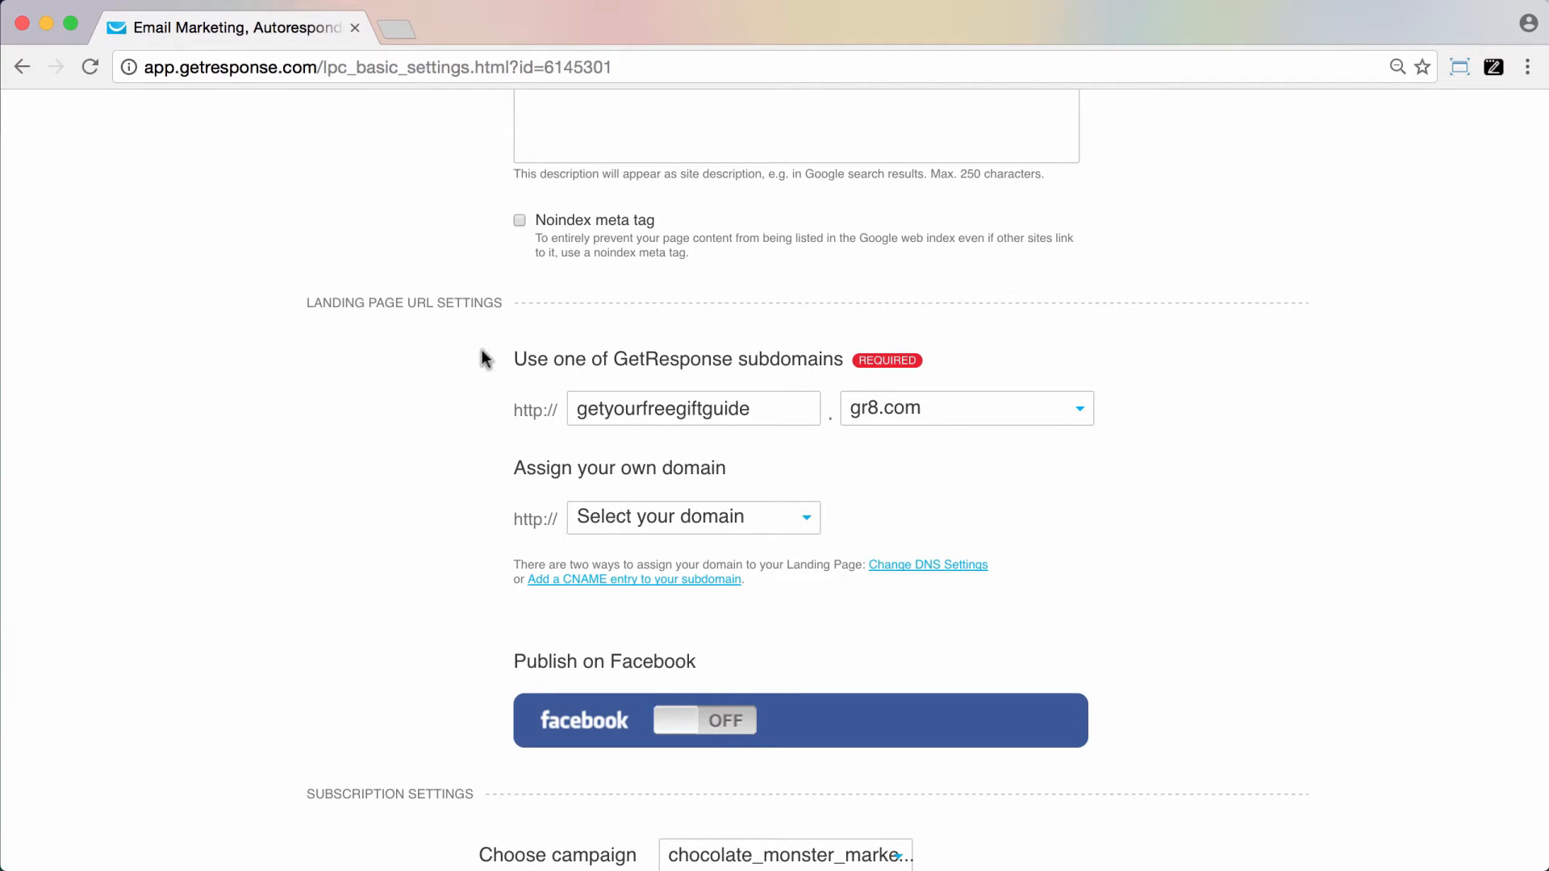
pyautogui.moveTo(625, 559)
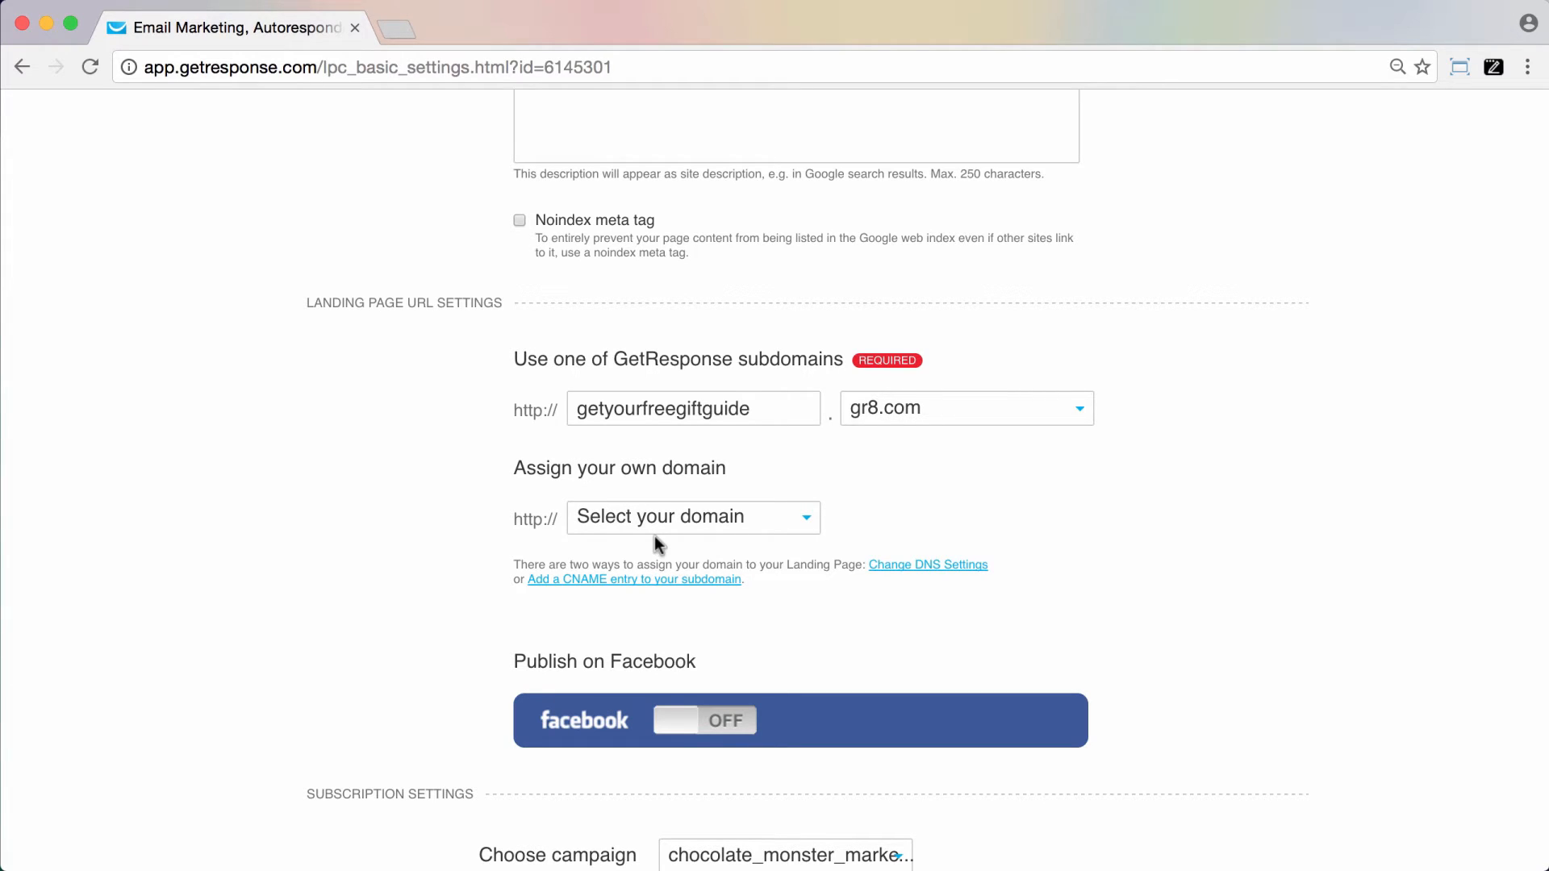
pyautogui.moveTo(532, 327)
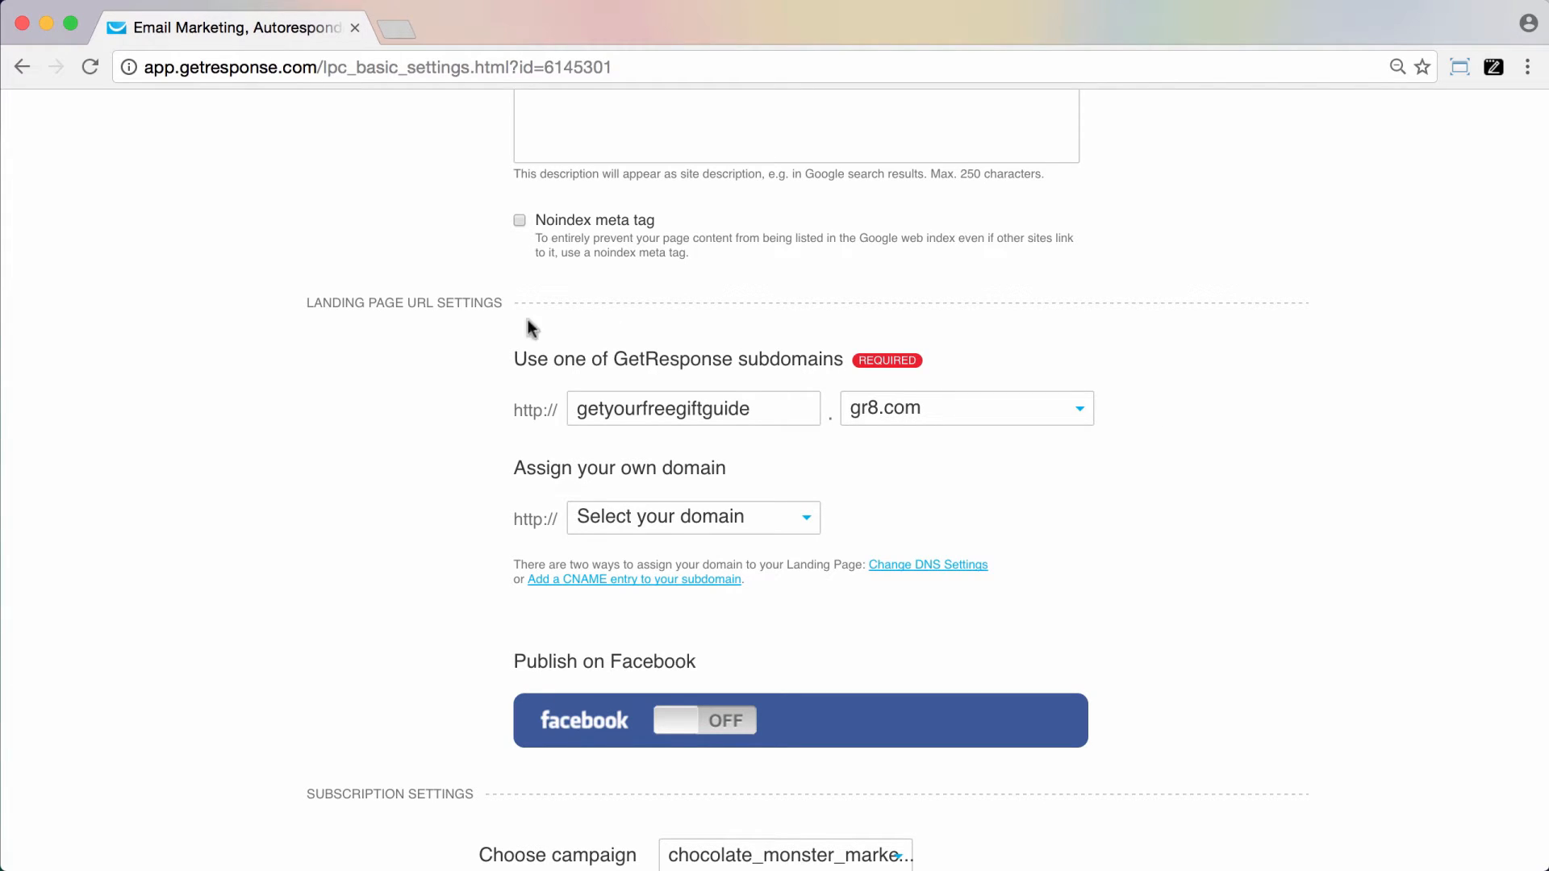
pyautogui.moveTo(501, 355)
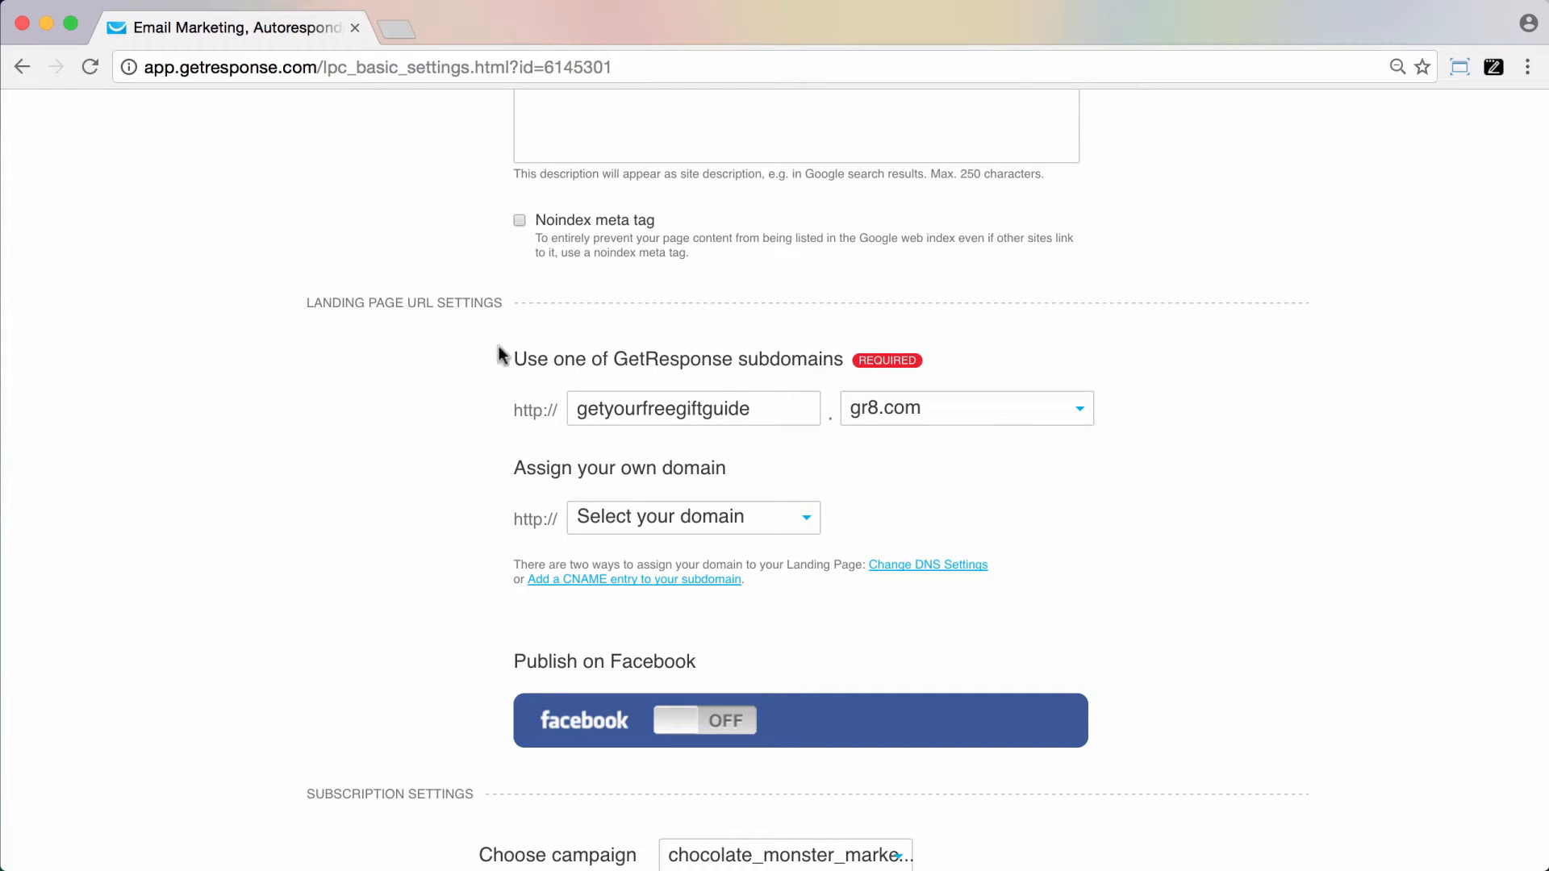
pyautogui.moveTo(739, 507)
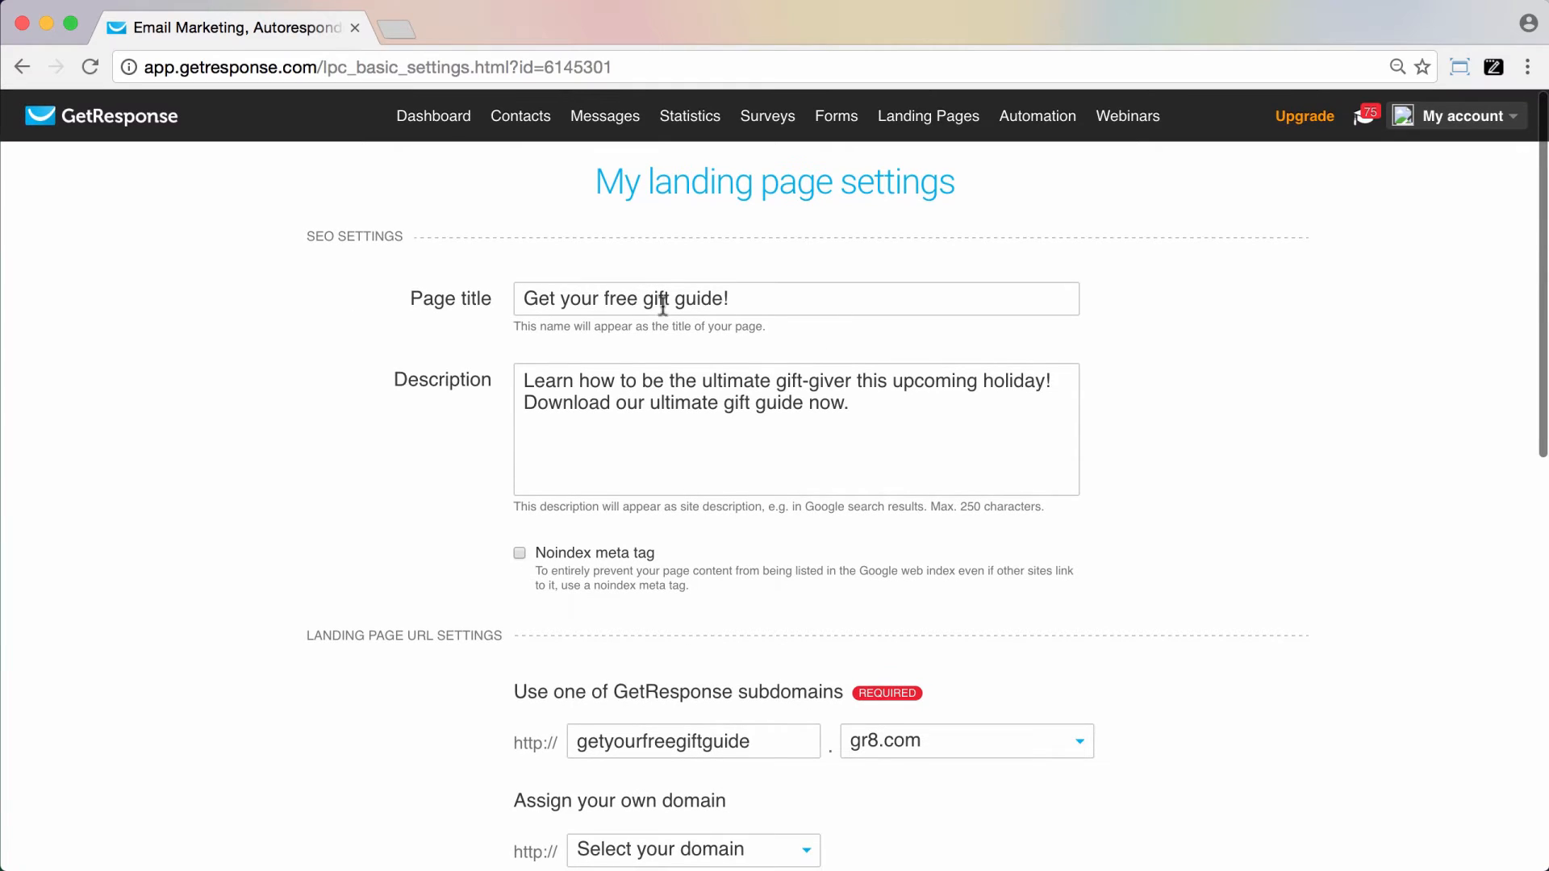
pyautogui.scroll(-3)
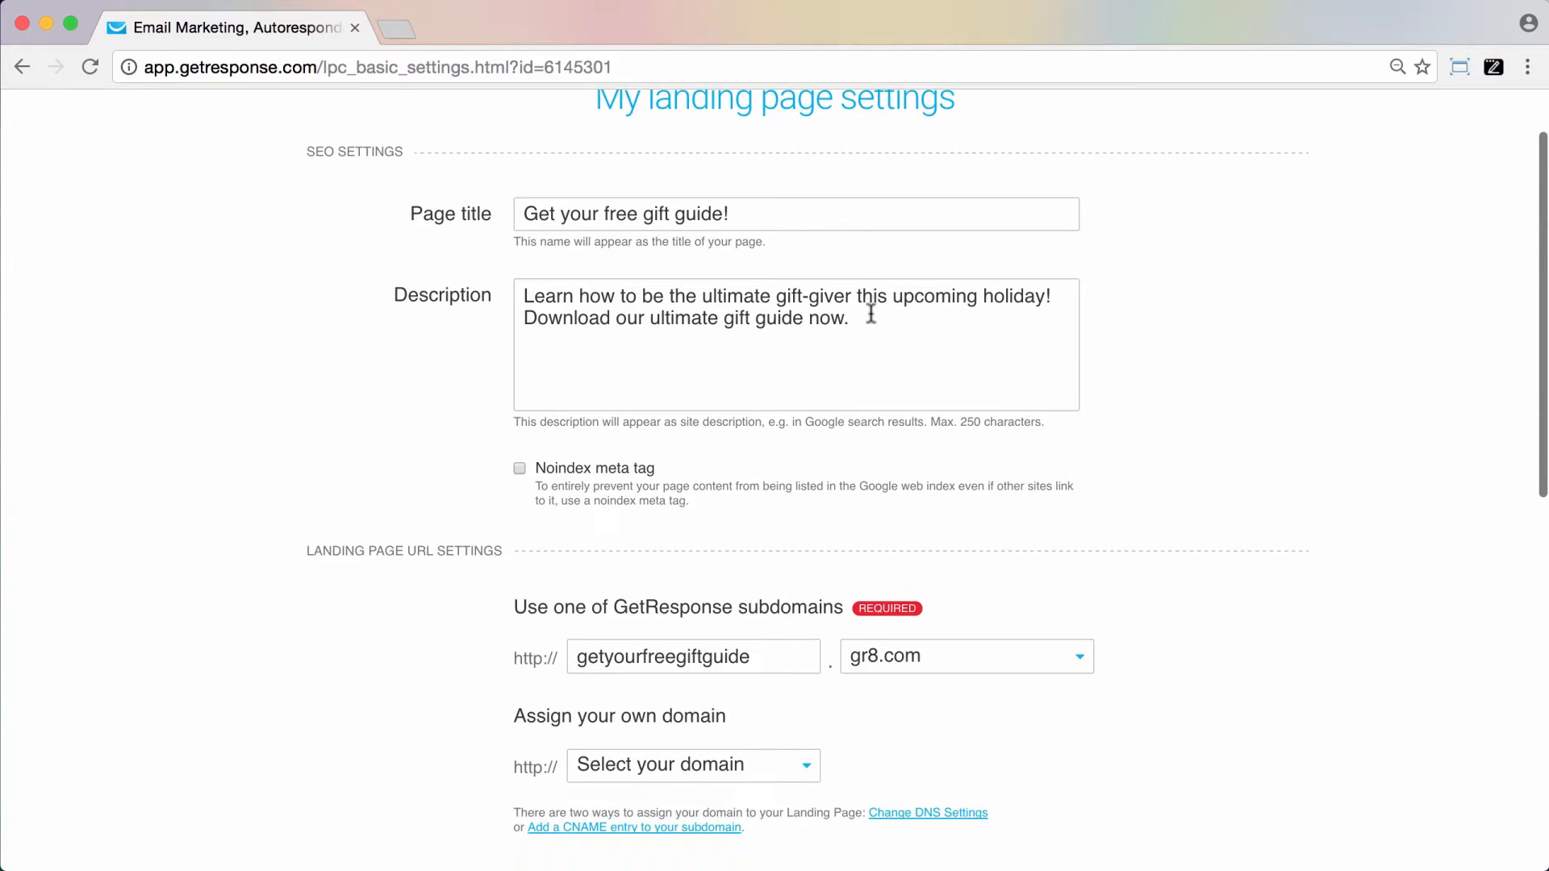
pyautogui.scroll(-3)
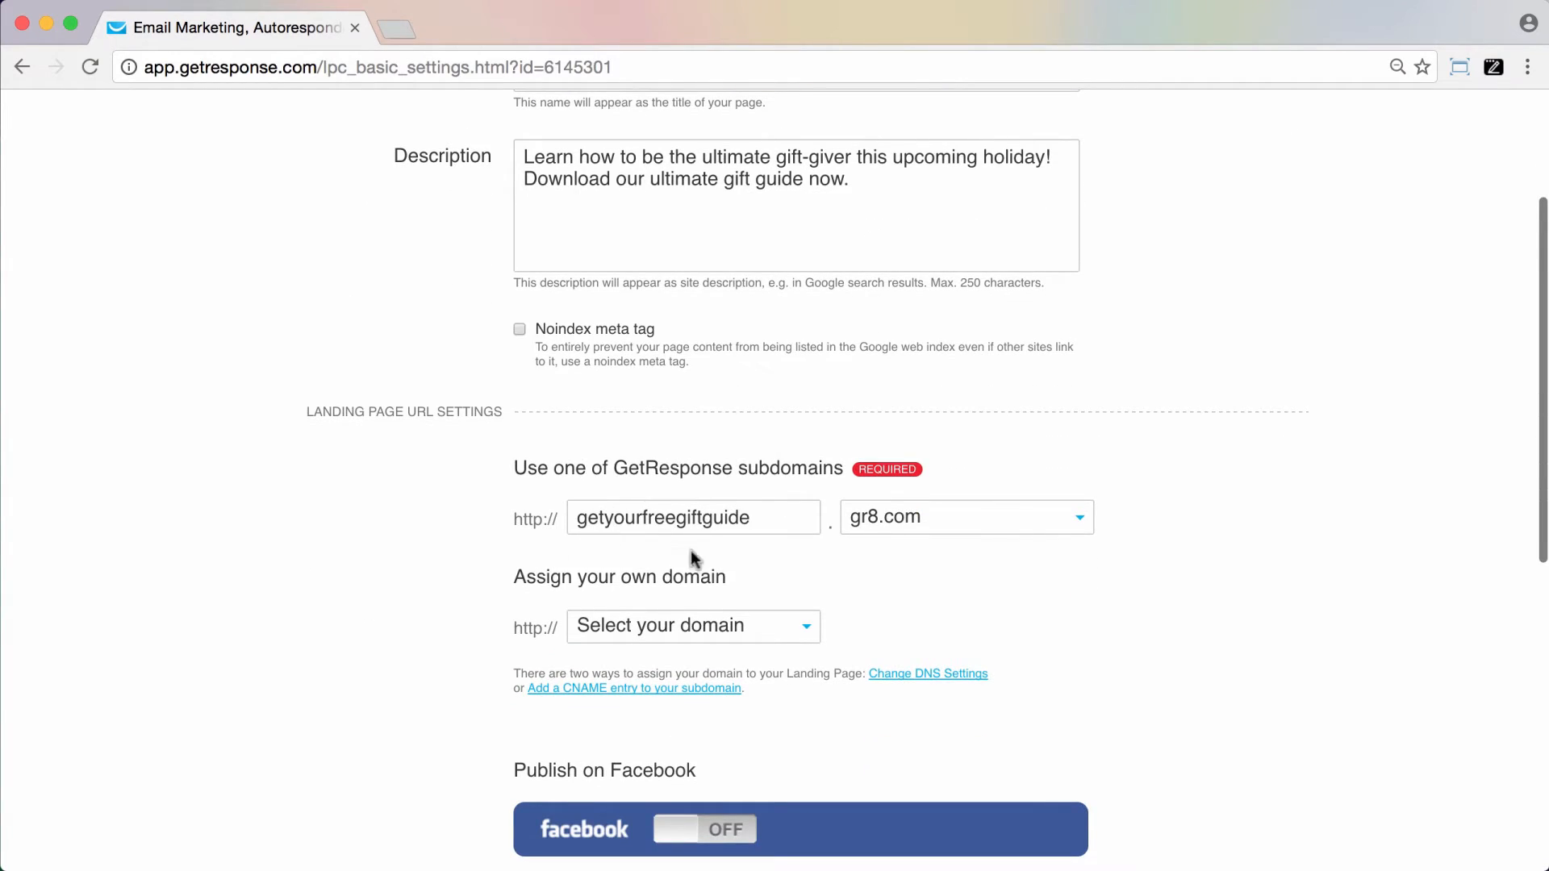
pyautogui.moveTo(756, 572)
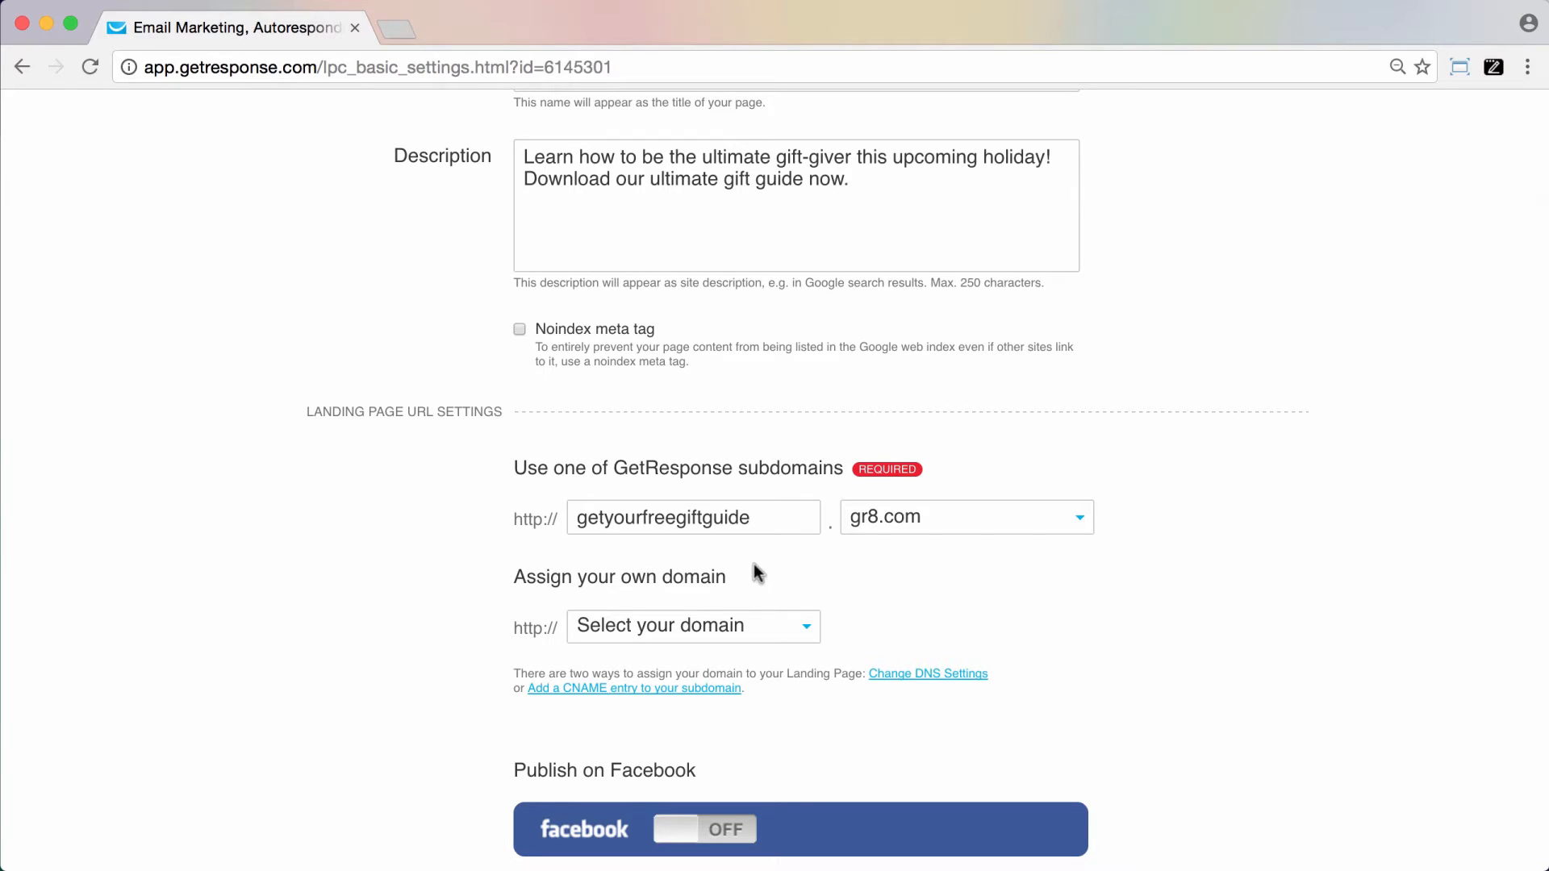
pyautogui.click(964, 516)
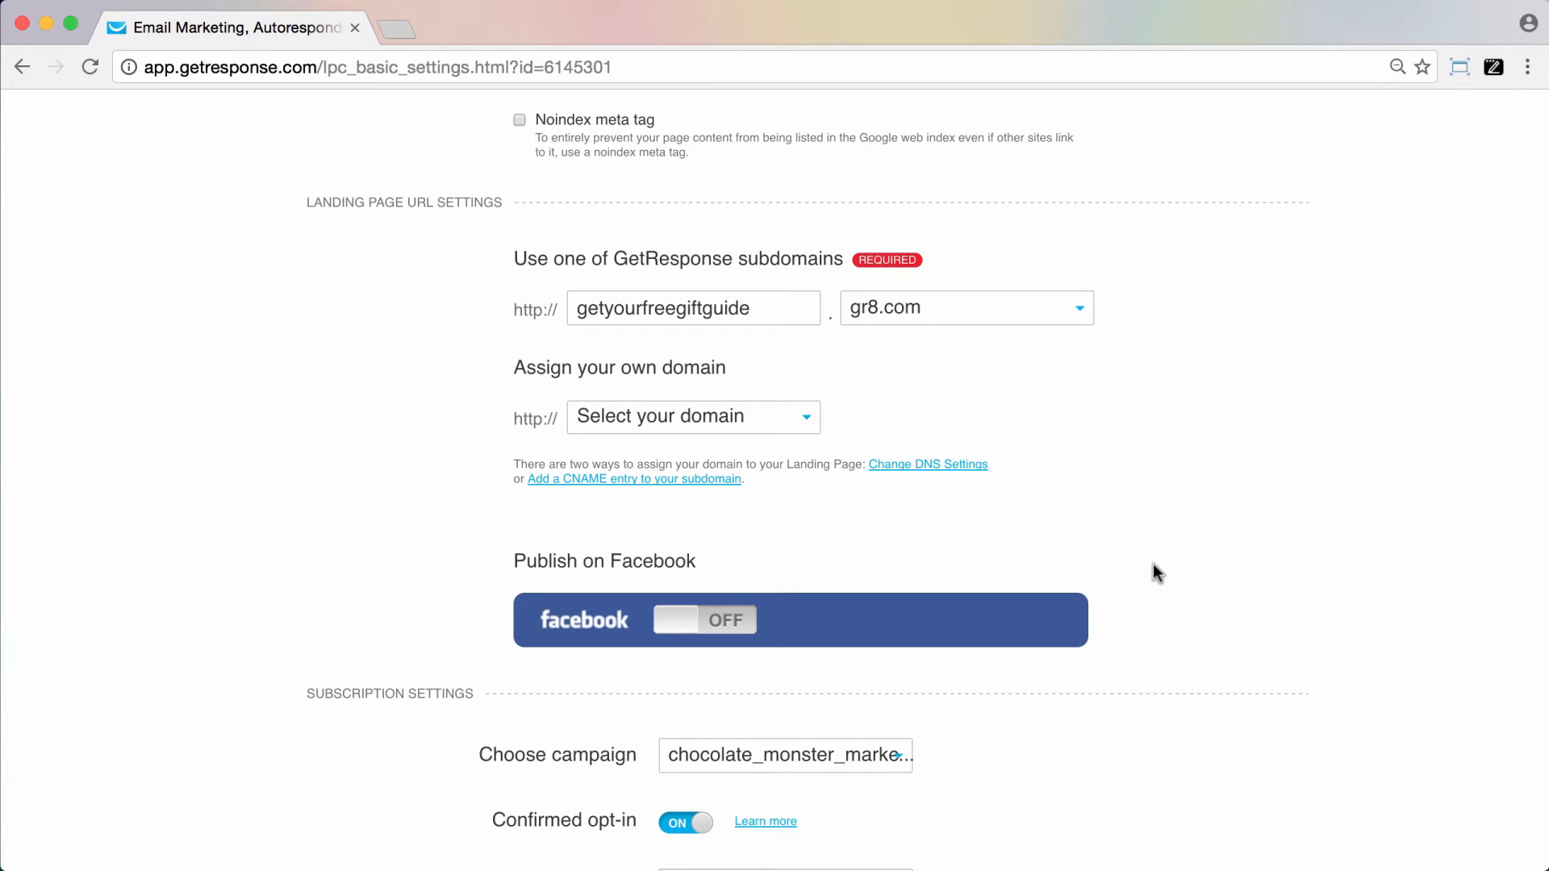
pyautogui.scroll(-3)
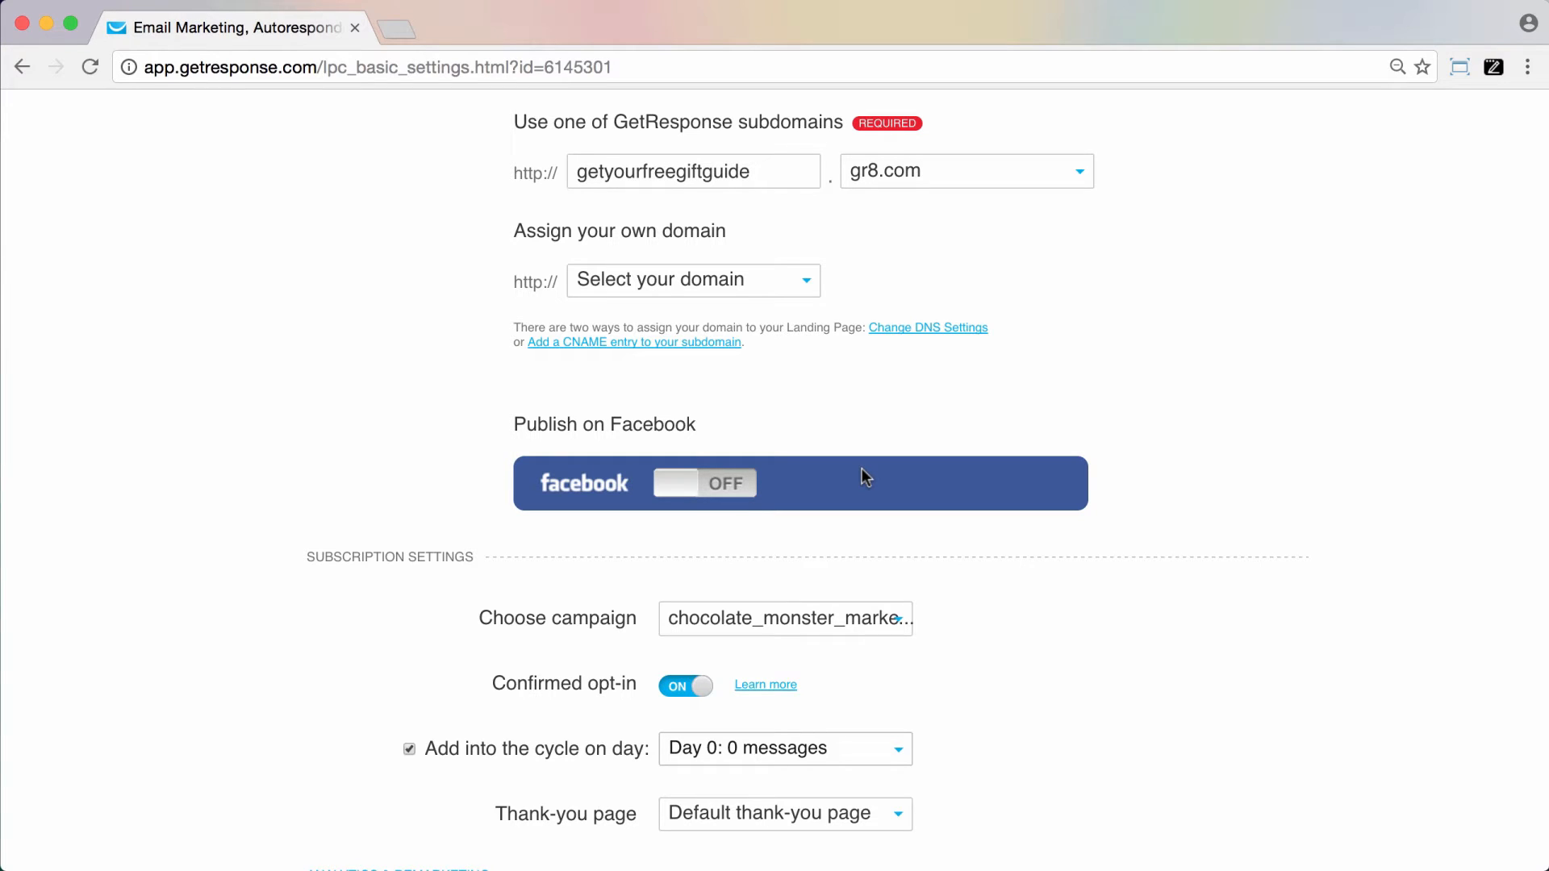
pyautogui.moveTo(960, 401)
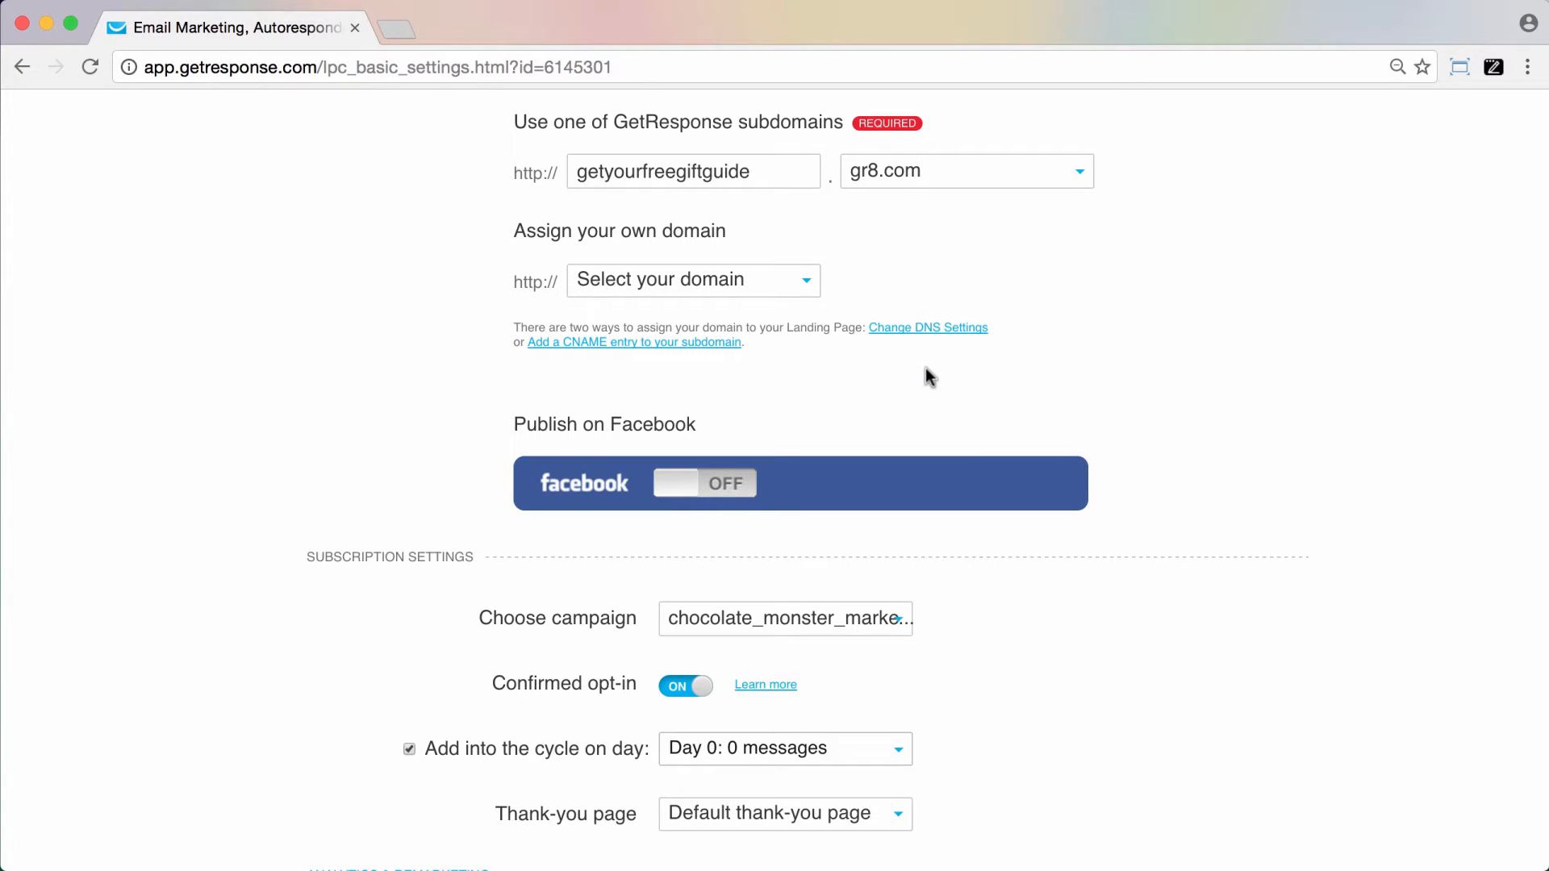
pyautogui.moveTo(673, 374)
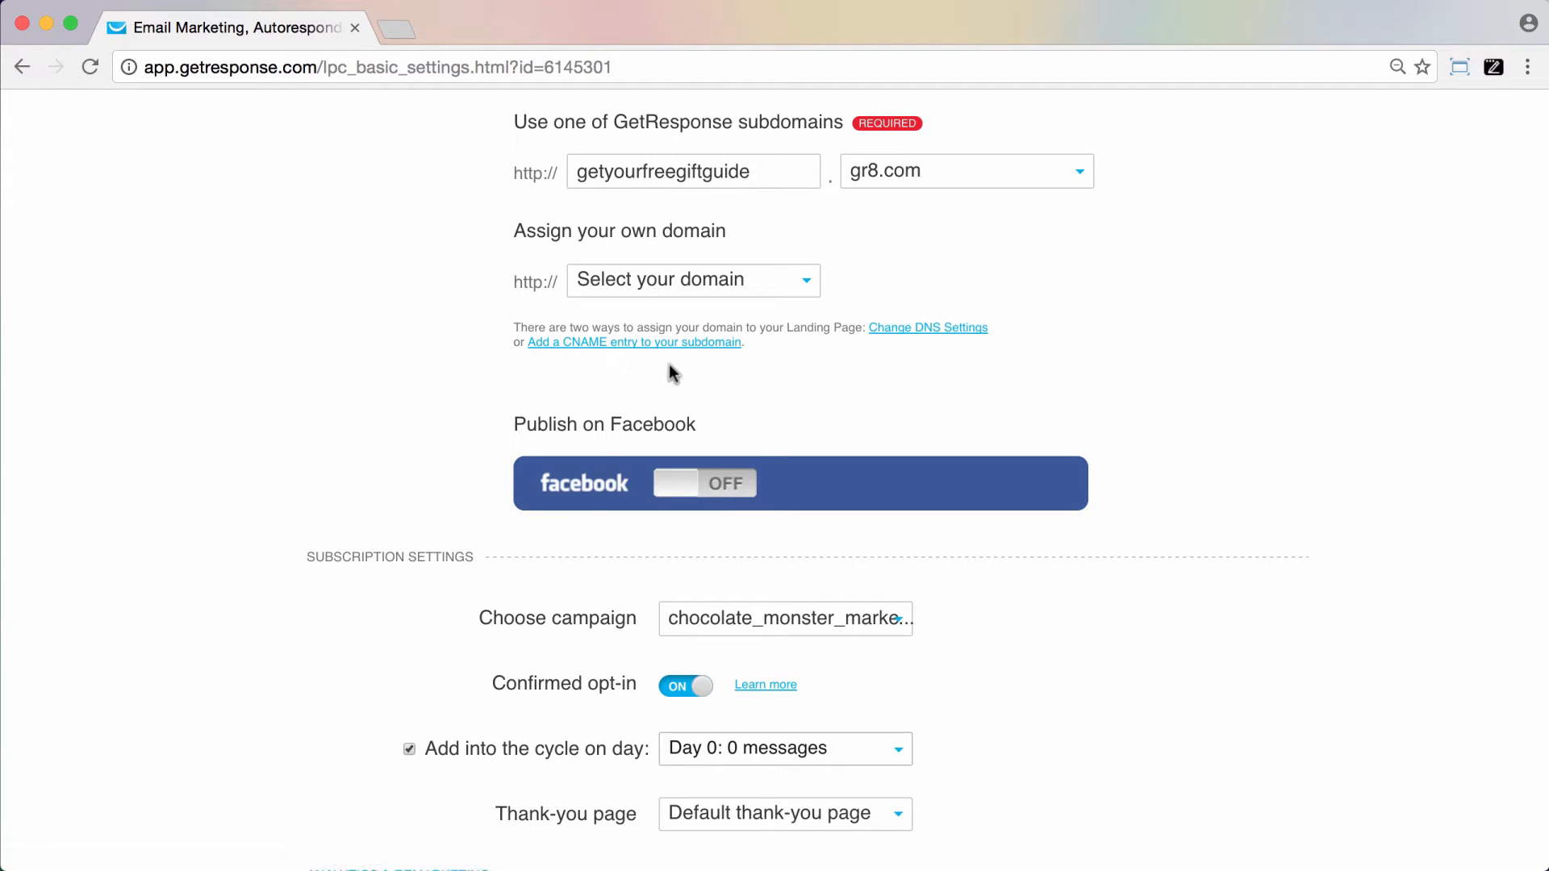
pyautogui.moveTo(926, 415)
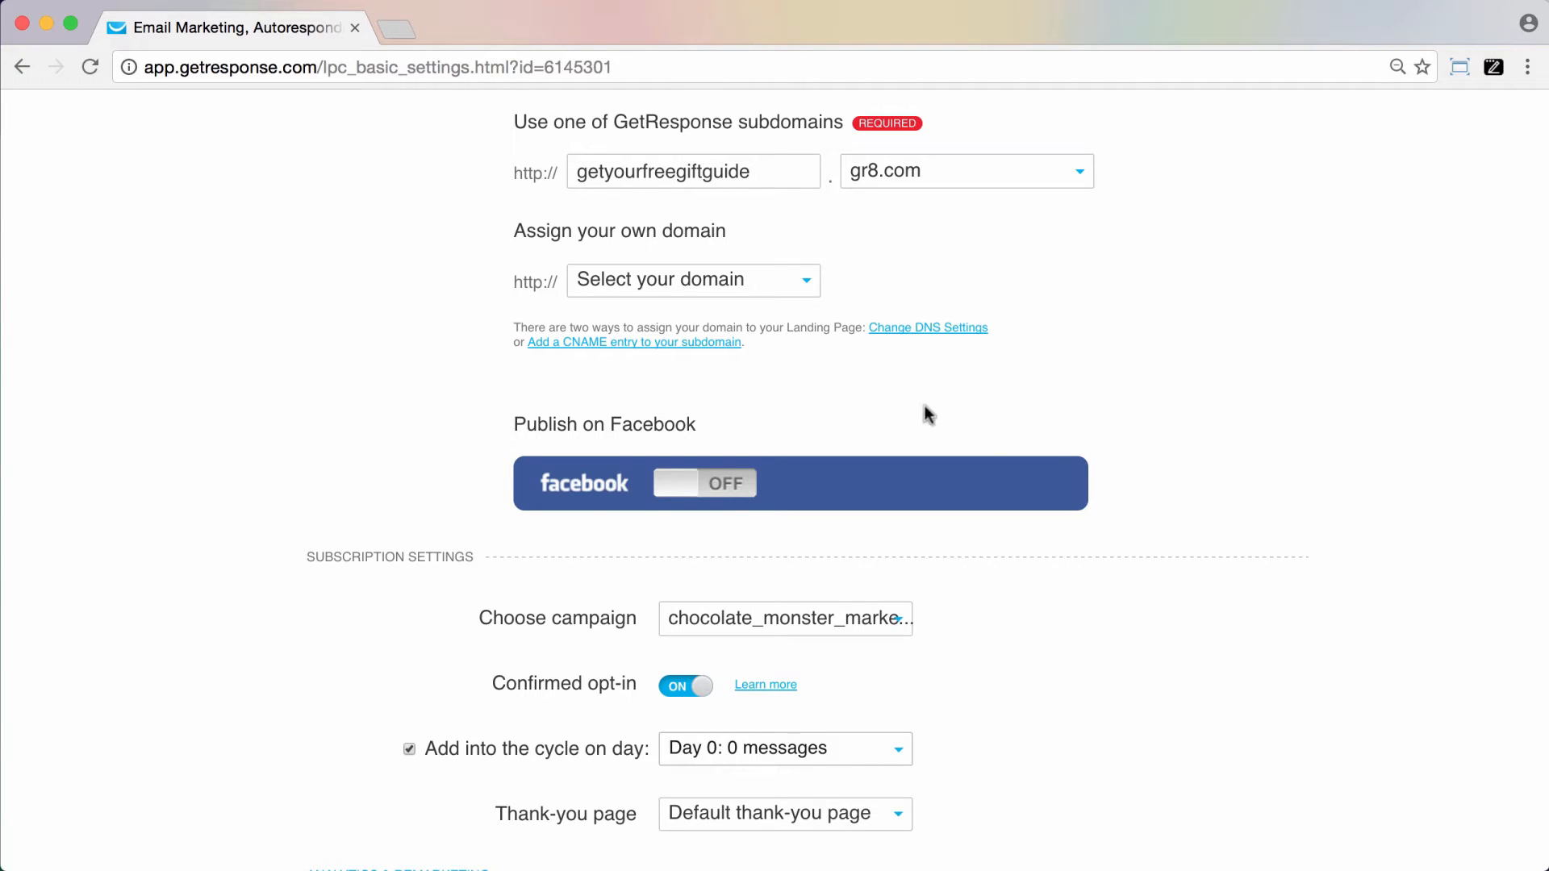
pyautogui.moveTo(927, 334)
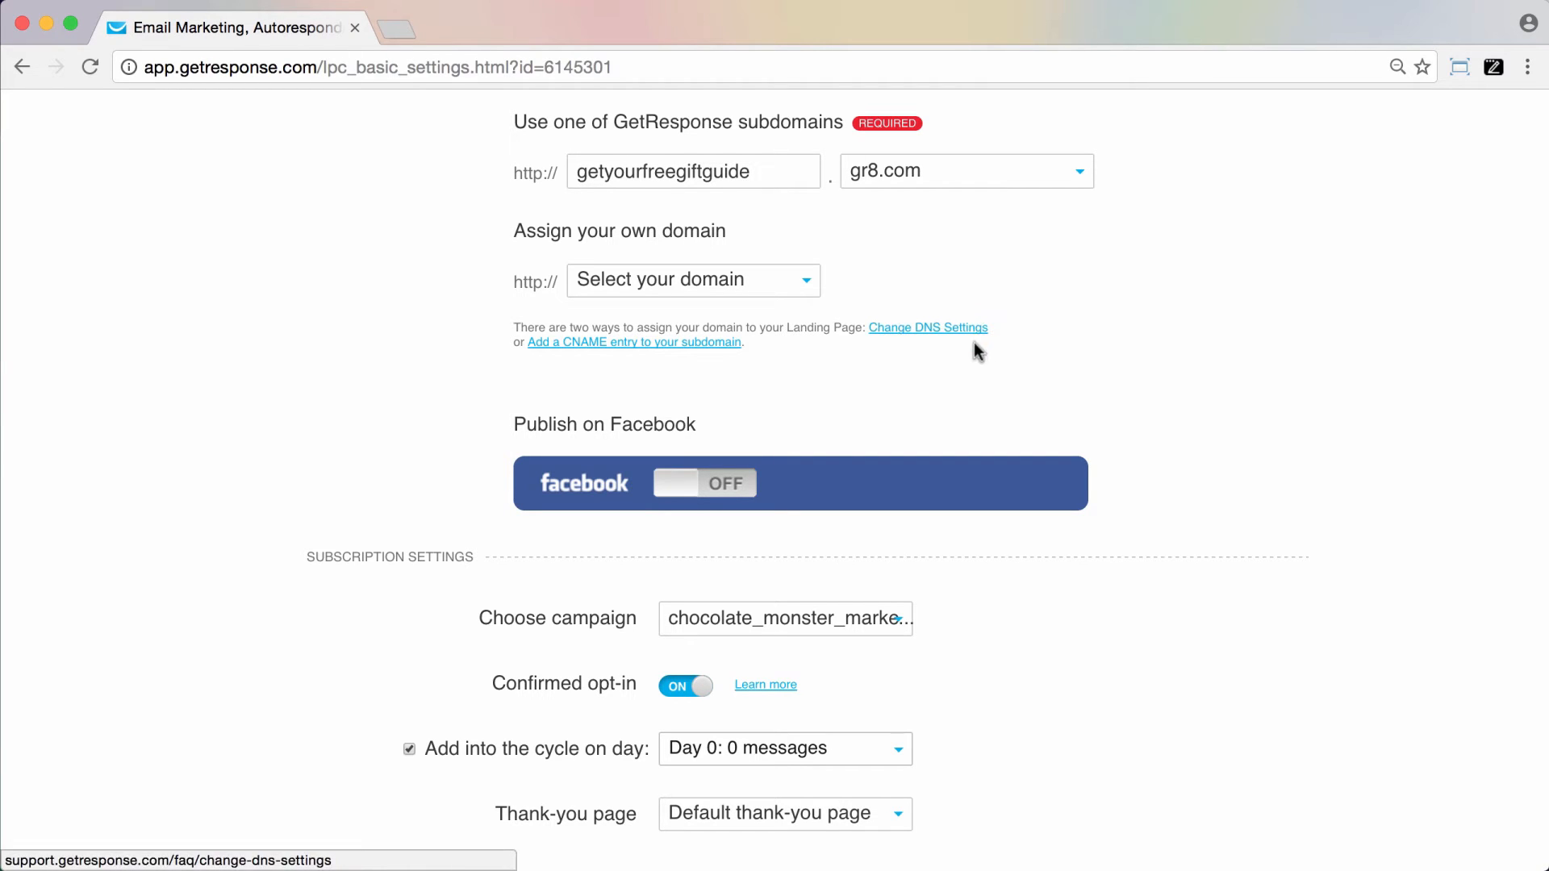
pyautogui.moveTo(964, 407)
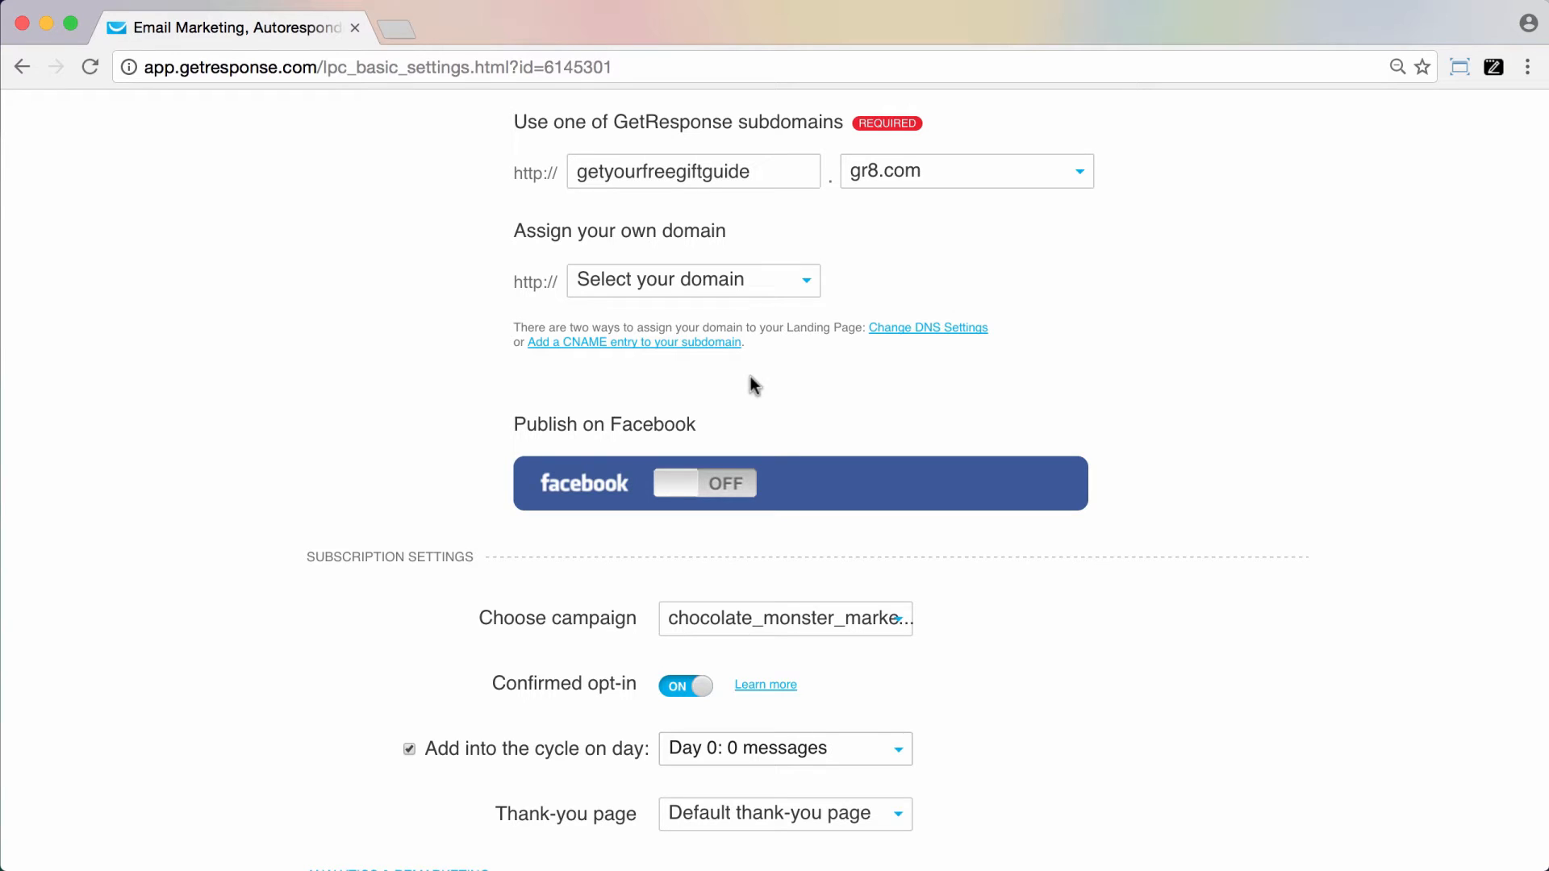
pyautogui.moveTo(946, 362)
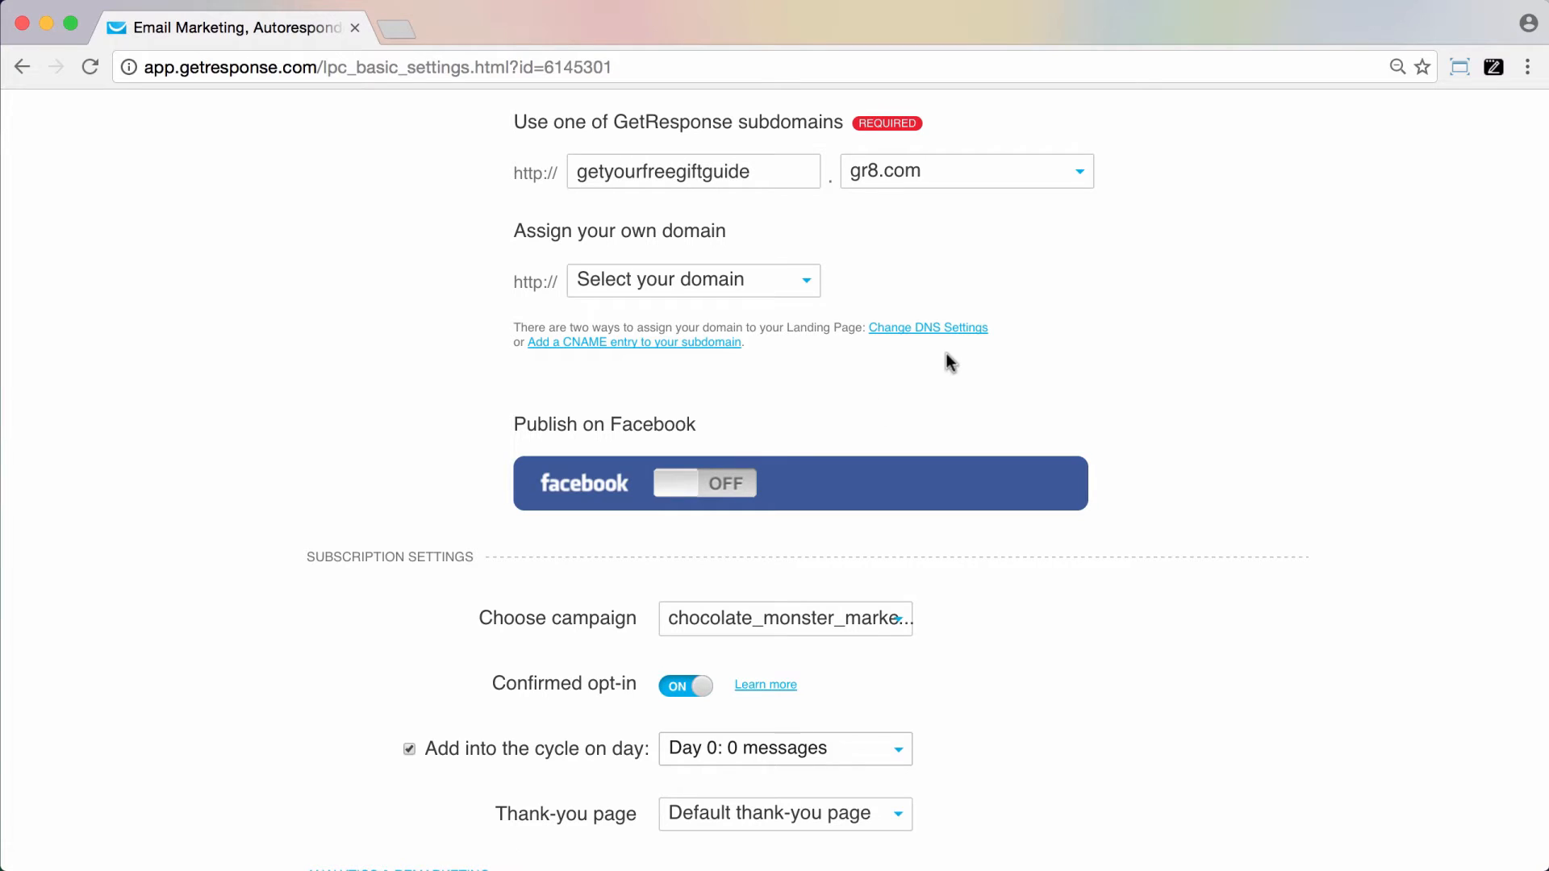
pyautogui.moveTo(778, 426)
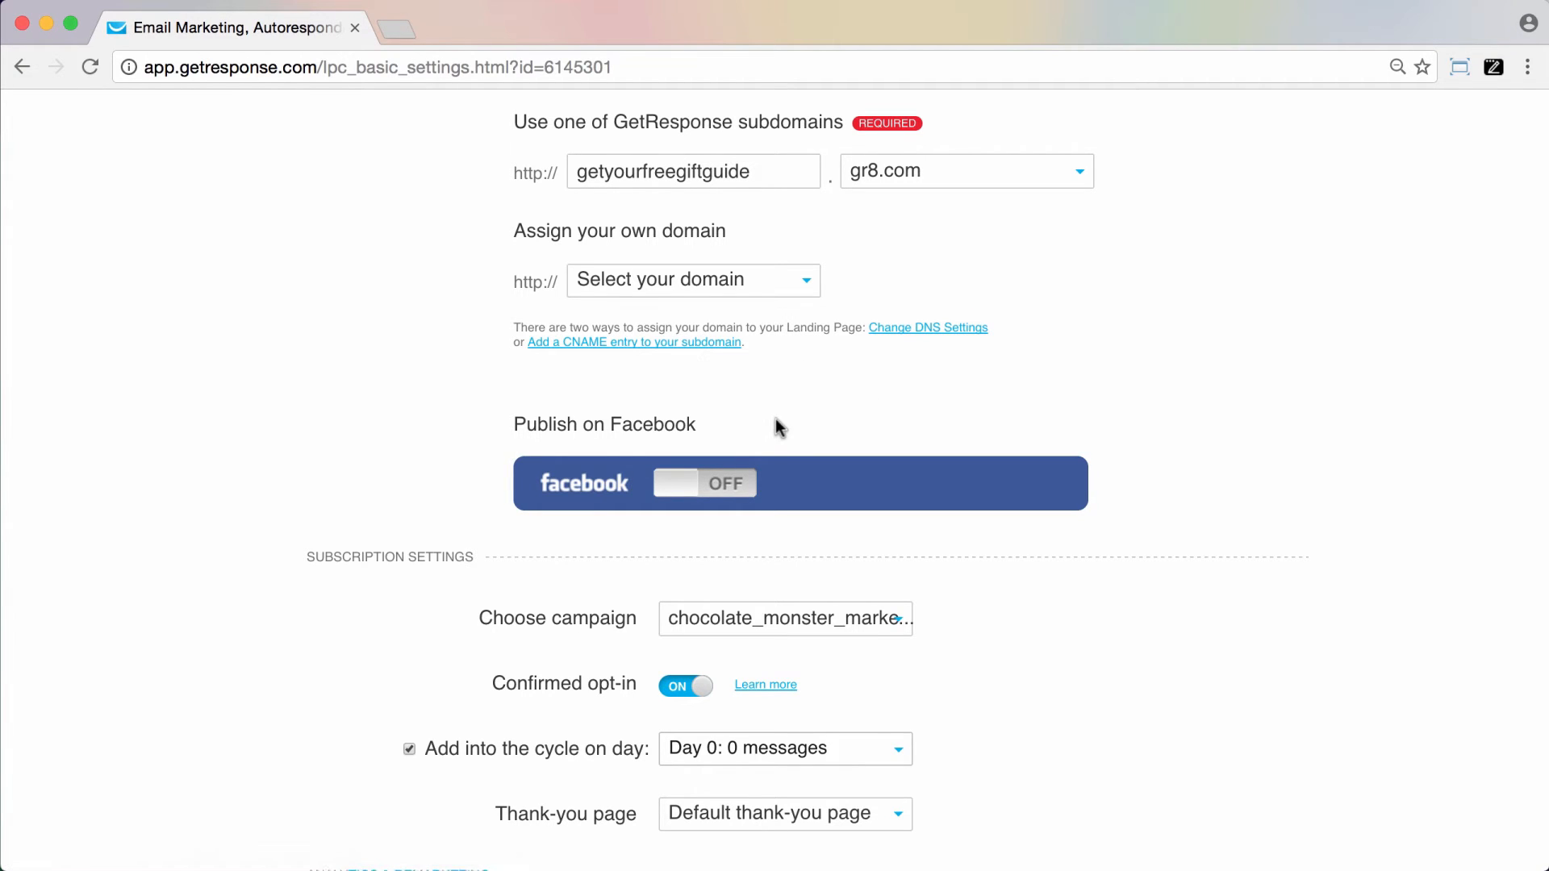
pyautogui.moveTo(806, 434)
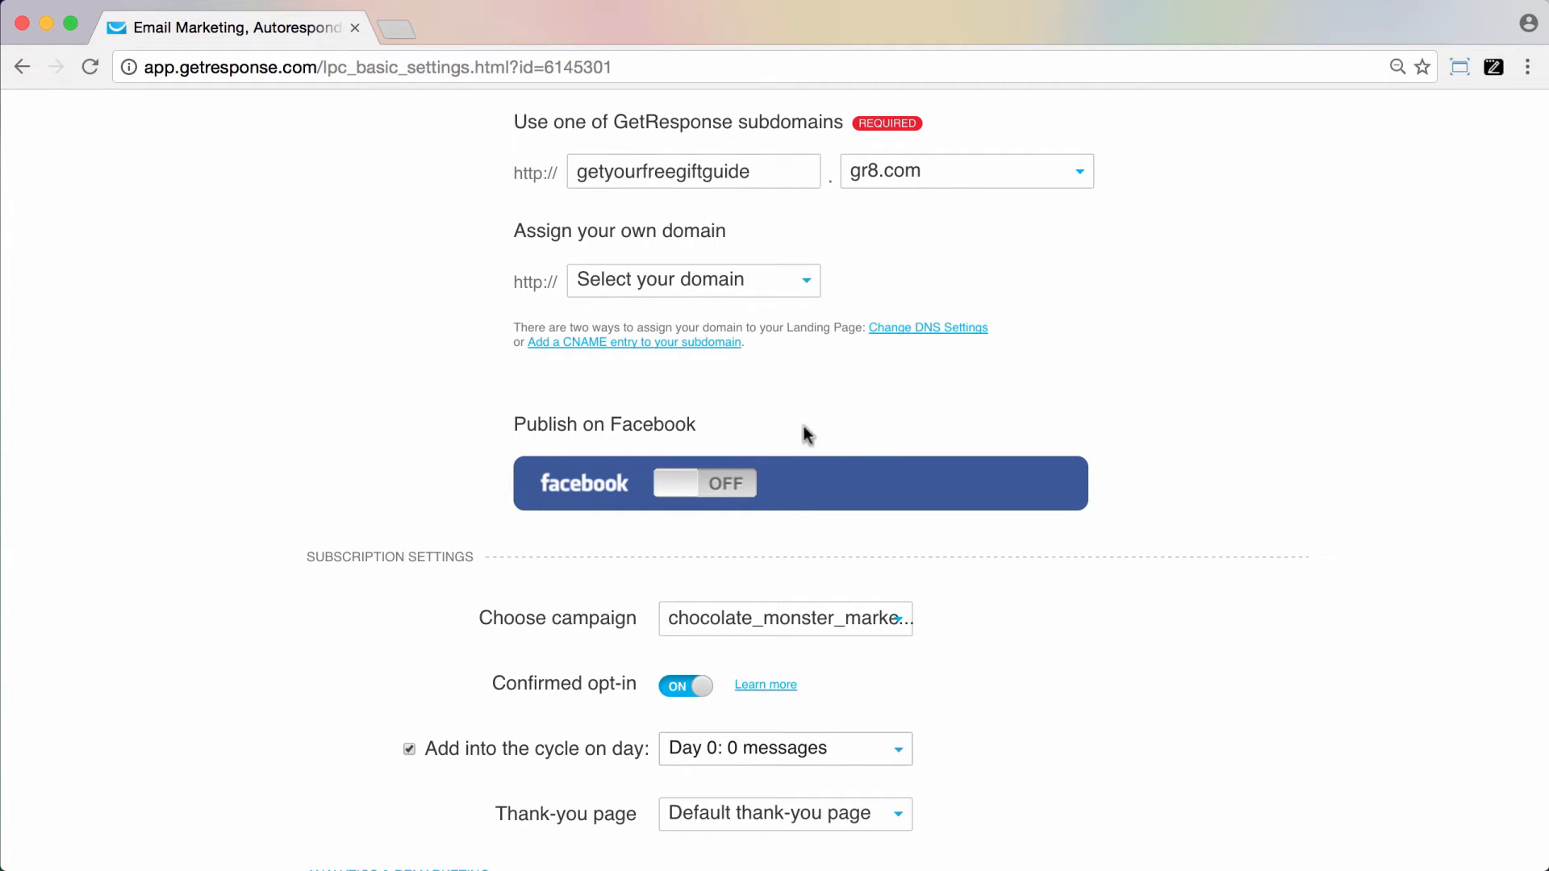
pyautogui.moveTo(1059, 274)
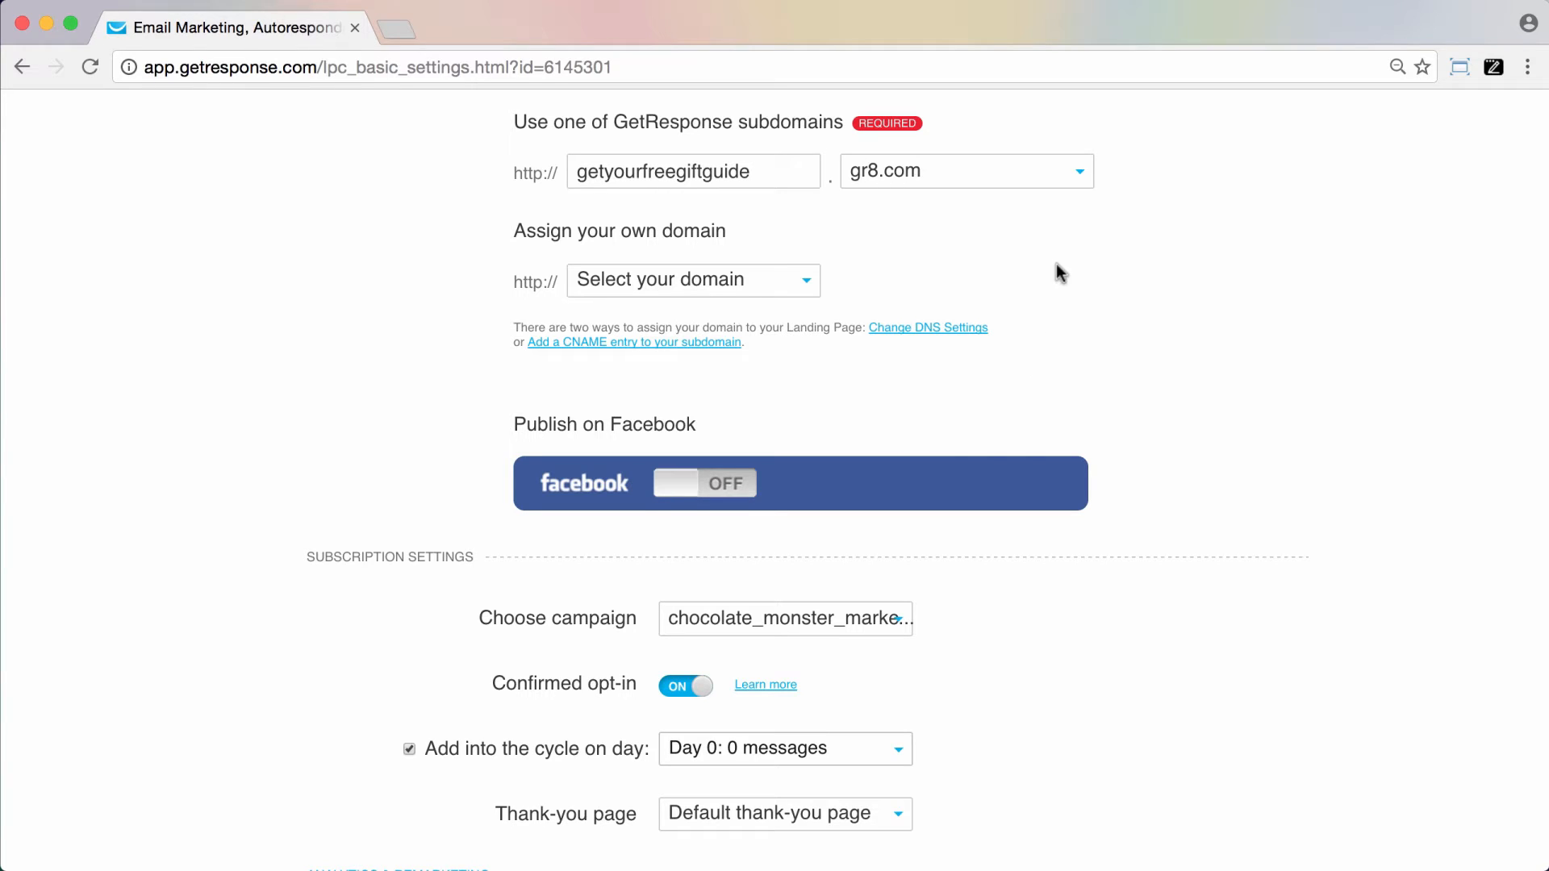
pyautogui.moveTo(623, 357)
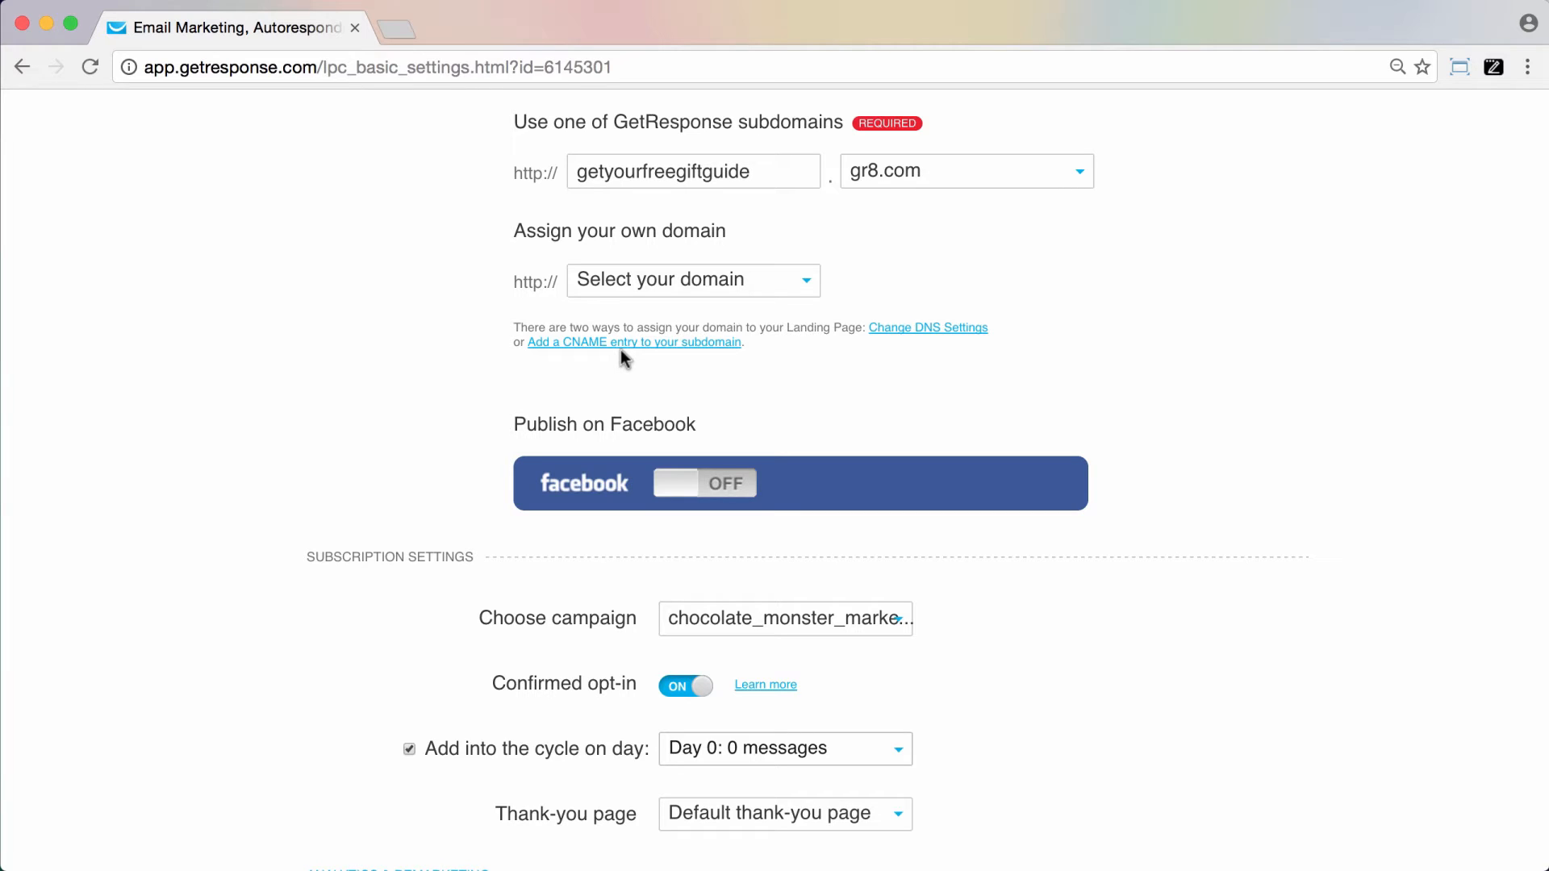
pyautogui.moveTo(809, 423)
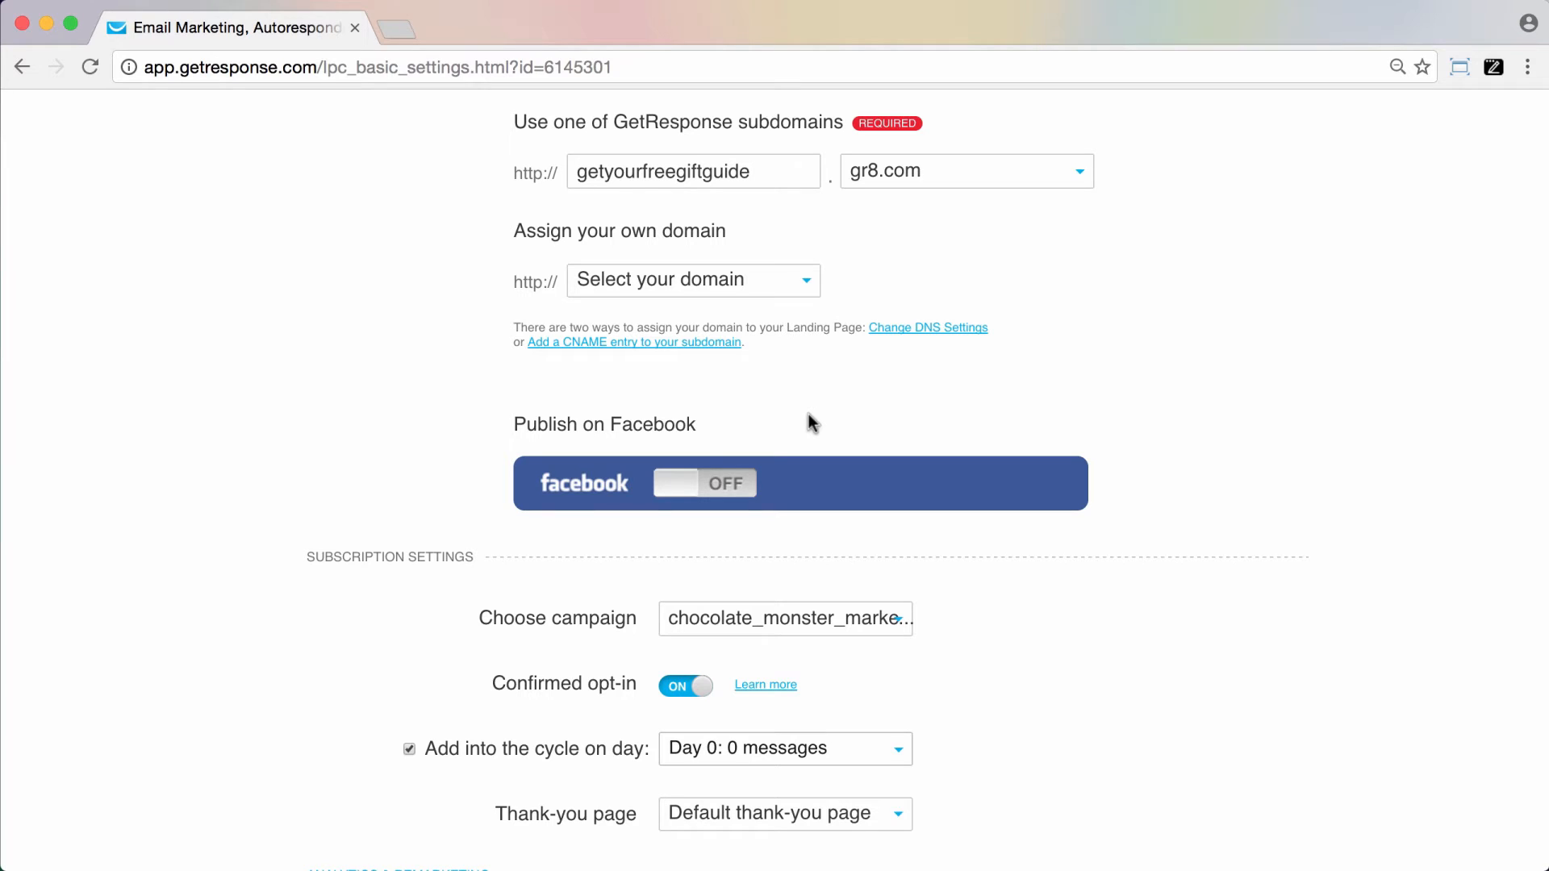
# Pick yourdomain.com from the Select your domain dropdown as the landing page's domain.
pyautogui.click(520, 115)
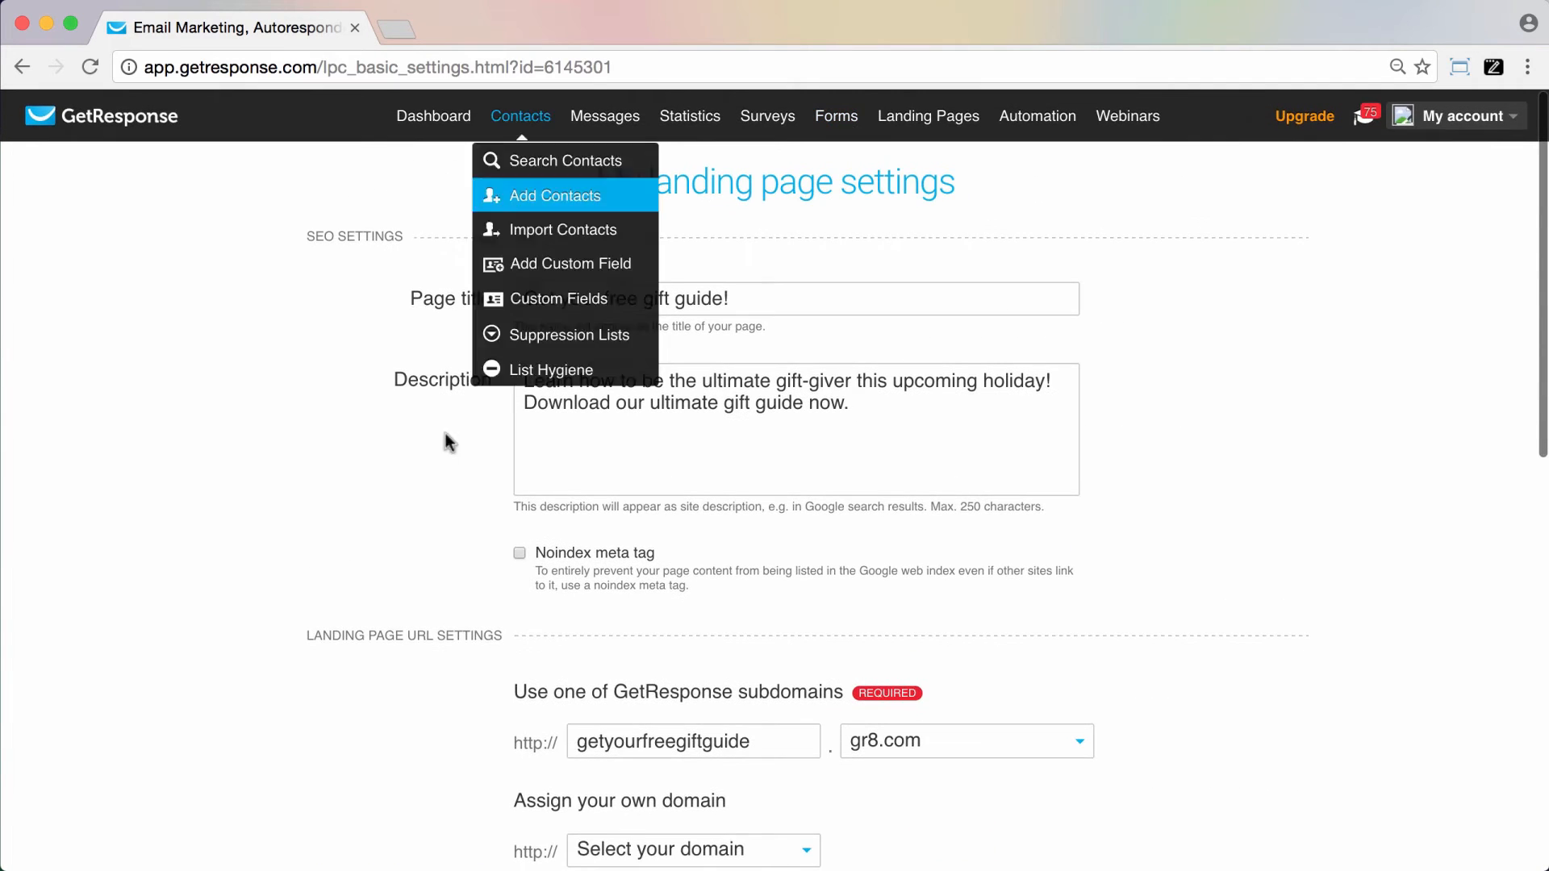
pyautogui.scroll(-3)
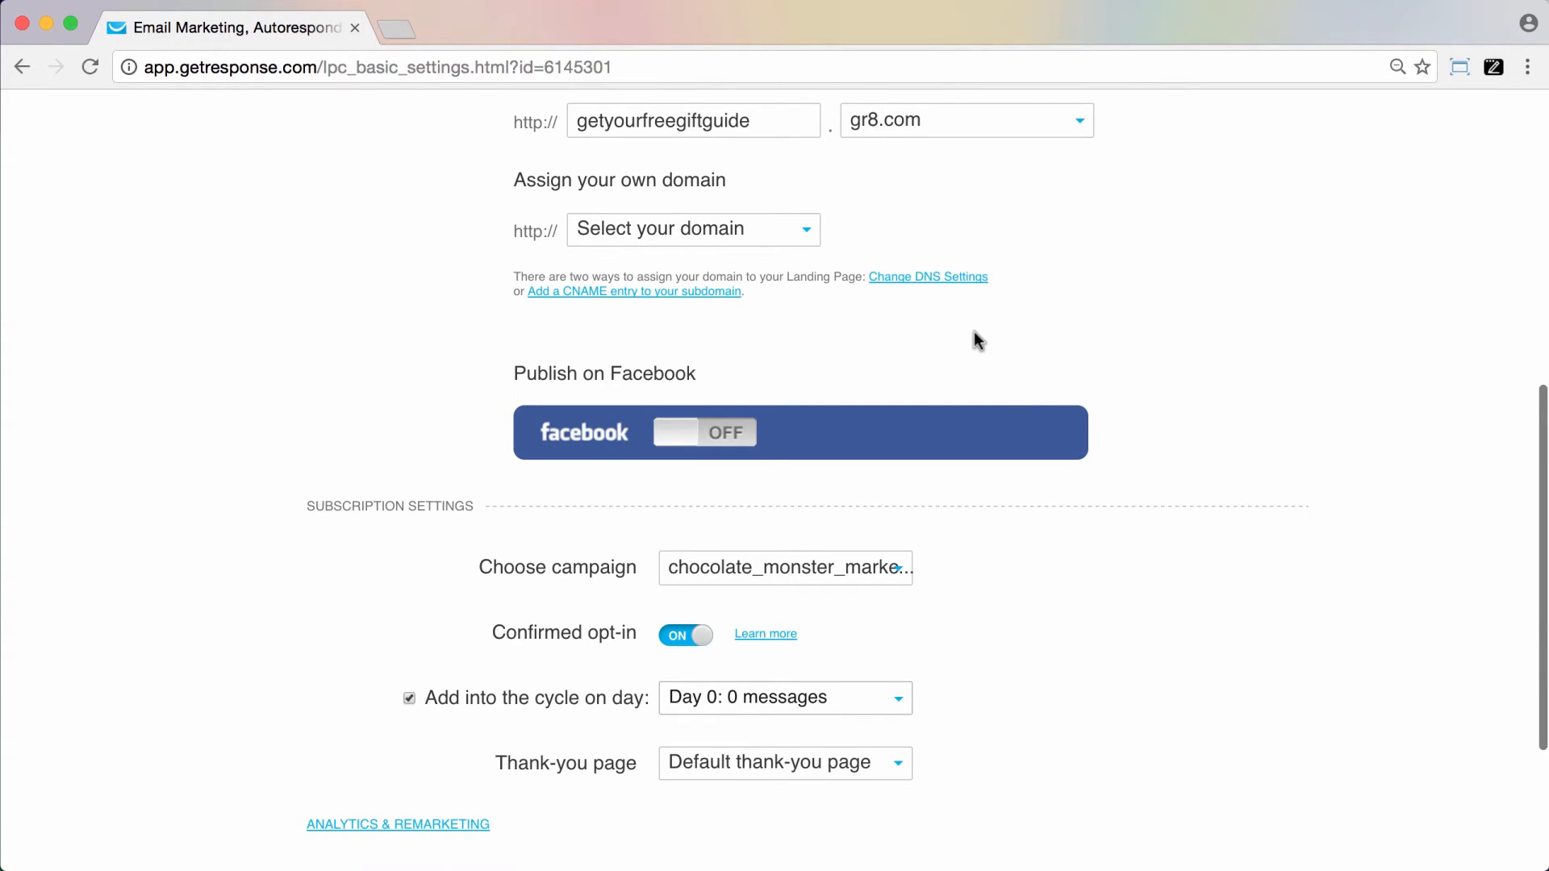
pyautogui.moveTo(773, 255)
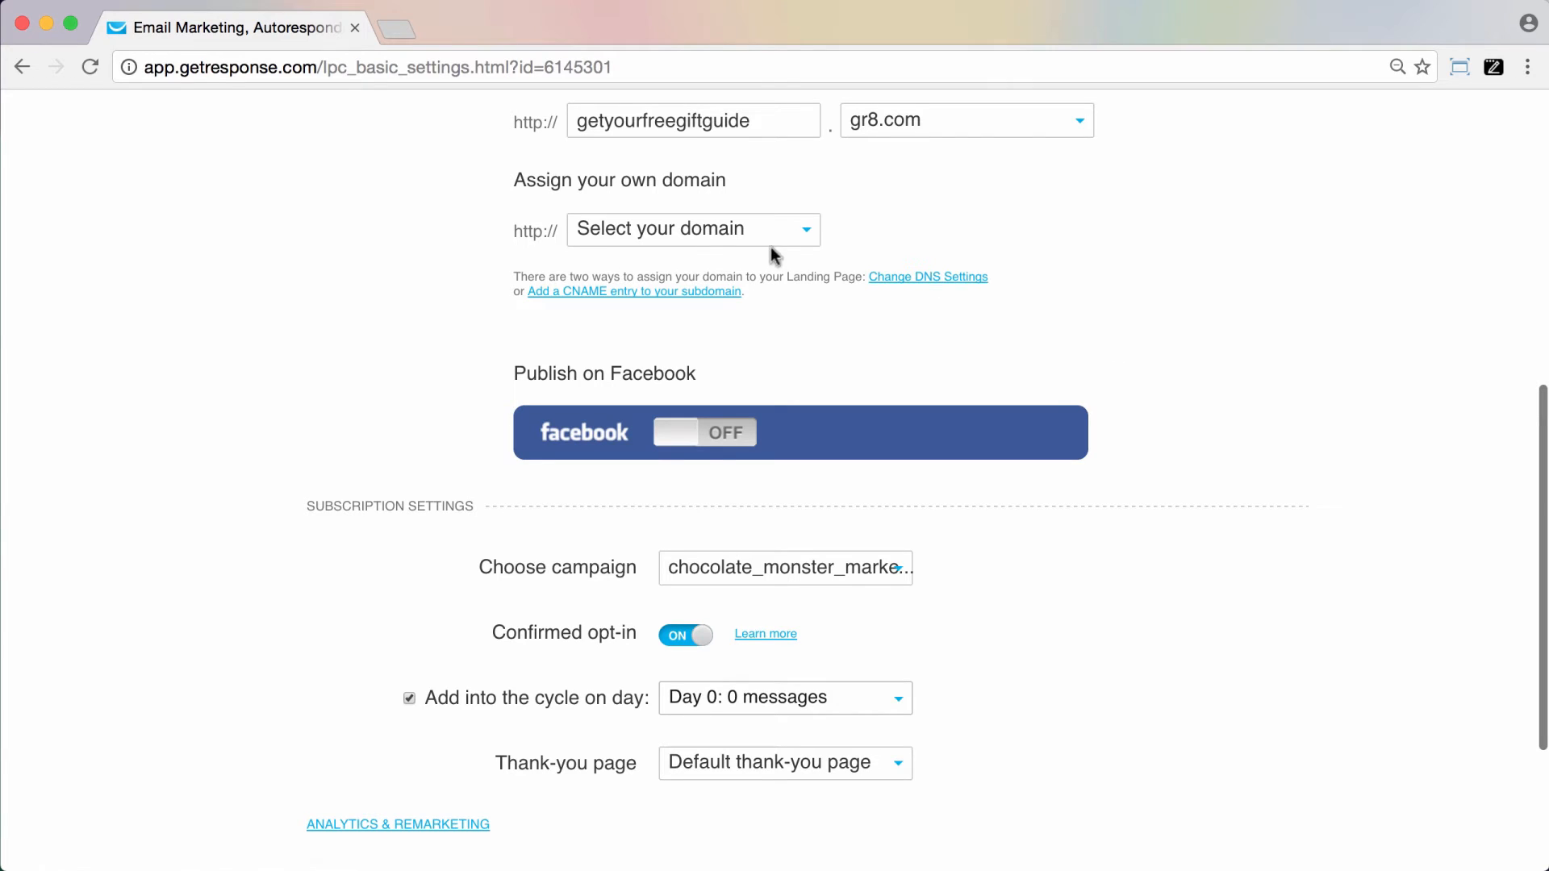
pyautogui.moveTo(1160, 305)
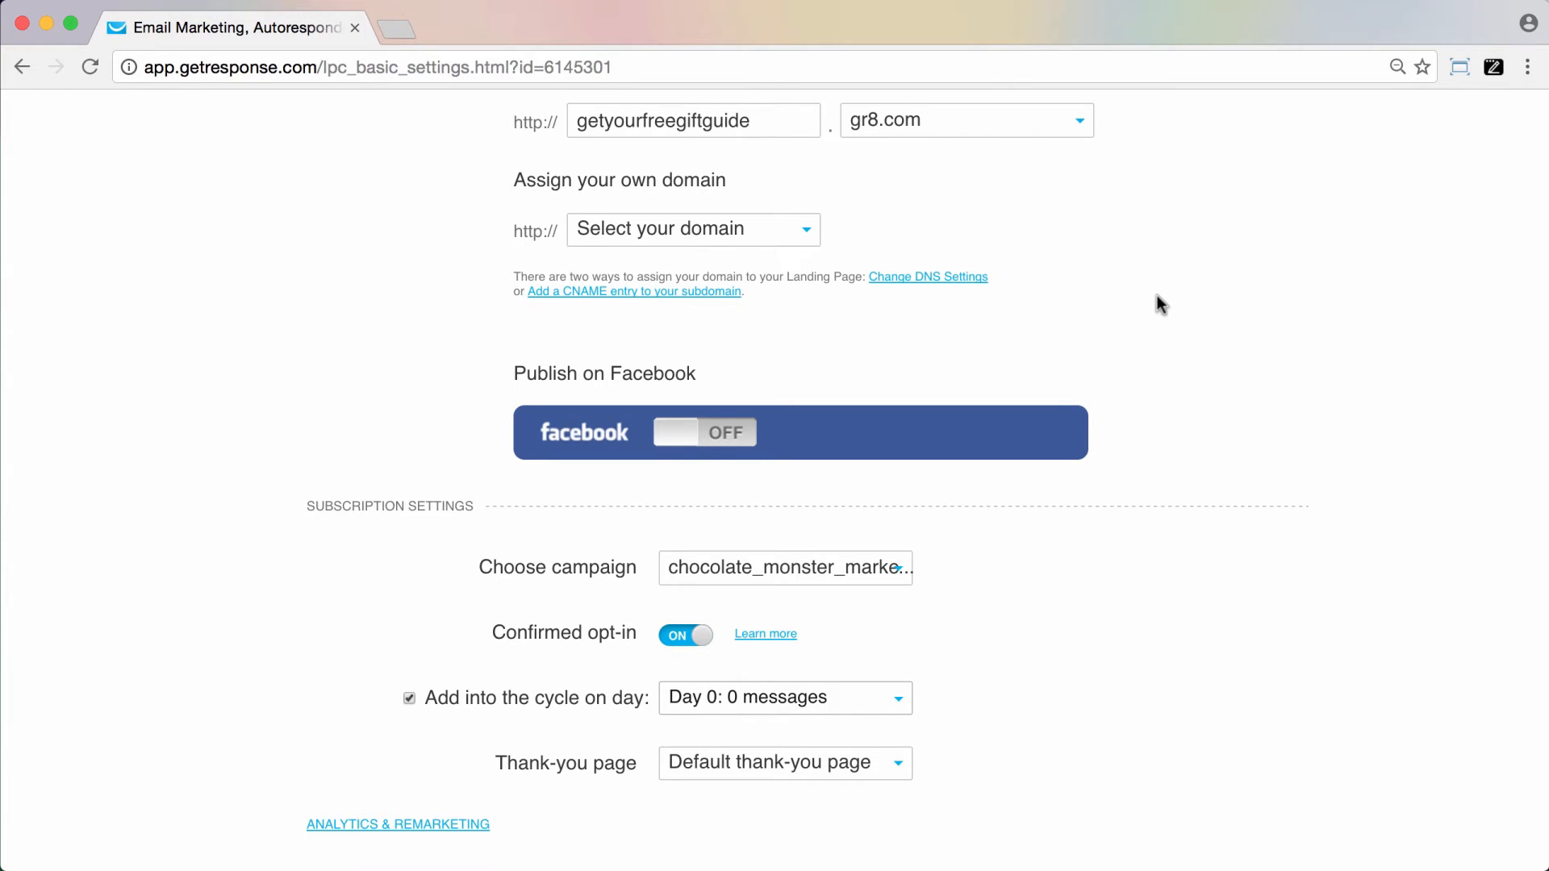
pyautogui.moveTo(858, 355)
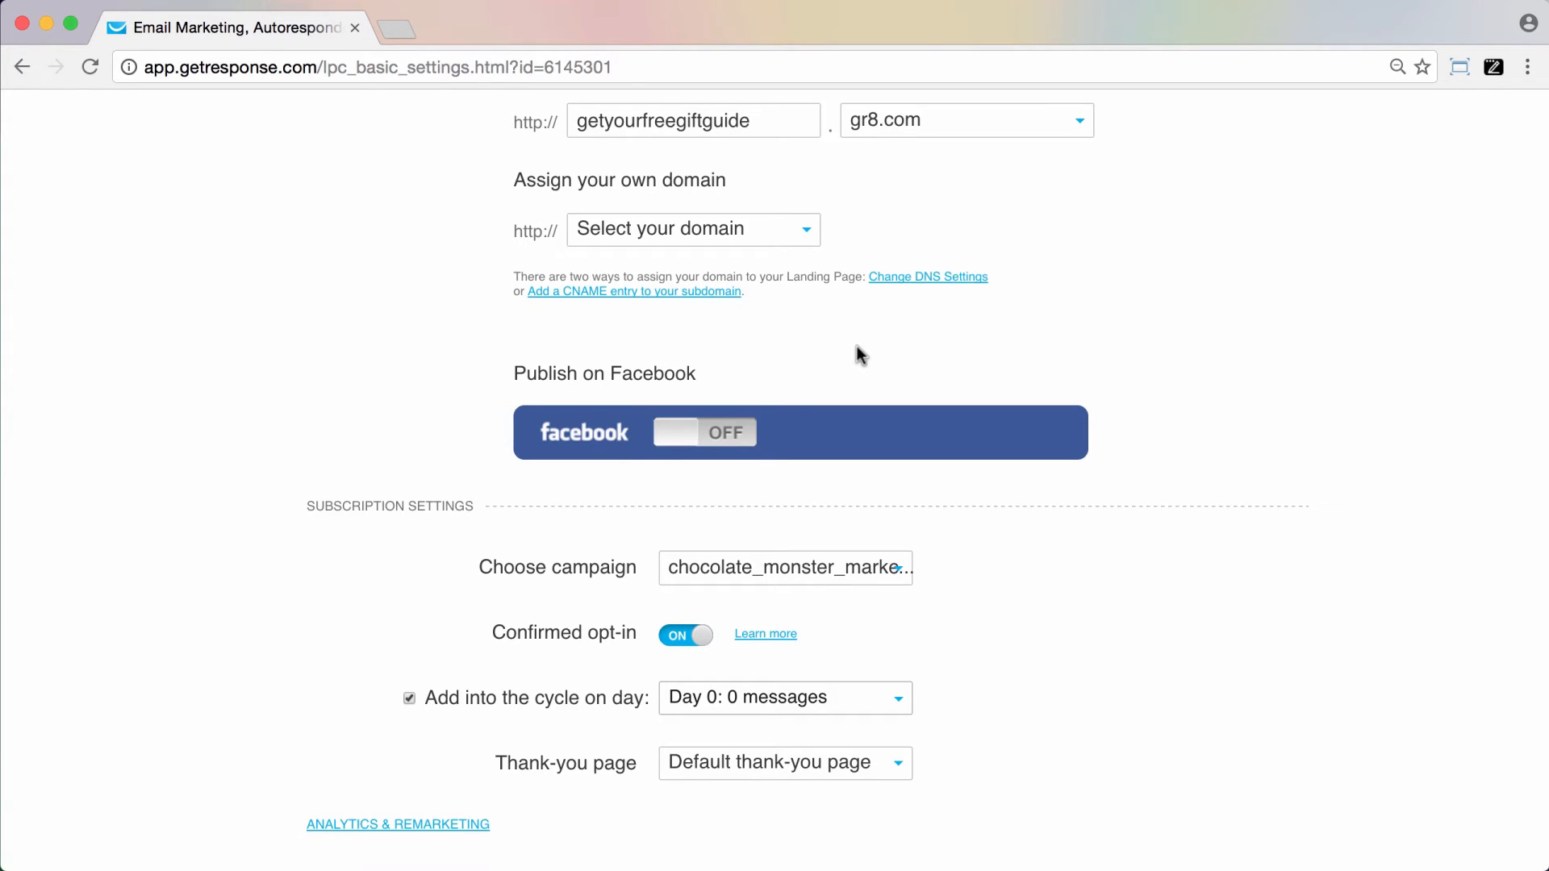
pyautogui.moveTo(1017, 314)
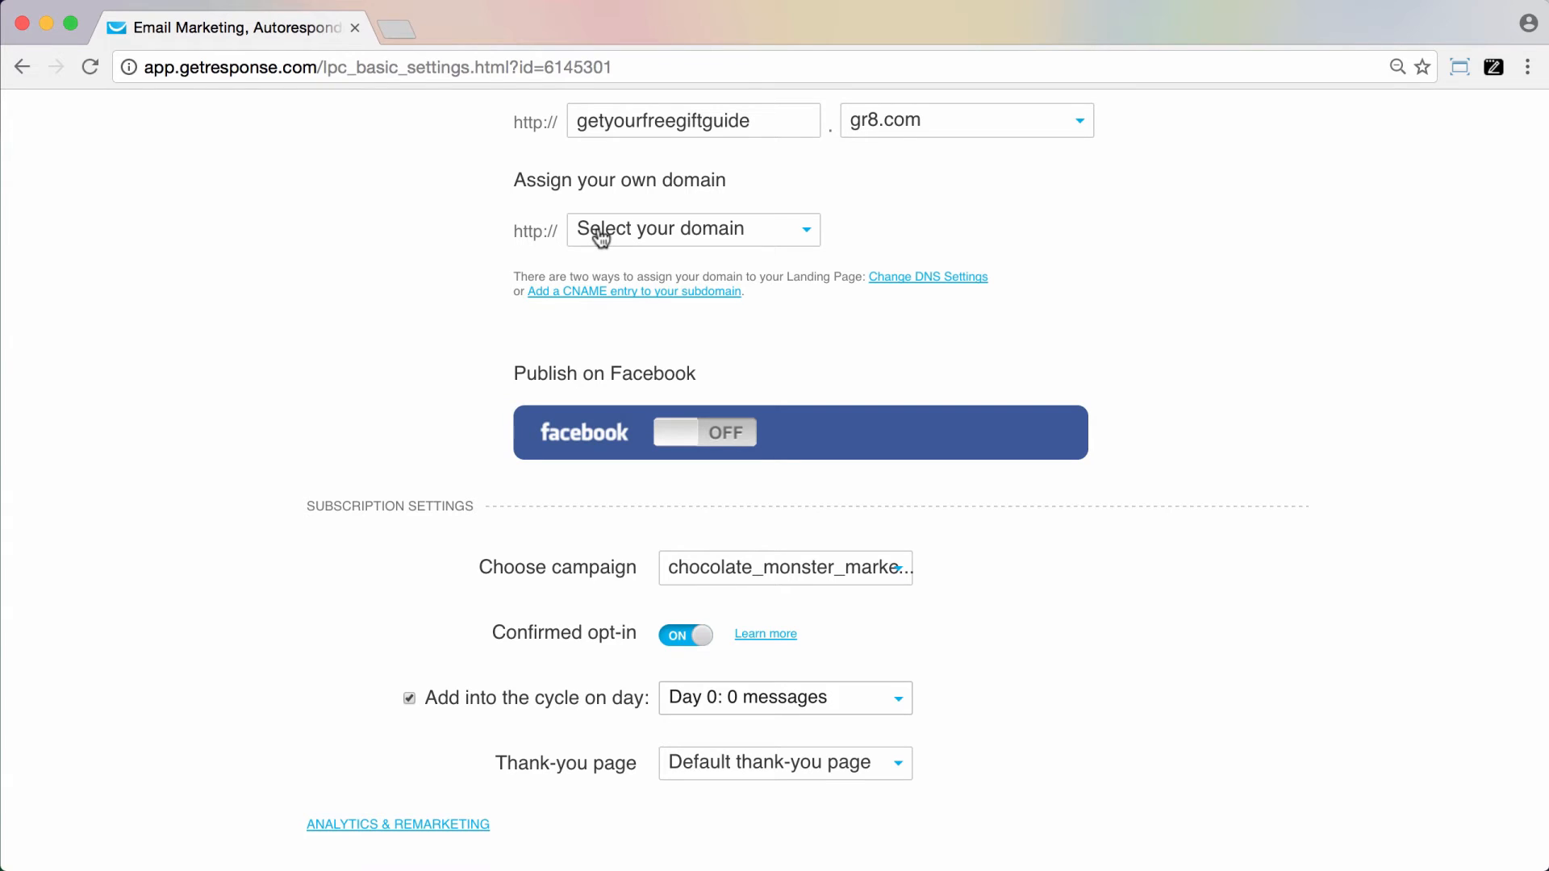
pyautogui.click(692, 229)
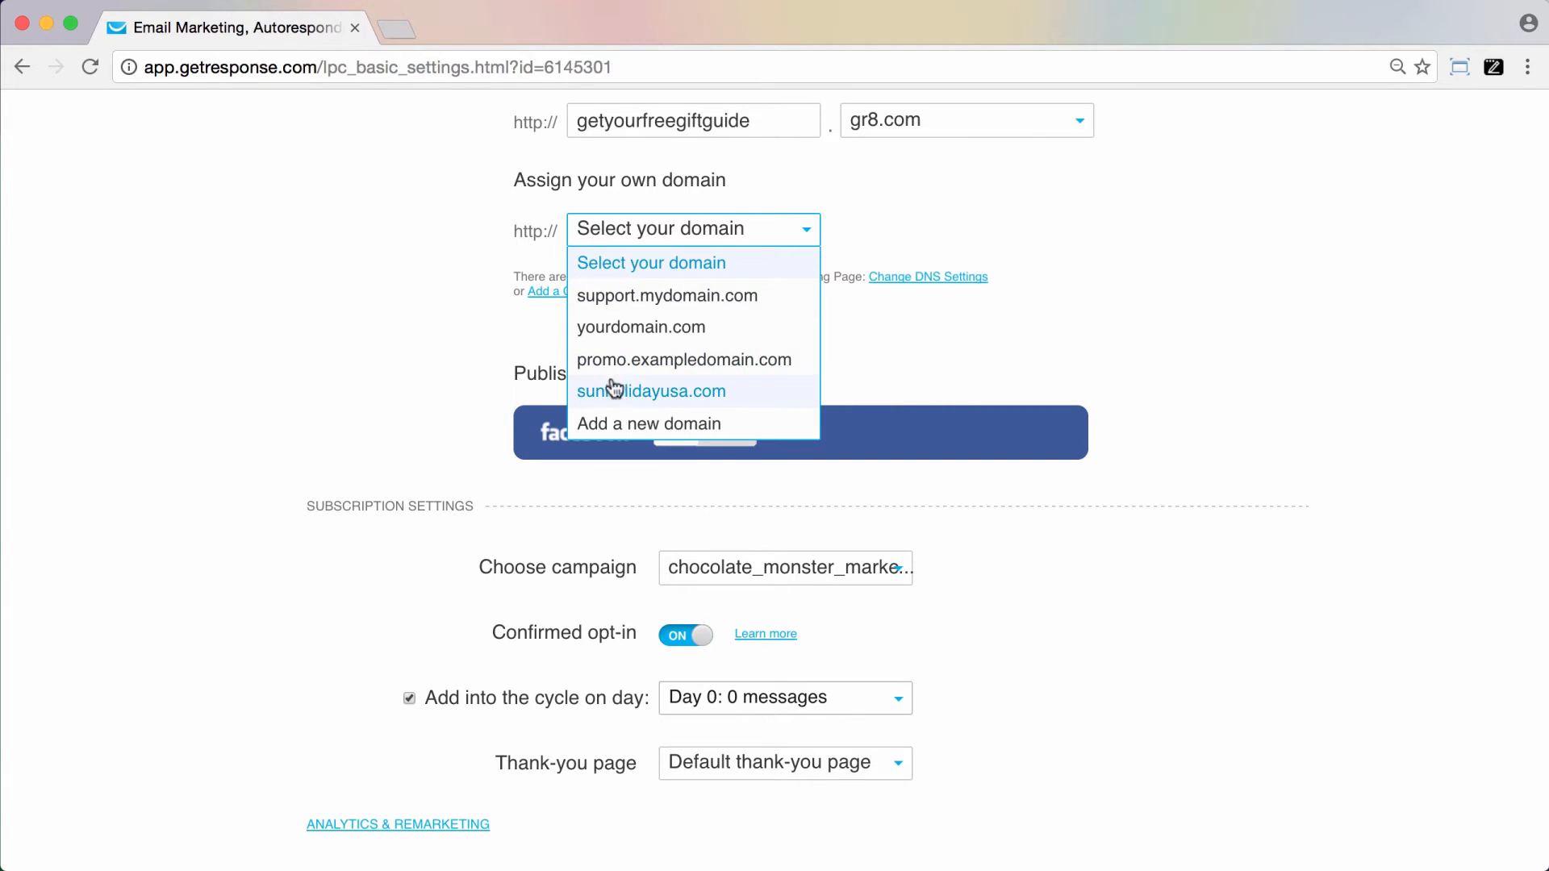
pyautogui.moveTo(641, 327)
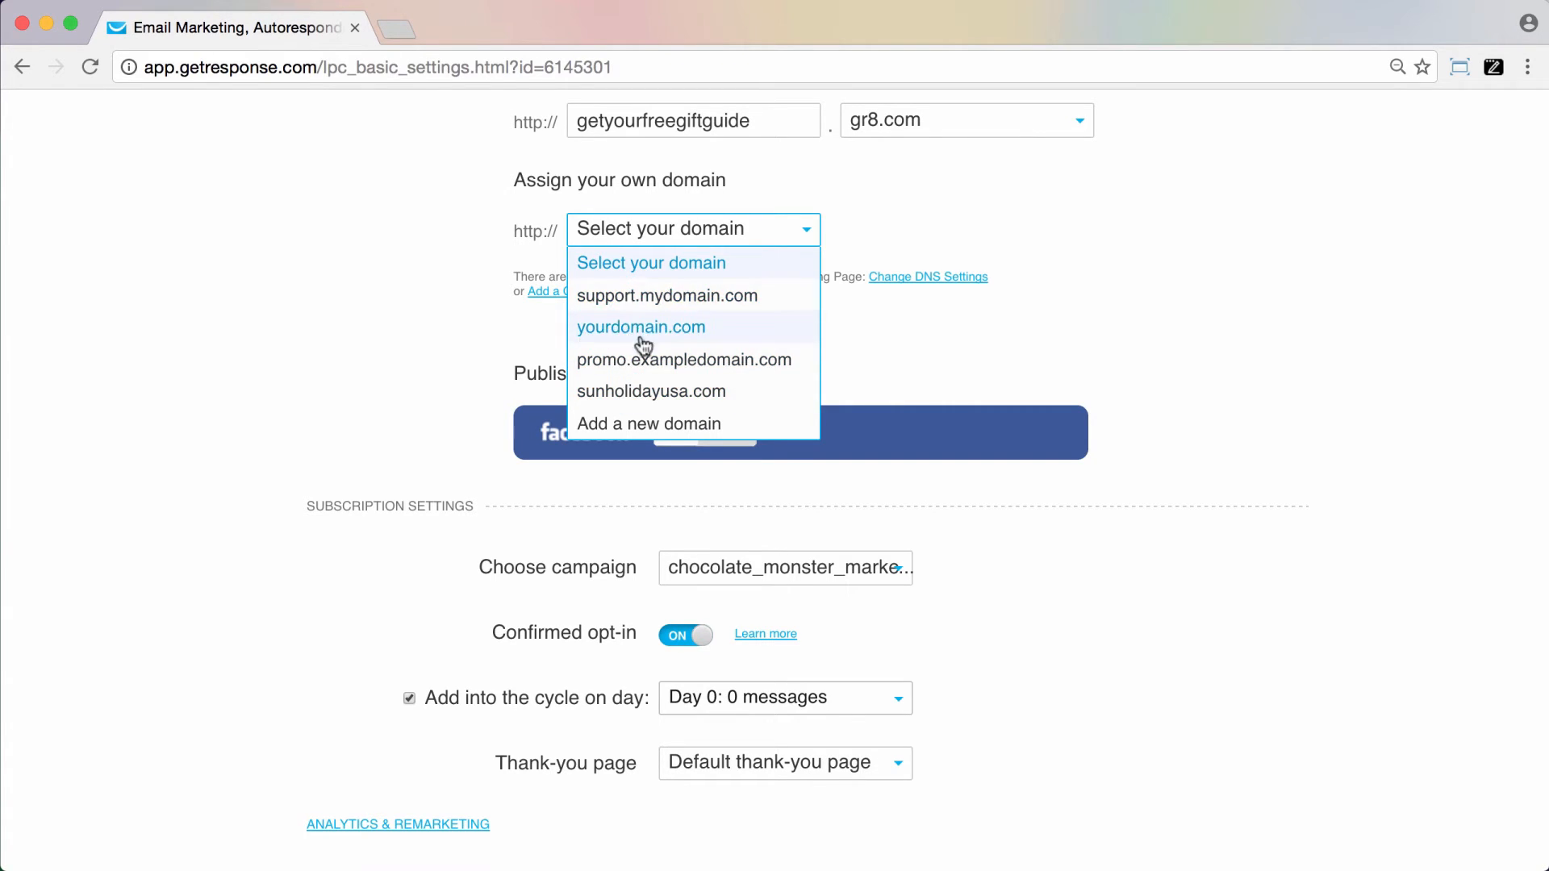
pyautogui.moveTo(659, 305)
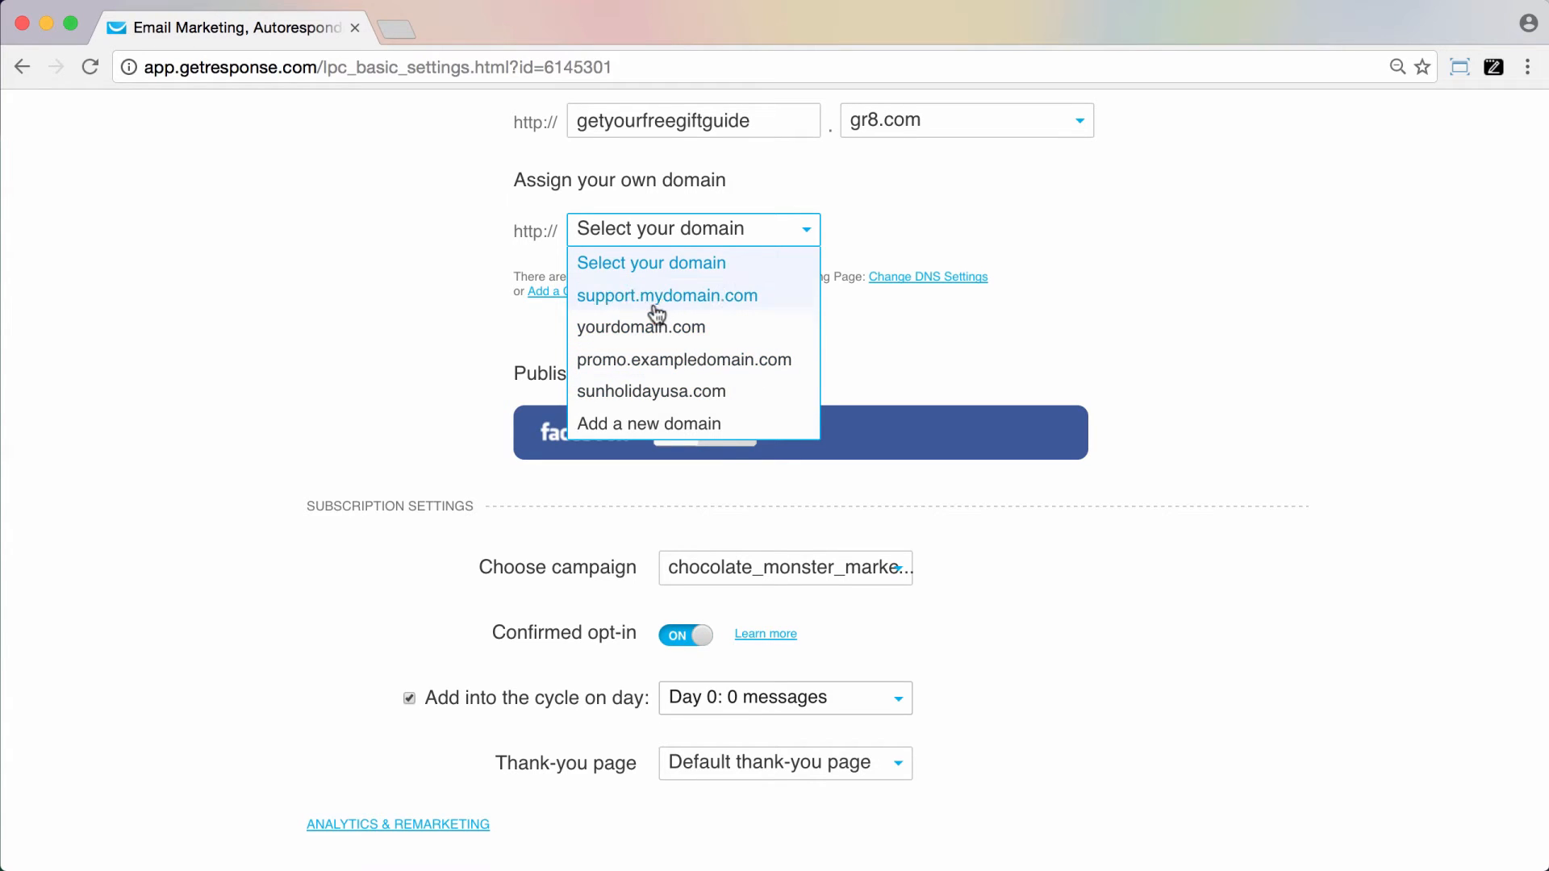
pyautogui.click(640, 326)
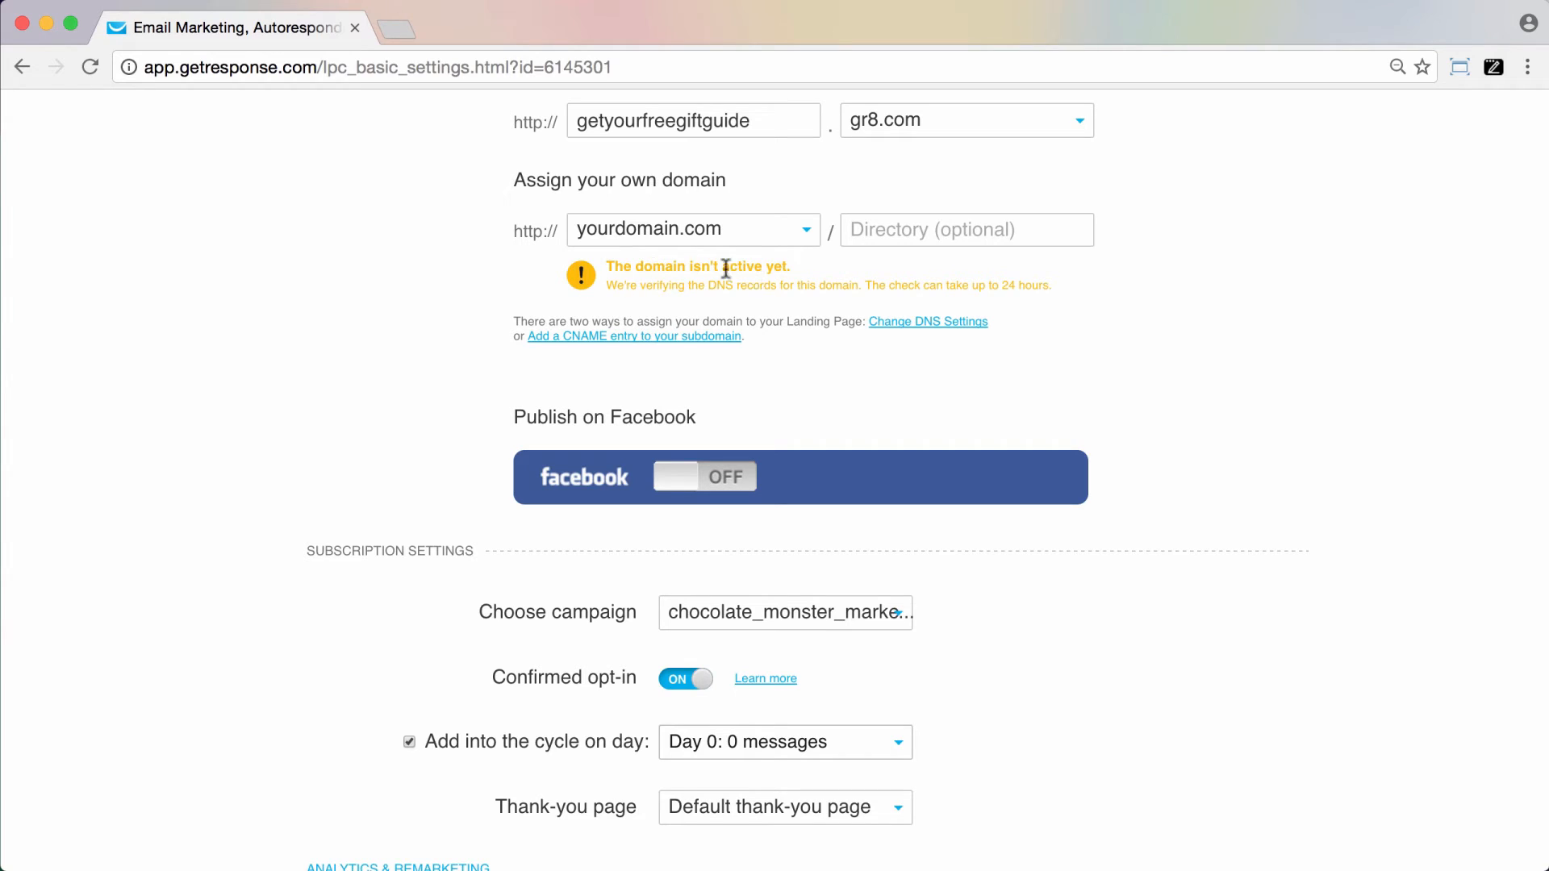
pyautogui.moveTo(853, 281)
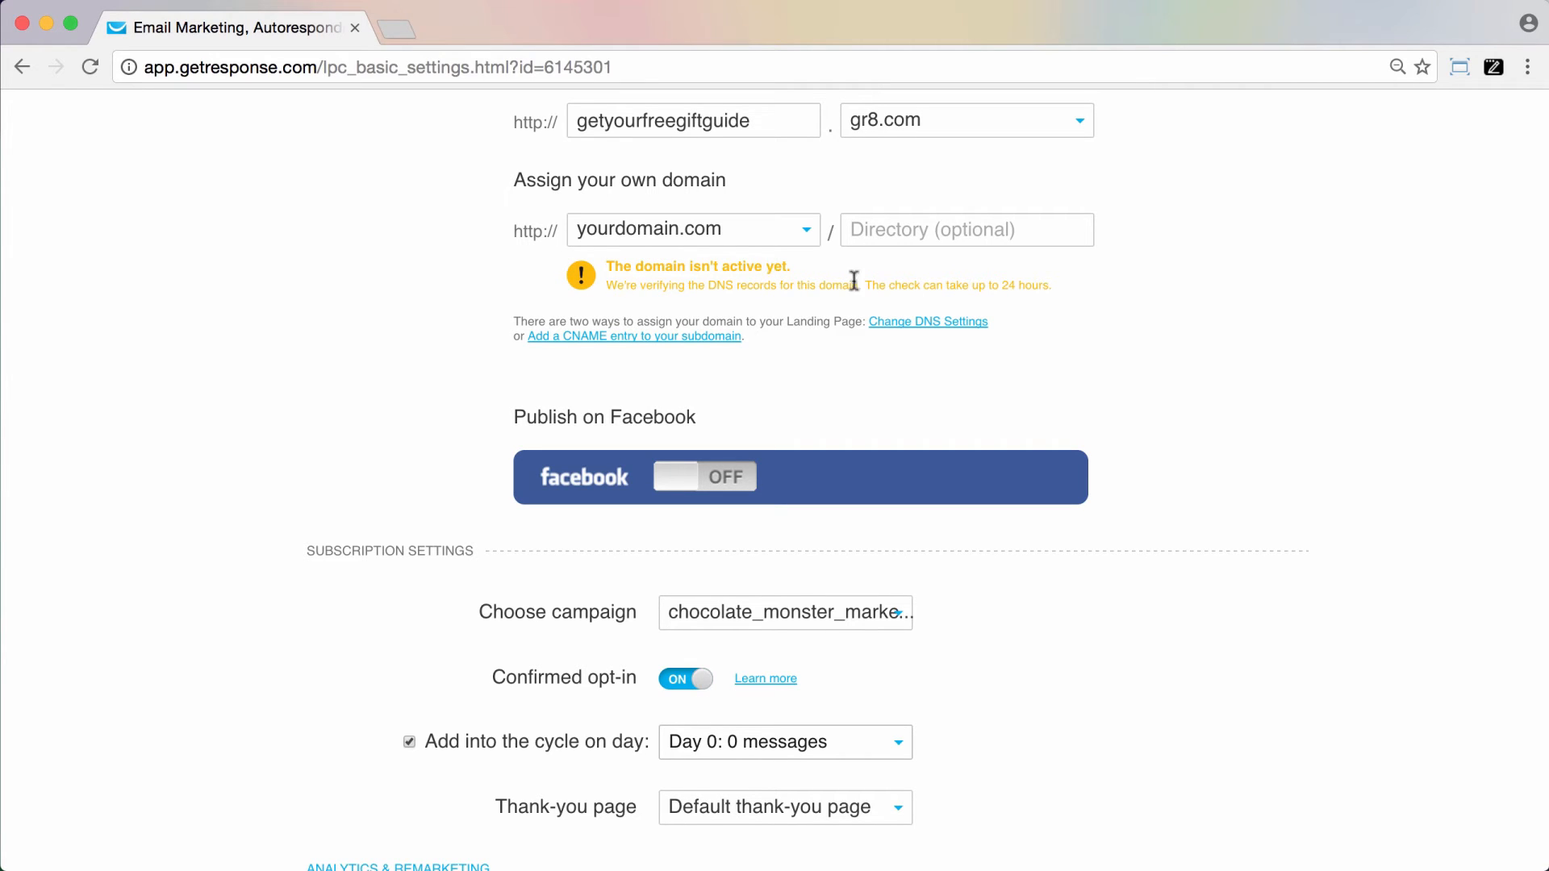
pyautogui.moveTo(655, 314)
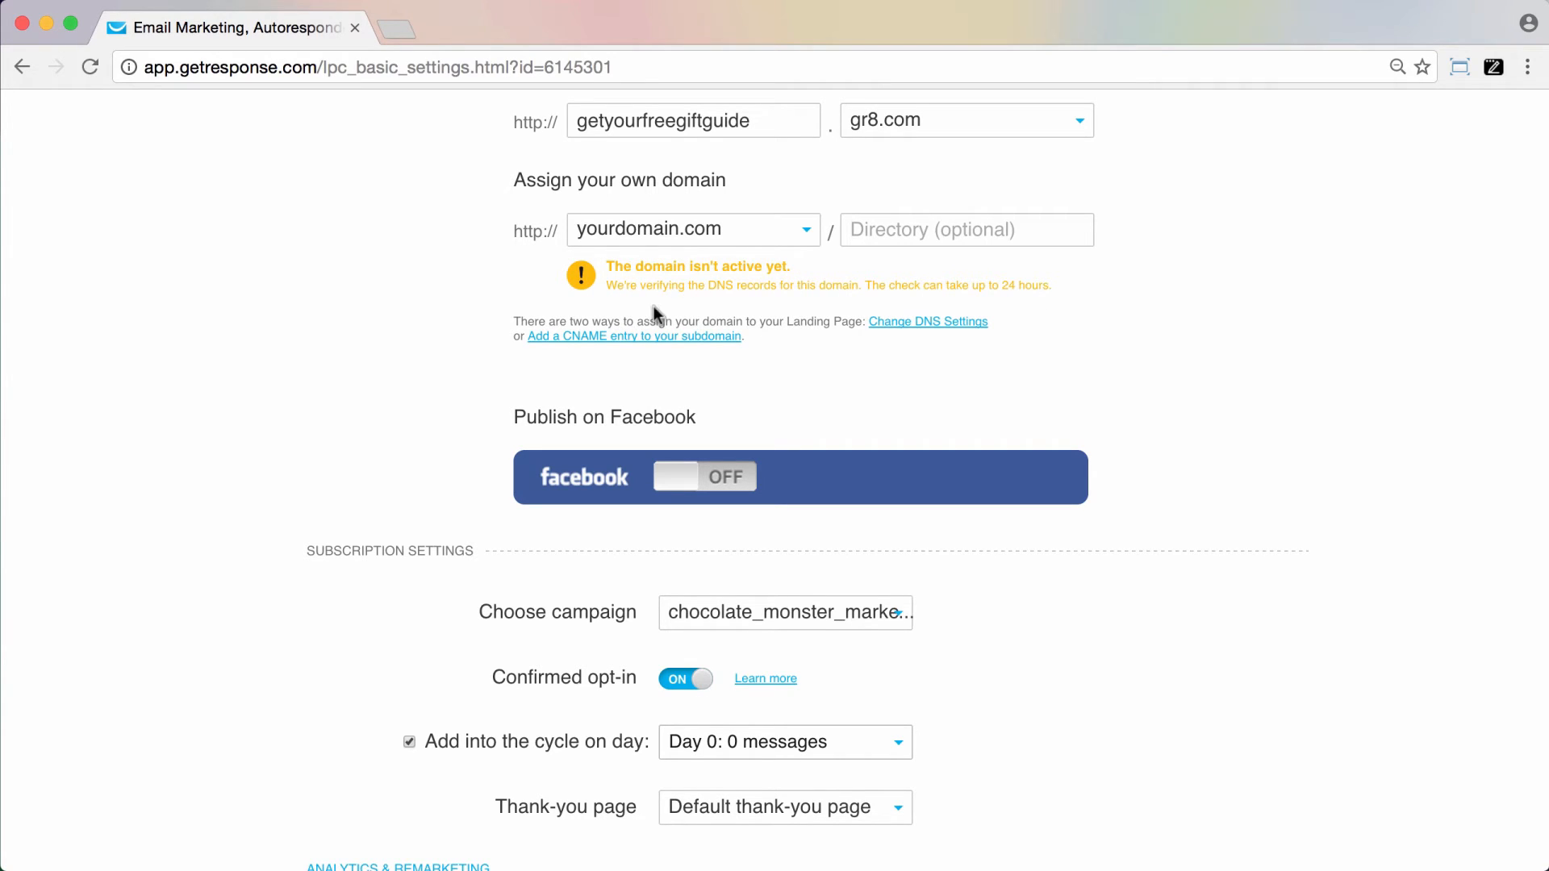
pyautogui.moveTo(832, 373)
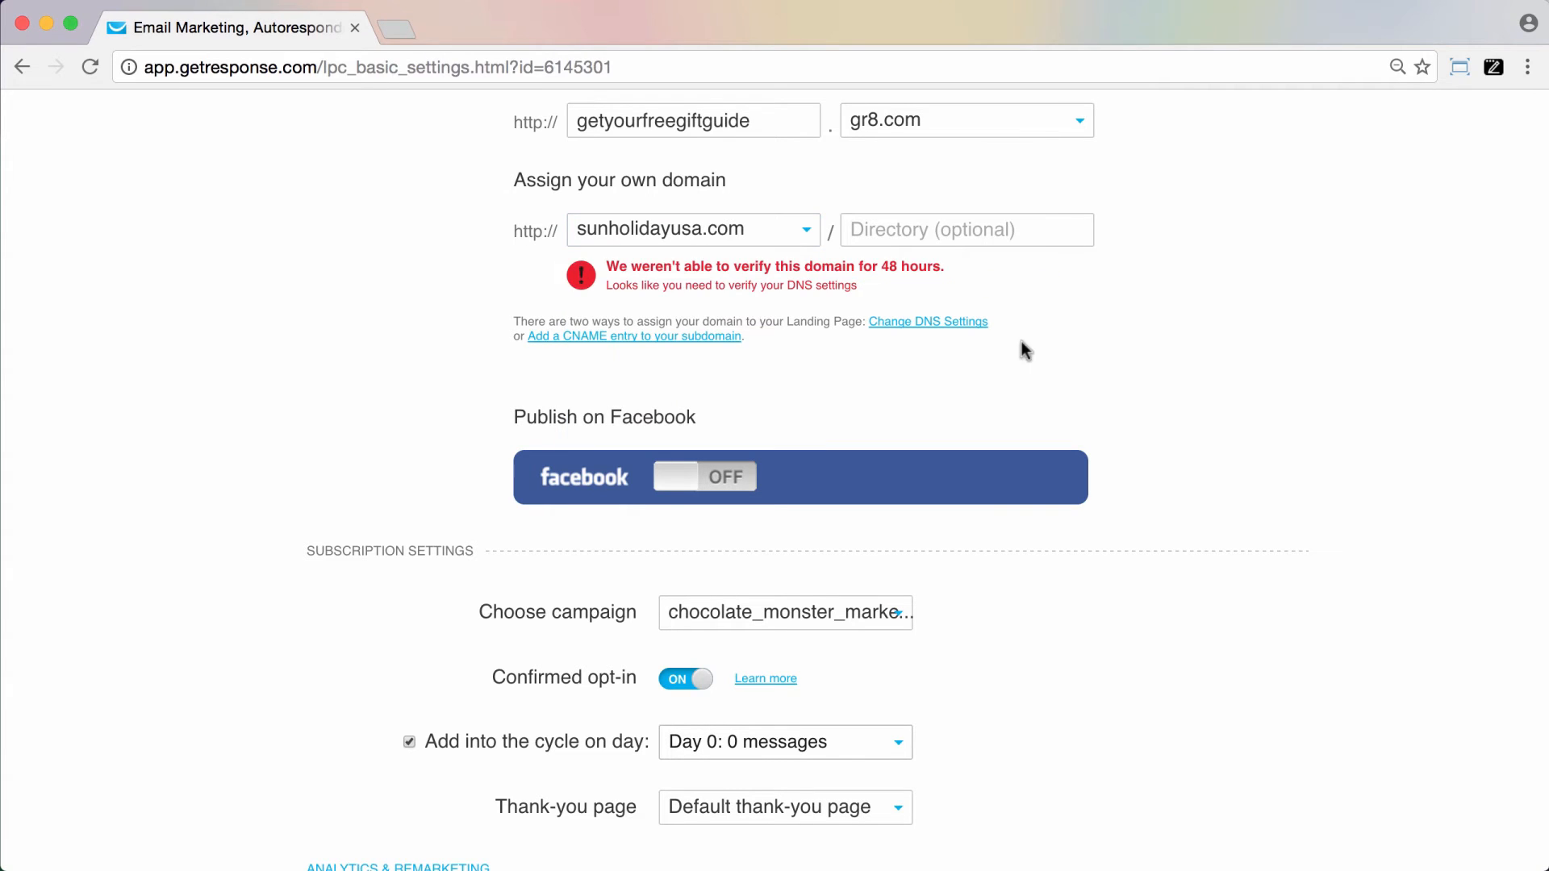
pyautogui.moveTo(939, 318)
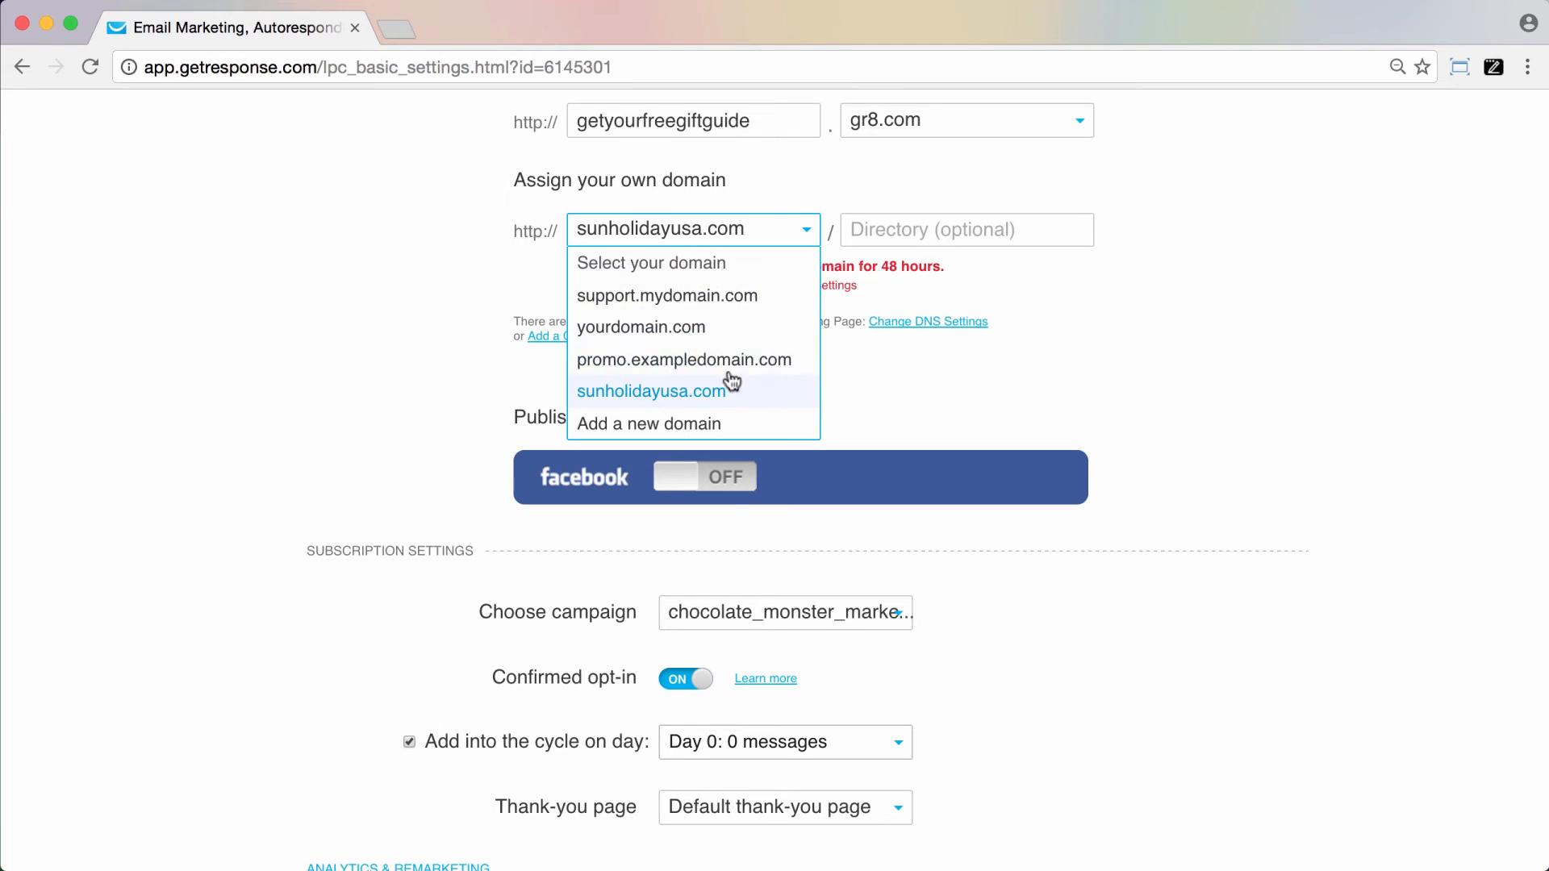
pyautogui.moveTo(740, 397)
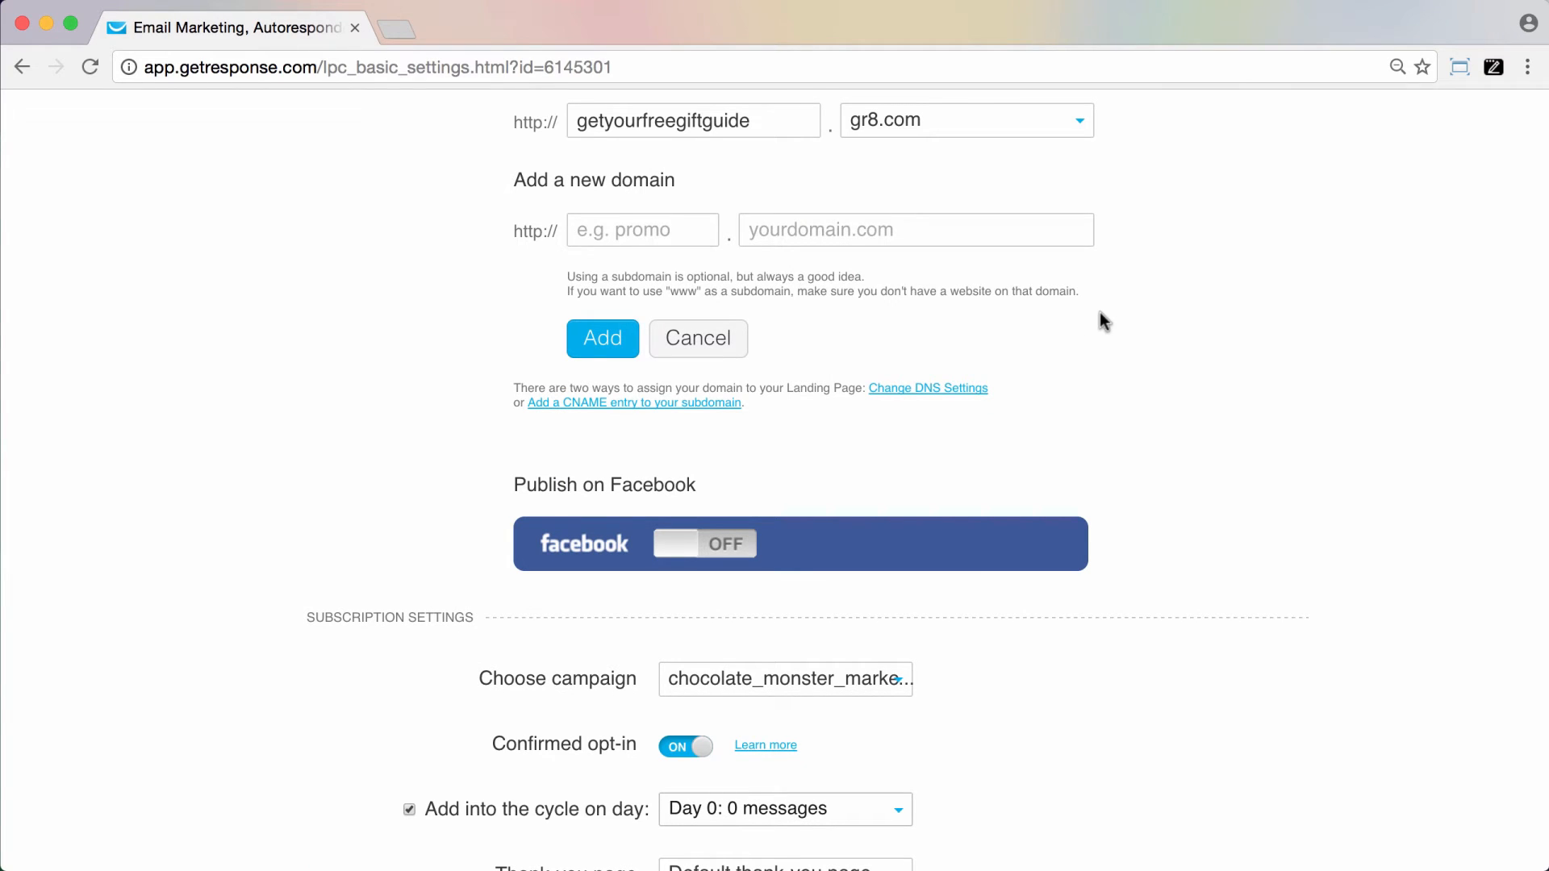
pyautogui.moveTo(850, 247)
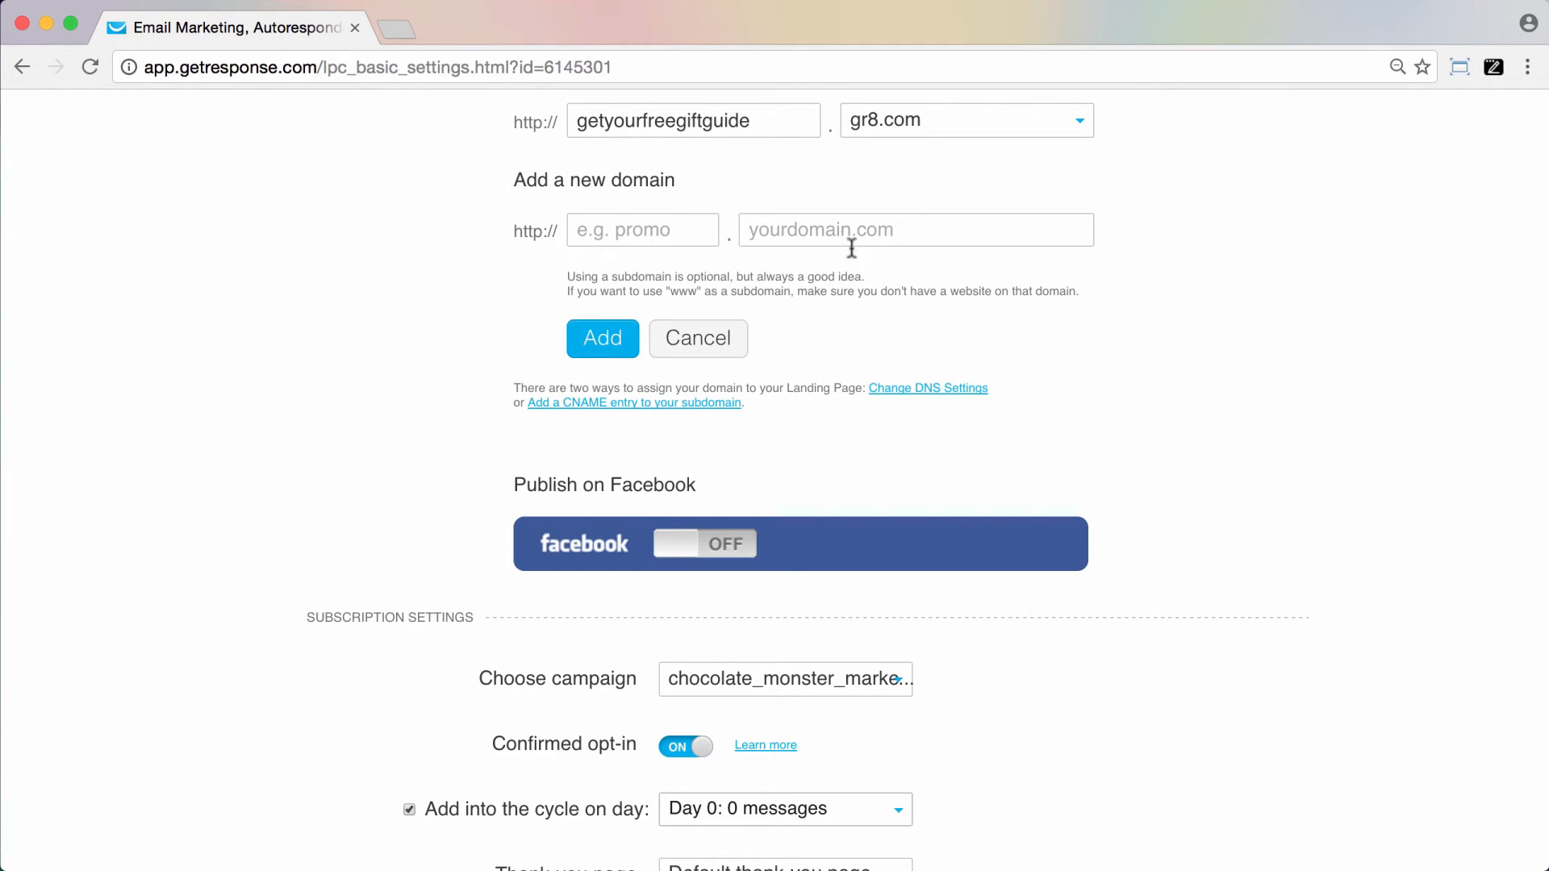
# Enter yourdomain.com as the domain and promo1 as the subdomain in the new-domain form.
pyautogui.click(914, 229)
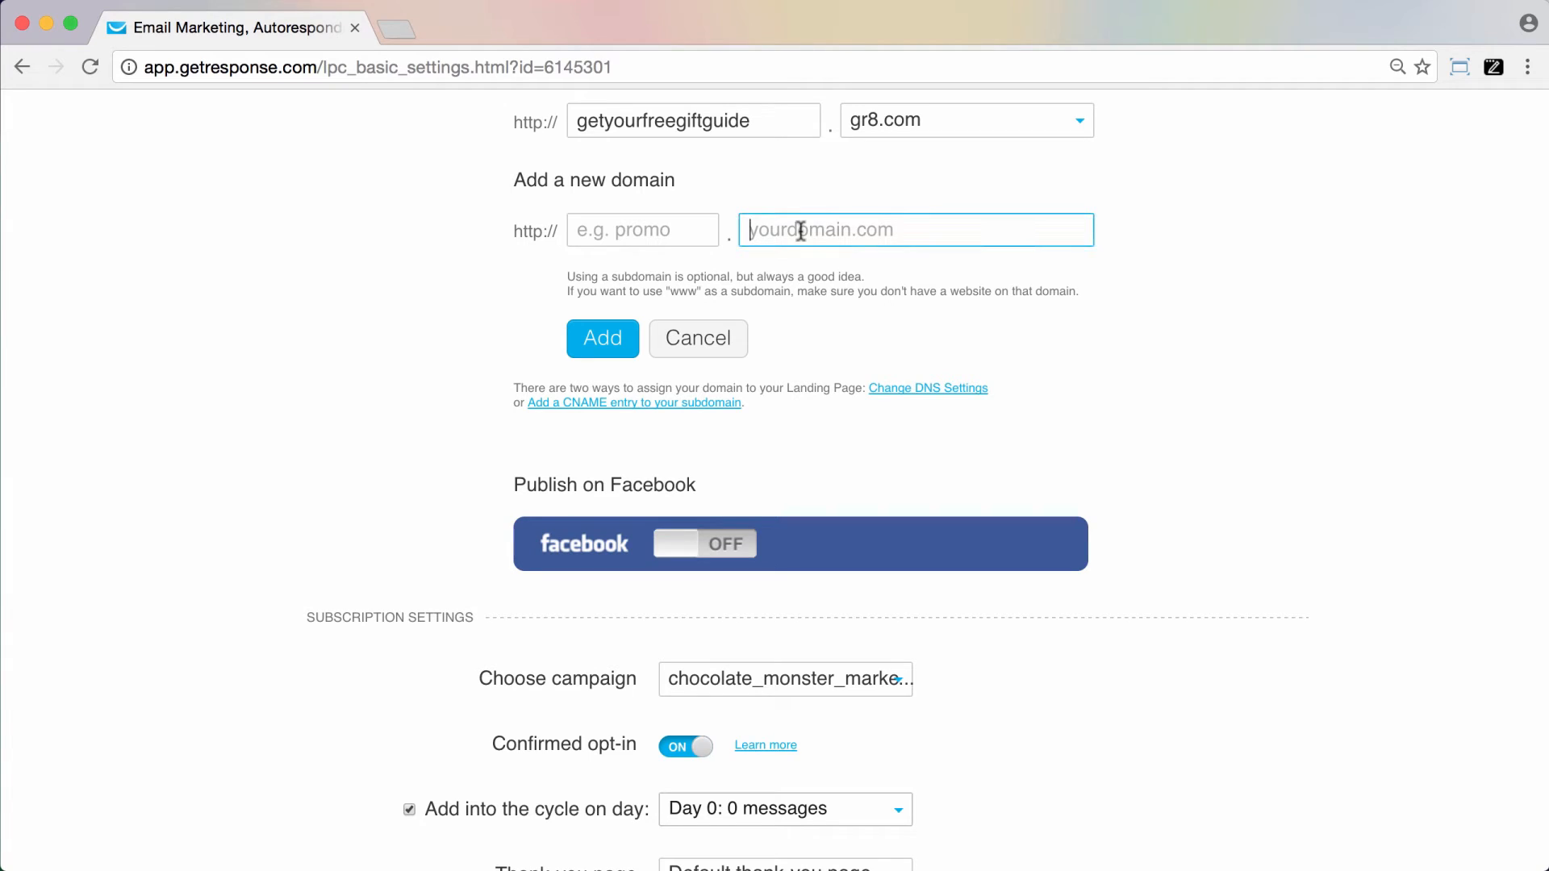
pyautogui.write('youd')
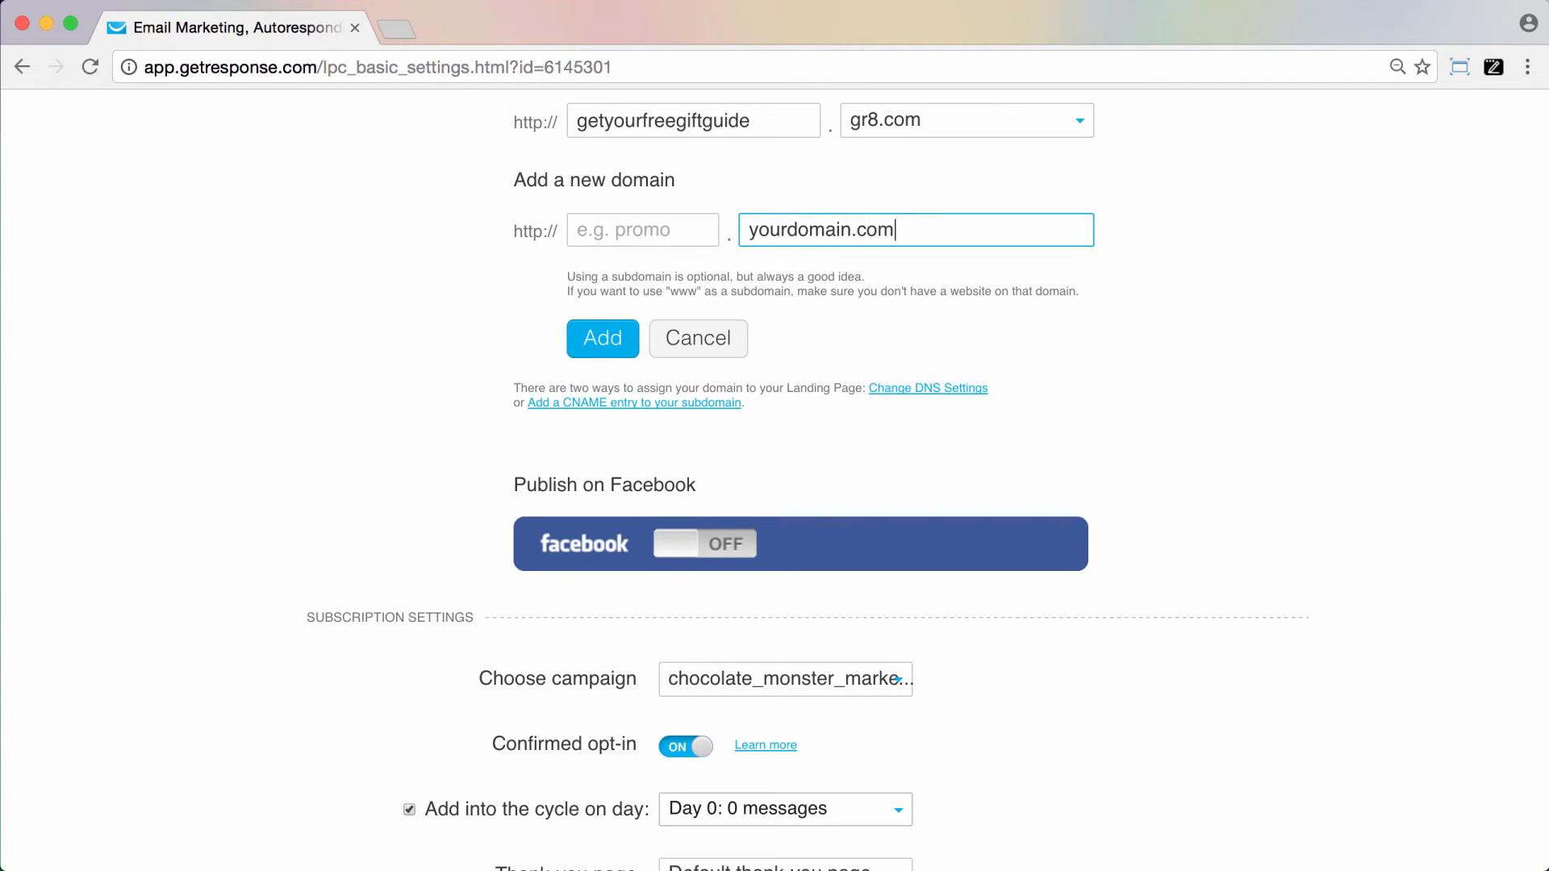
pyautogui.moveTo(808, 166)
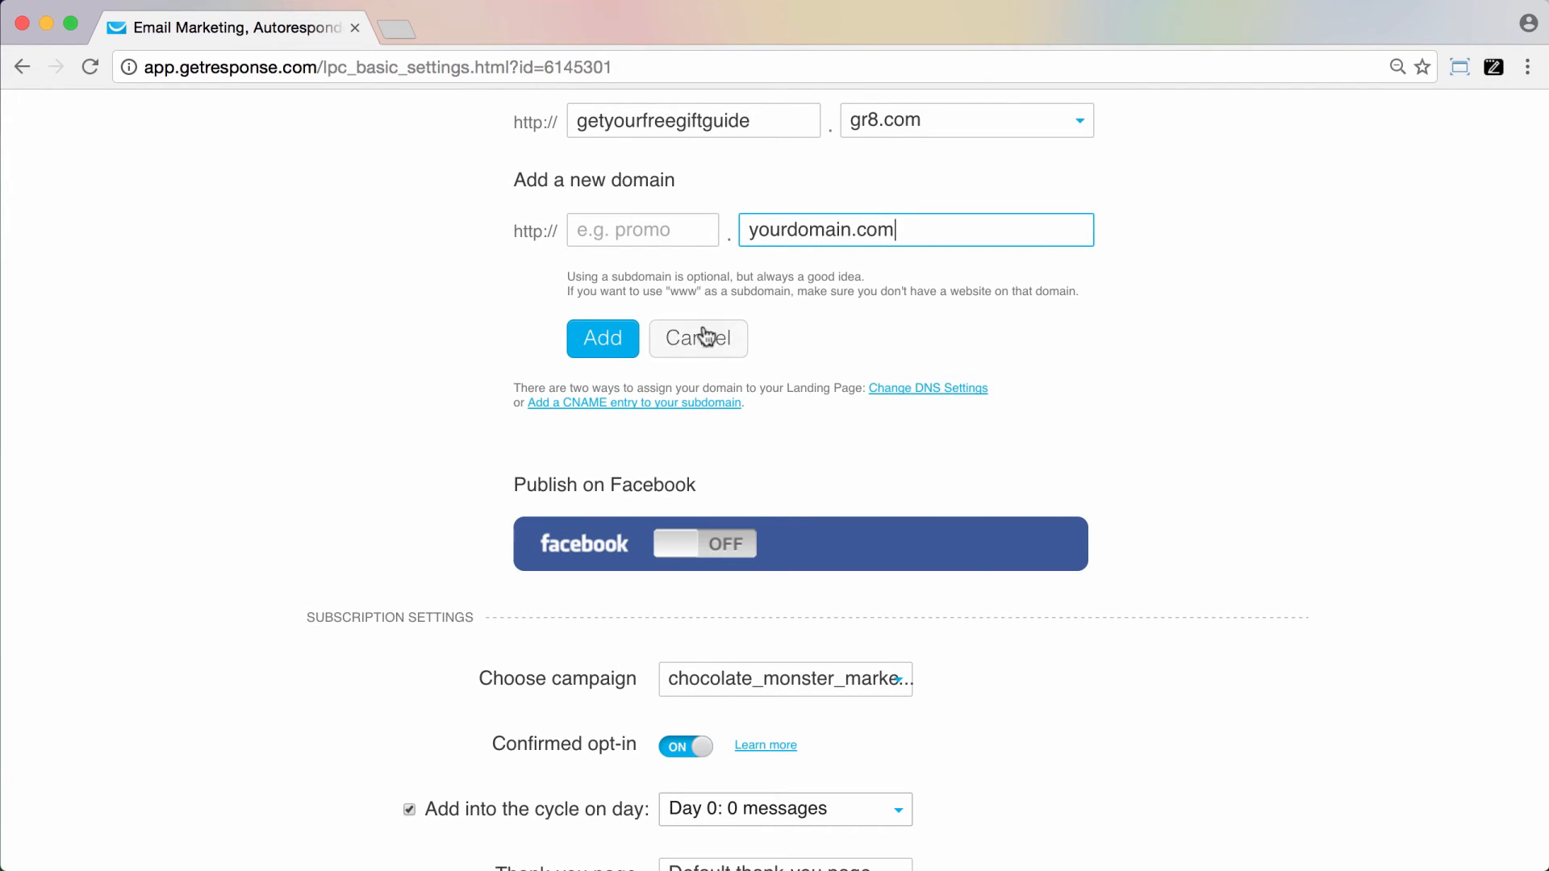
pyautogui.click(642, 229)
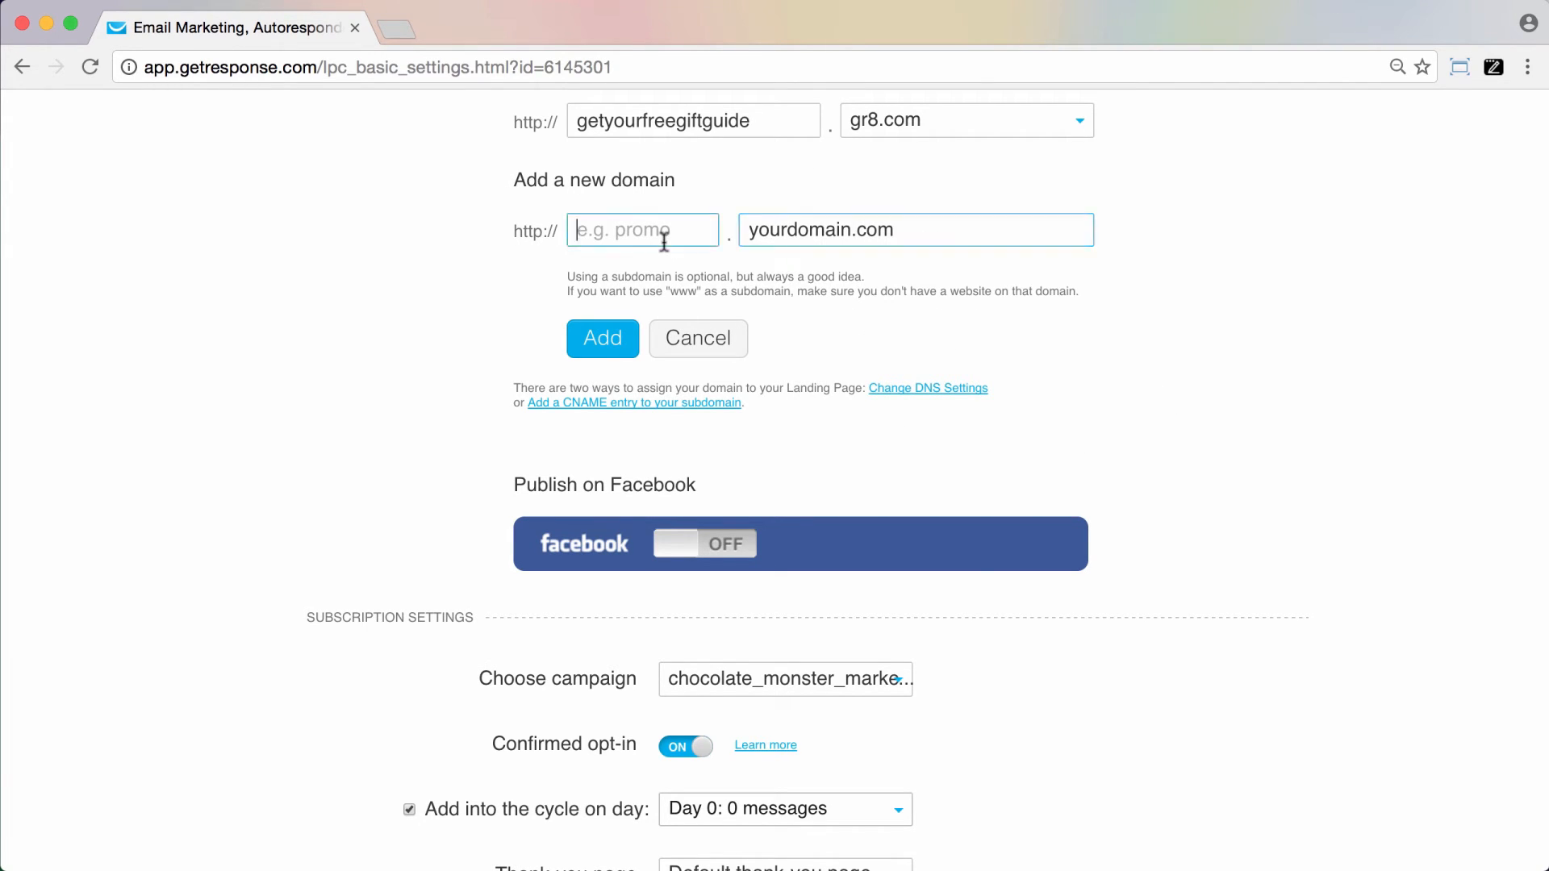
pyautogui.write('pro')
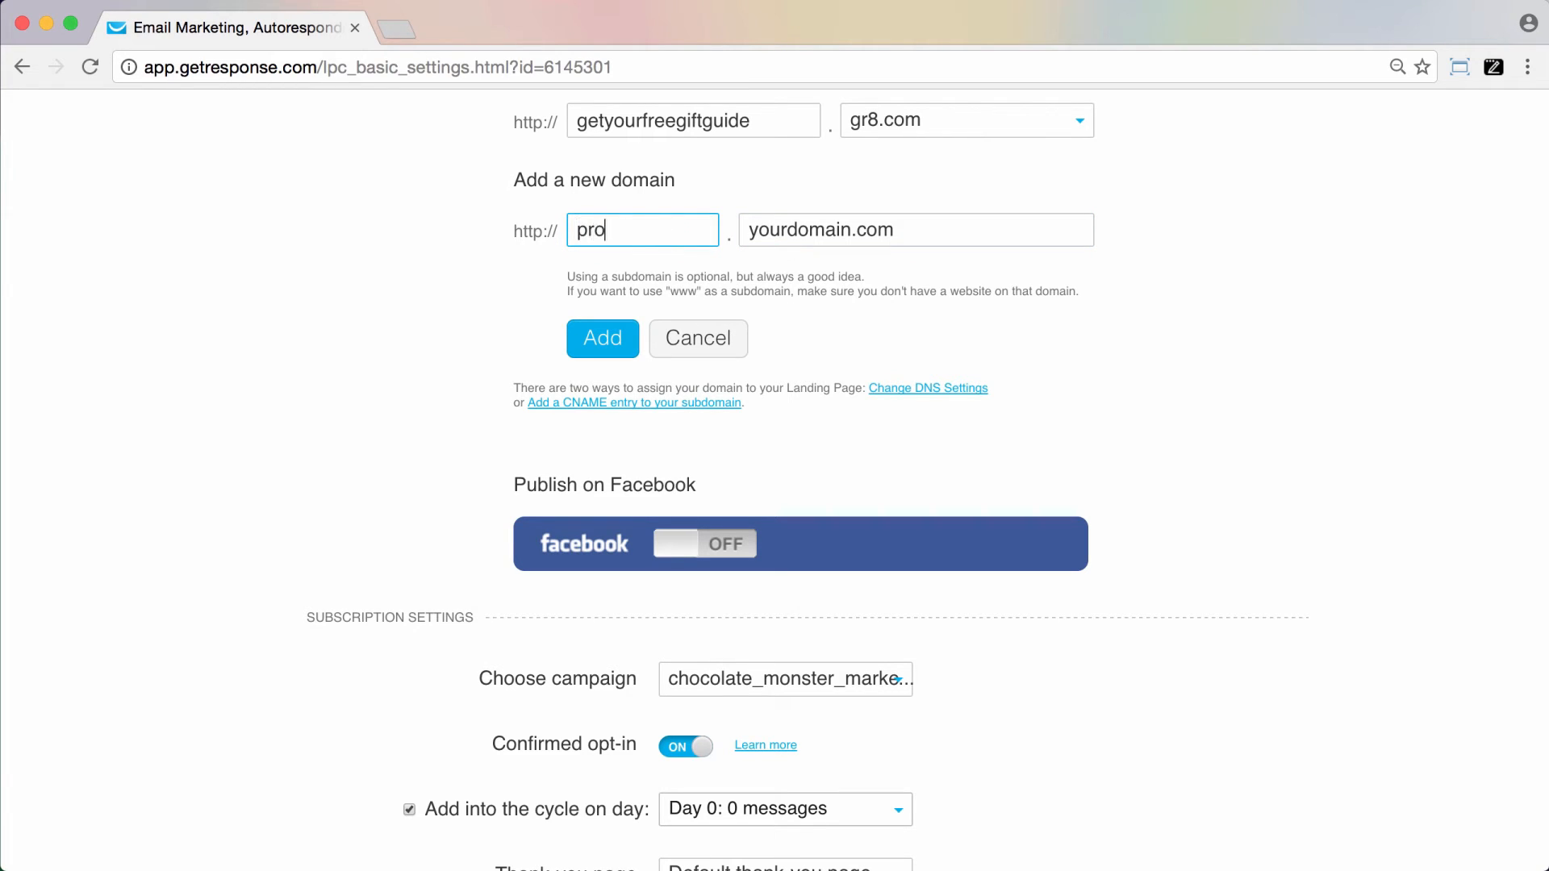
pyautogui.write('mo')
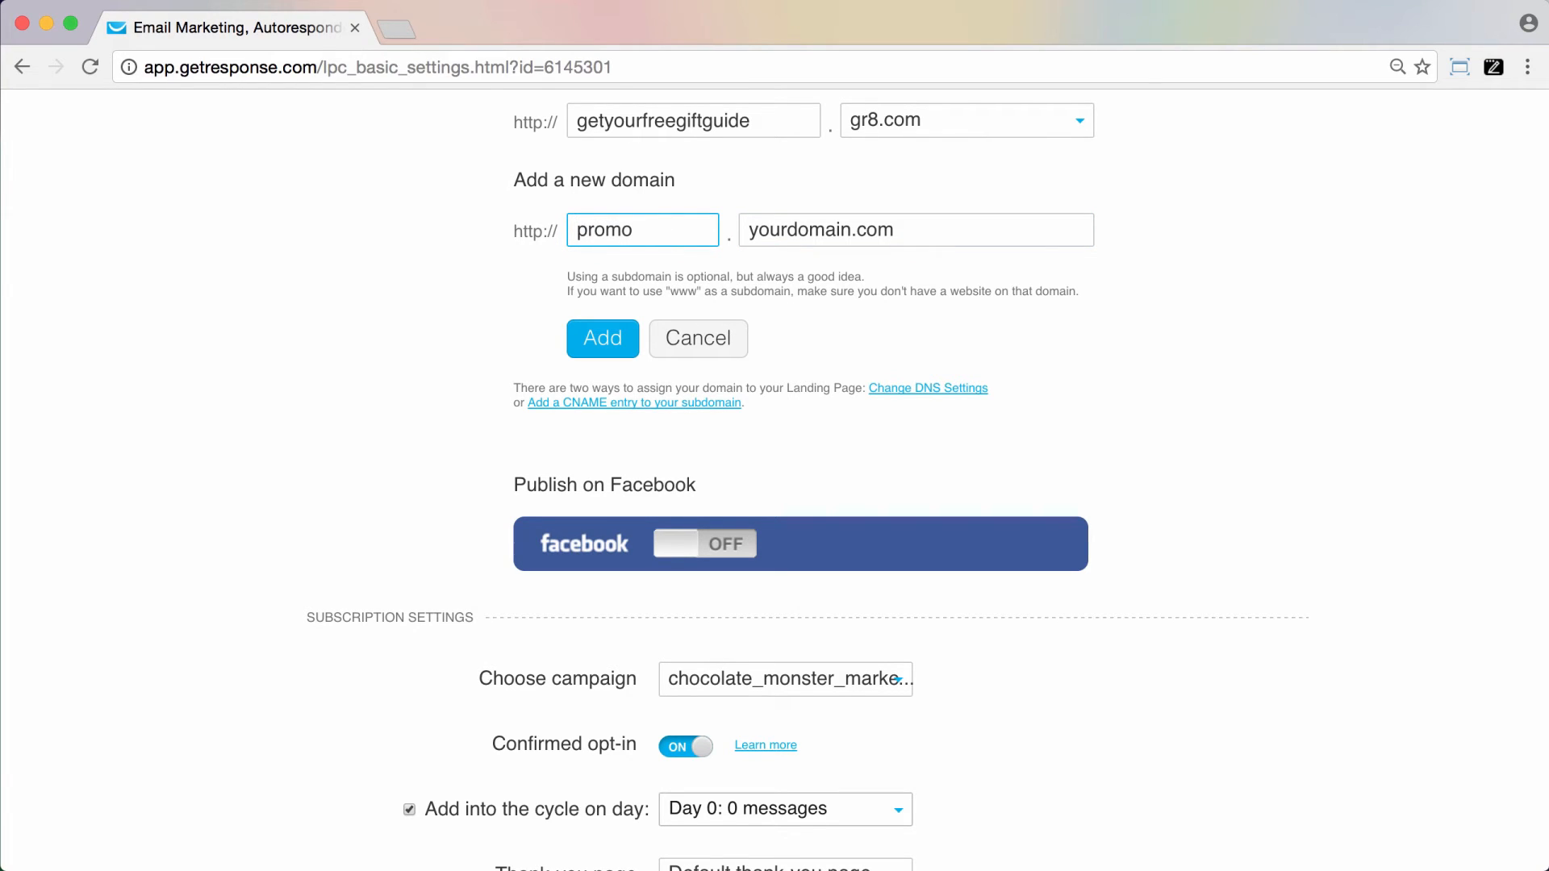
pyautogui.moveTo(633, 402)
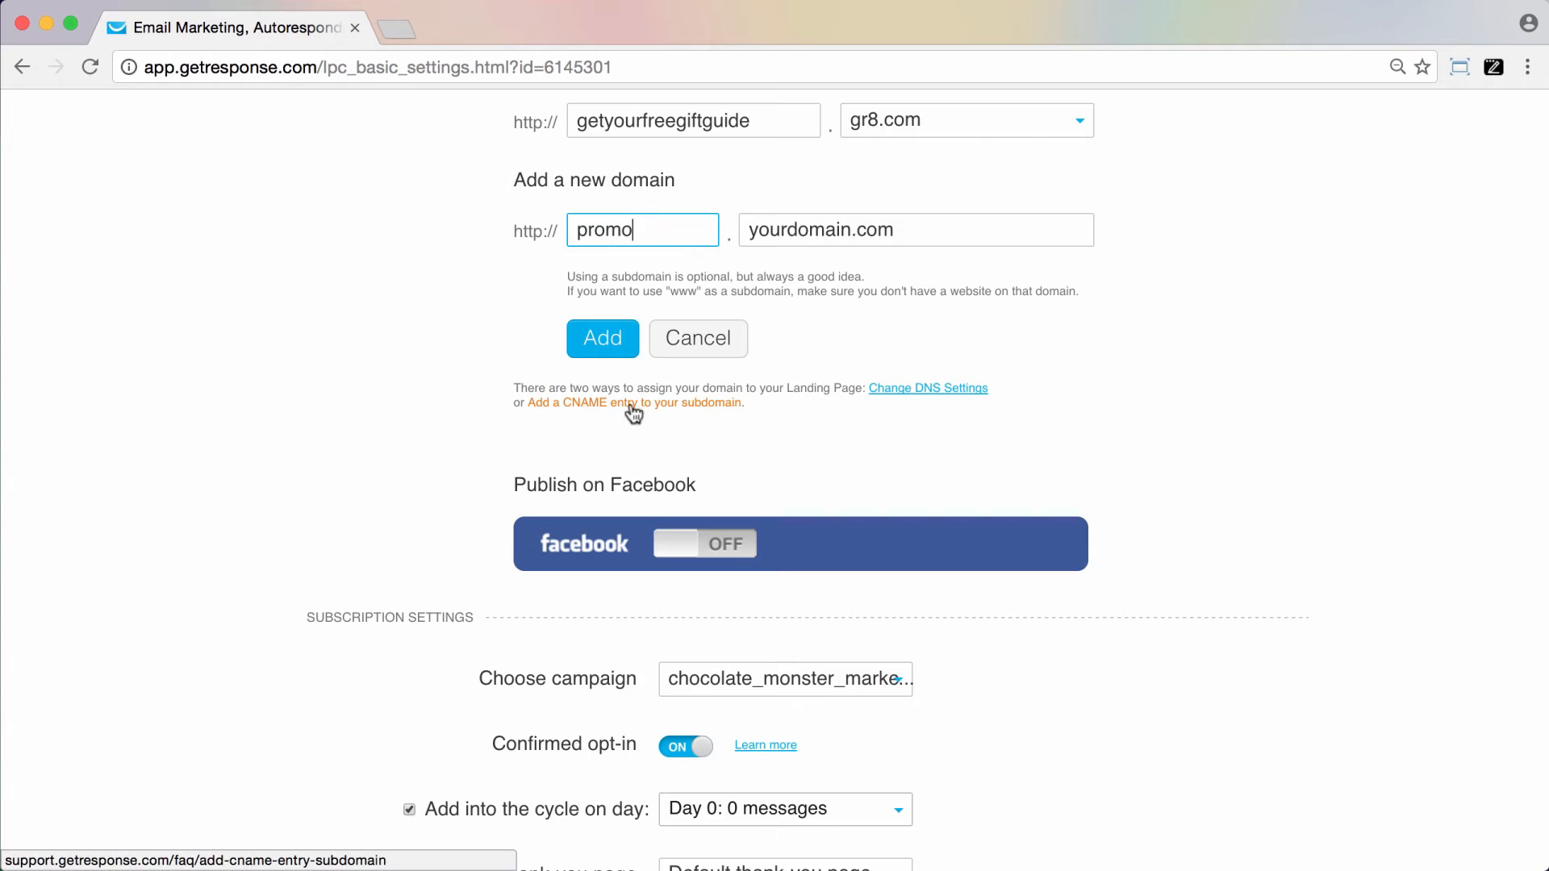
pyautogui.moveTo(842, 447)
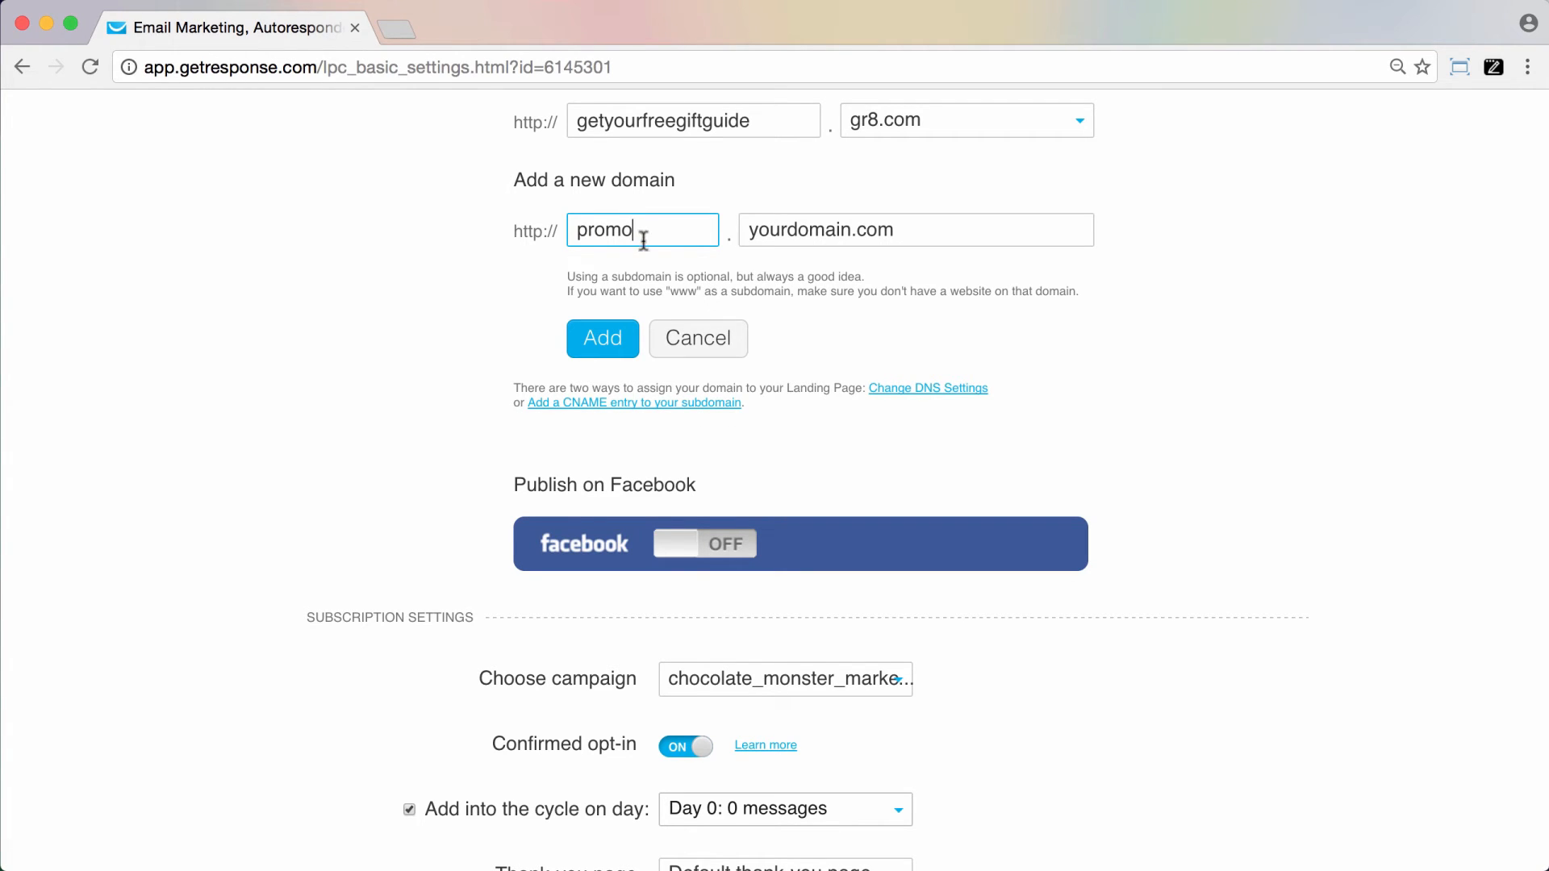
pyautogui.write('1')
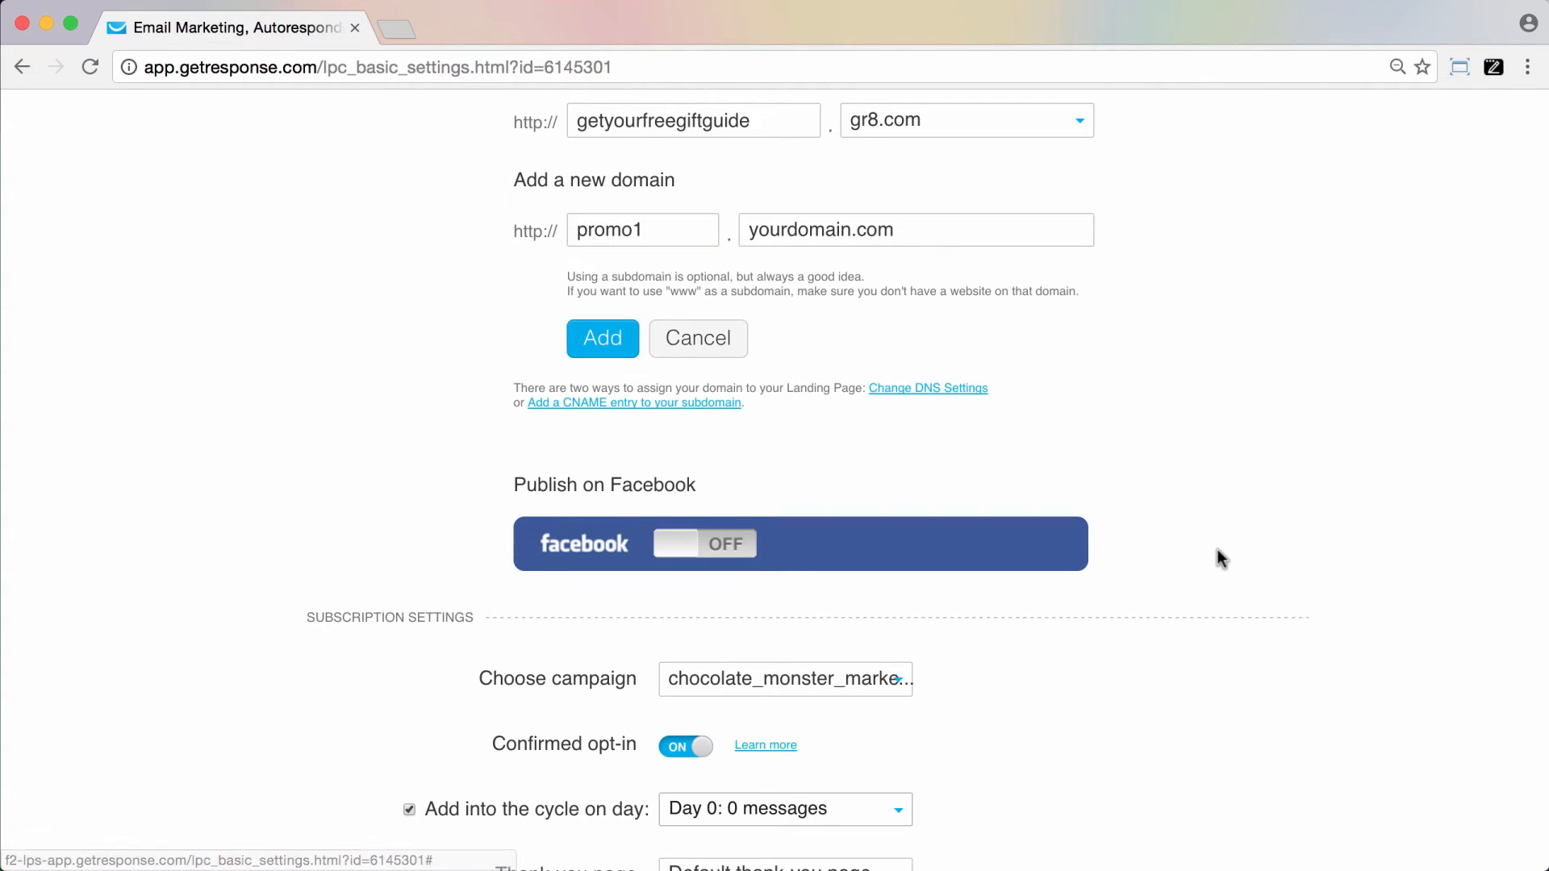
# Add promo1.yourdomain.com, leaving it selected as the landing page's own domain.
pyautogui.click(602, 338)
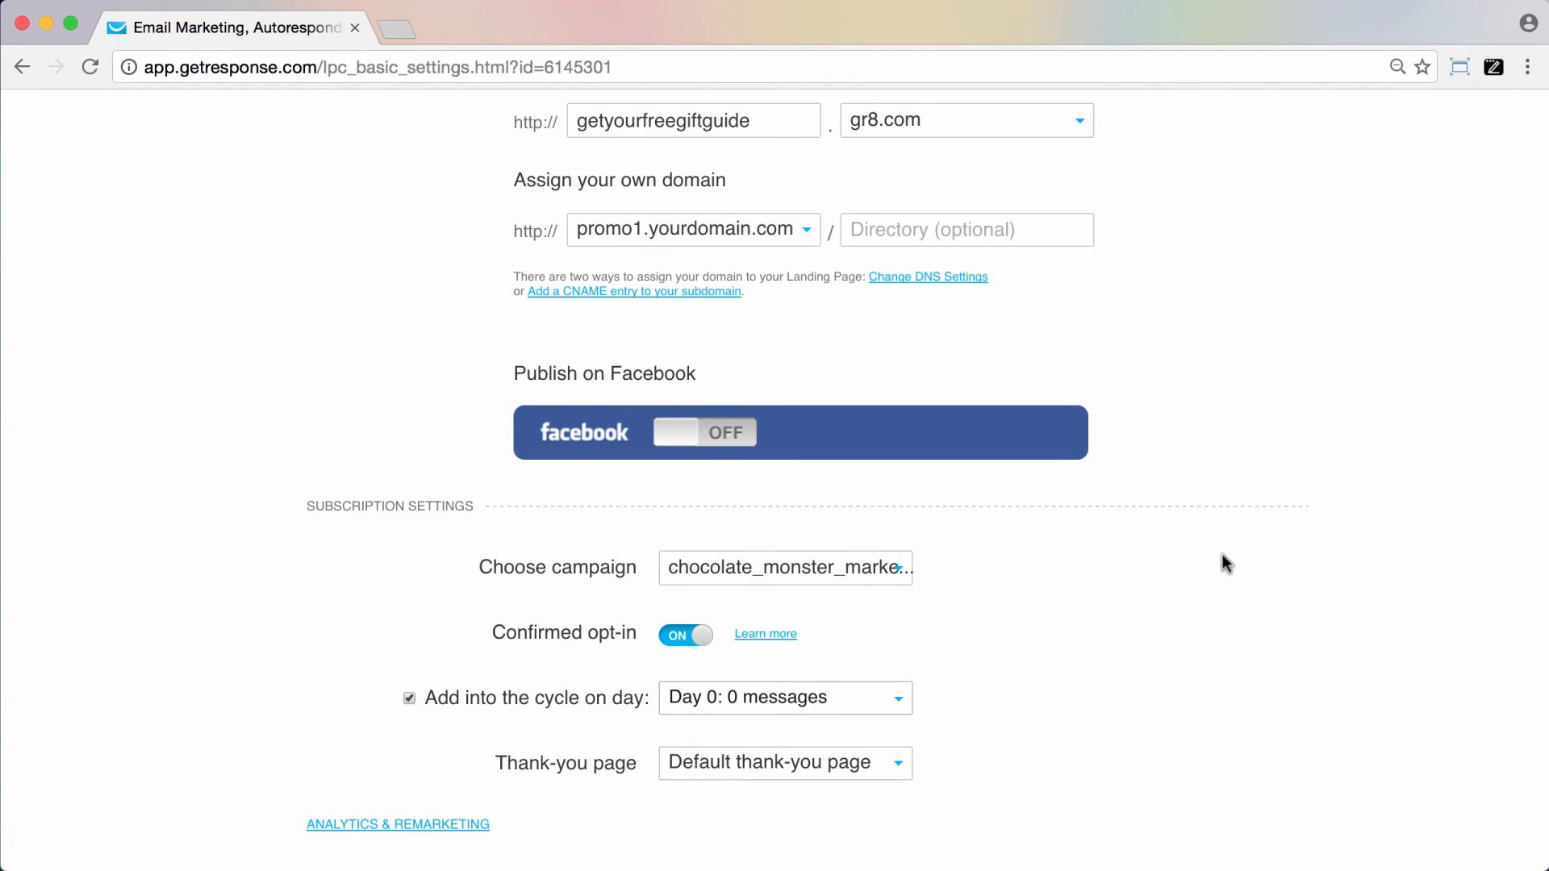
pyautogui.moveTo(664, 272)
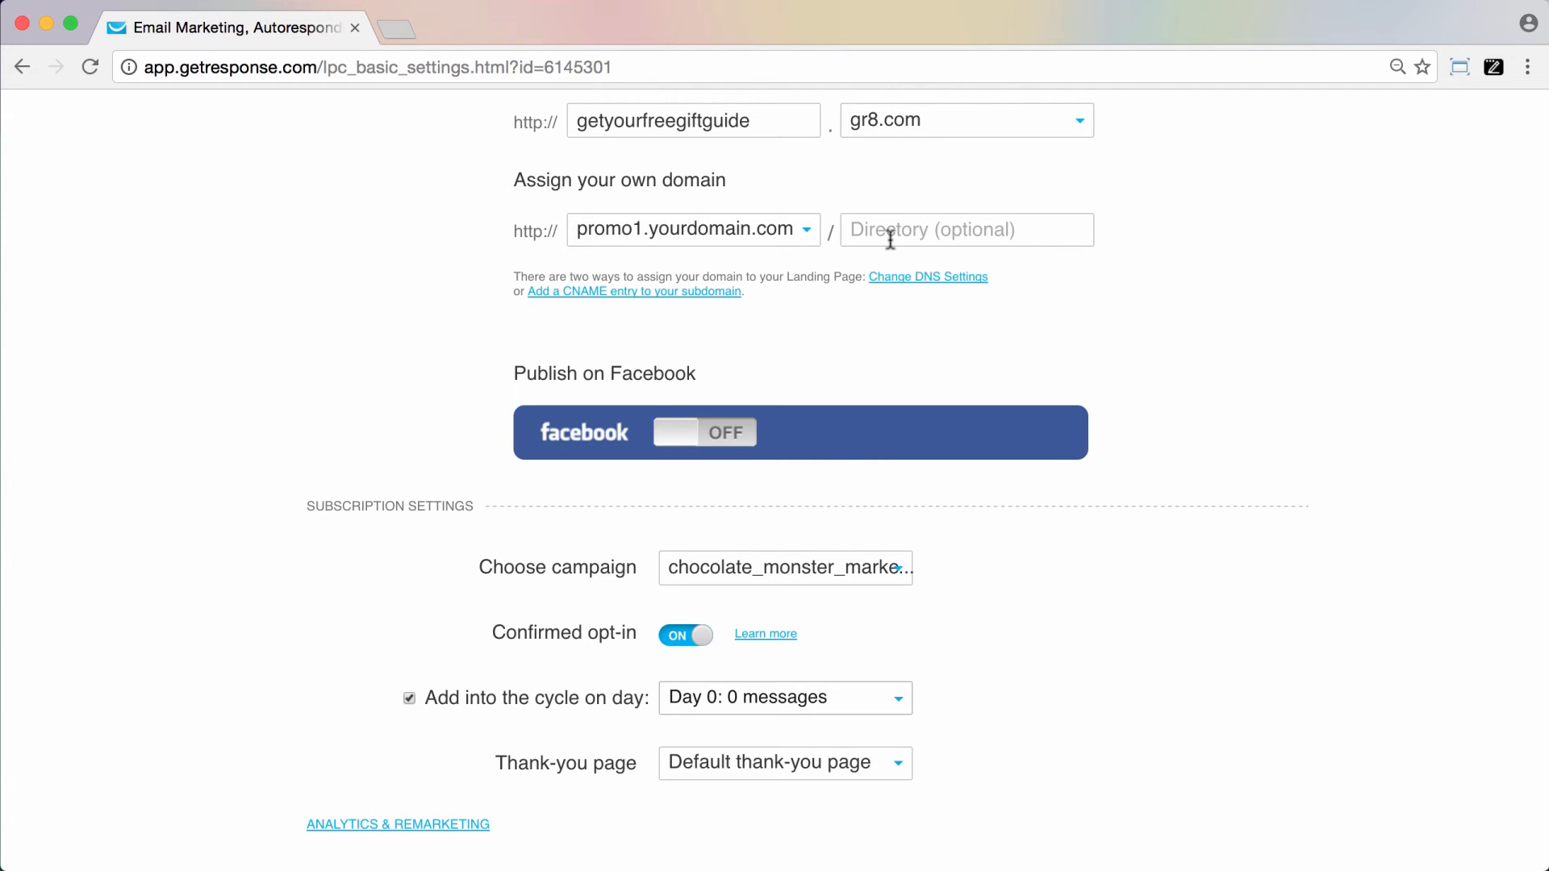
# Try directory names such as product1 and product2 after promo1.yourdomain.com, then clear the directory.
pyautogui.write('prodd')
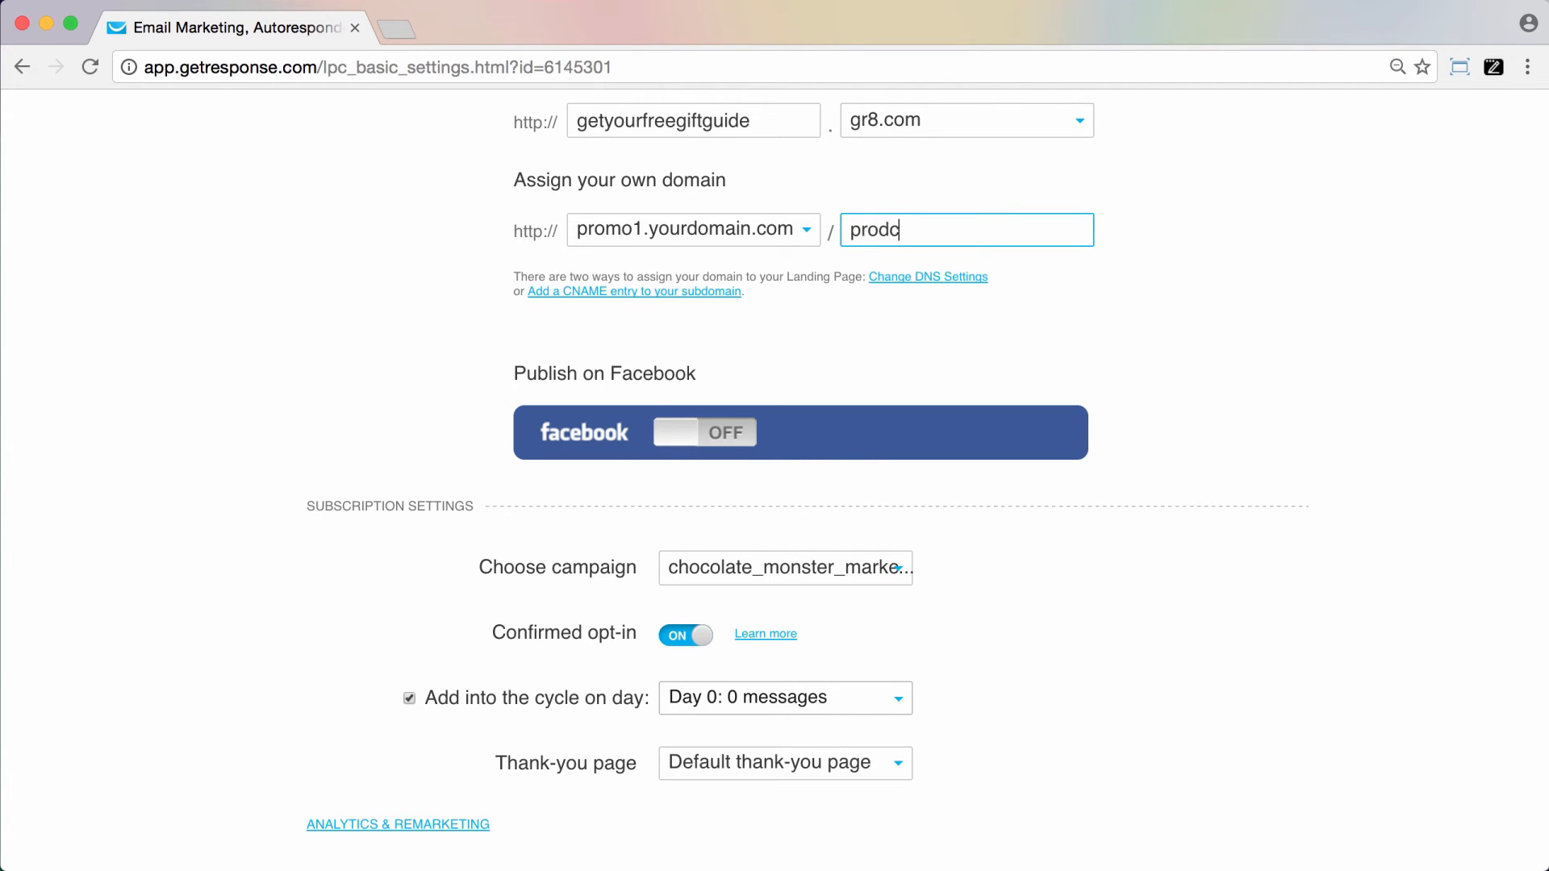
pyautogui.write('product2')
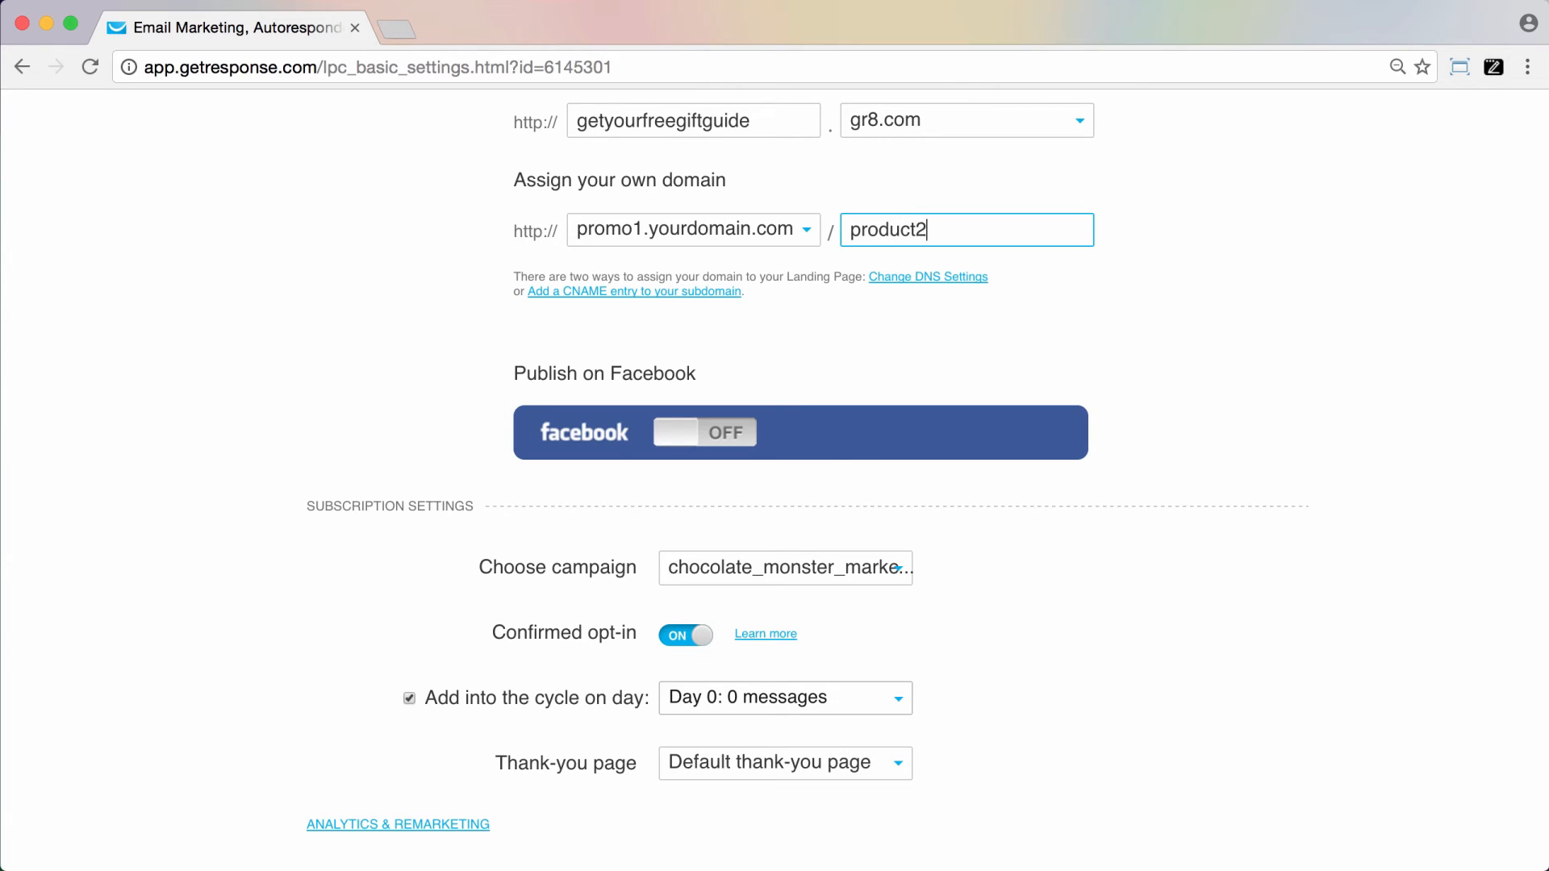
pyautogui.write('product1')
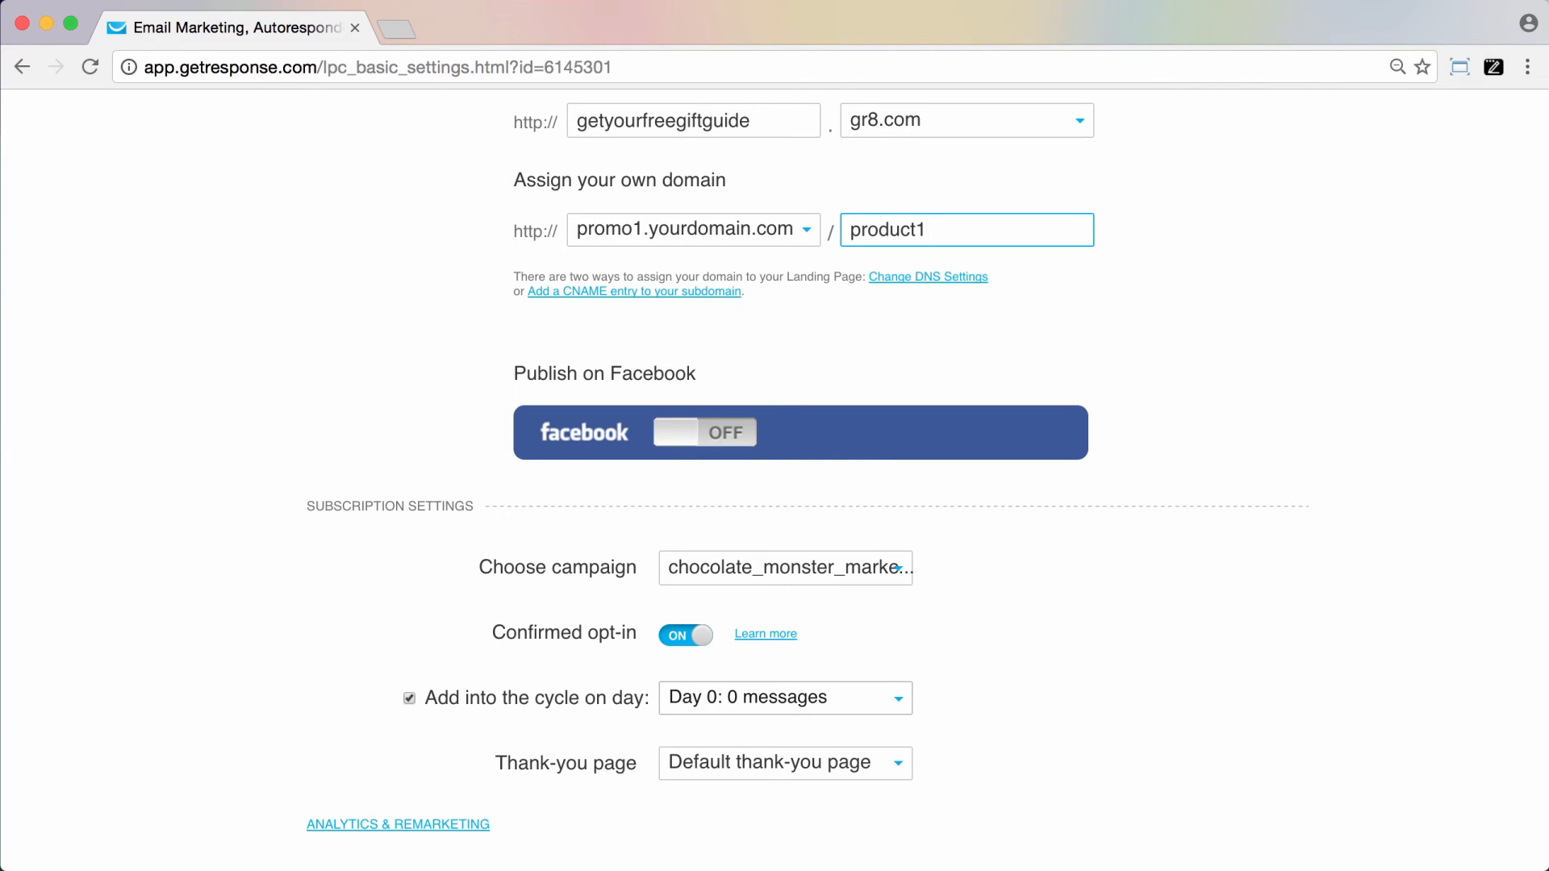
pyautogui.moveTo(787, 331)
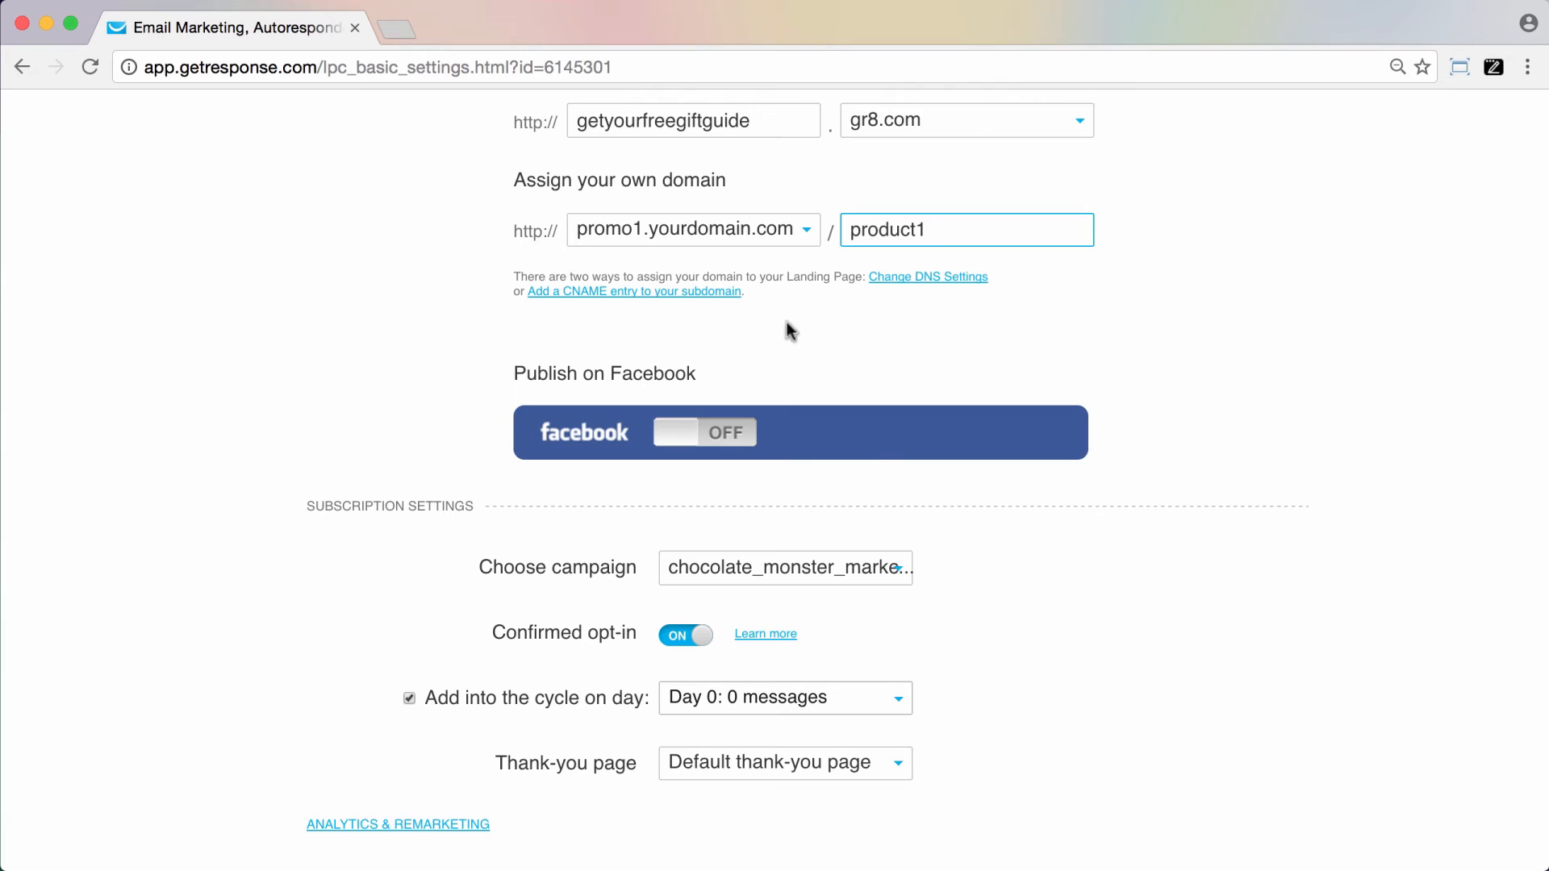
pyautogui.moveTo(656, 252)
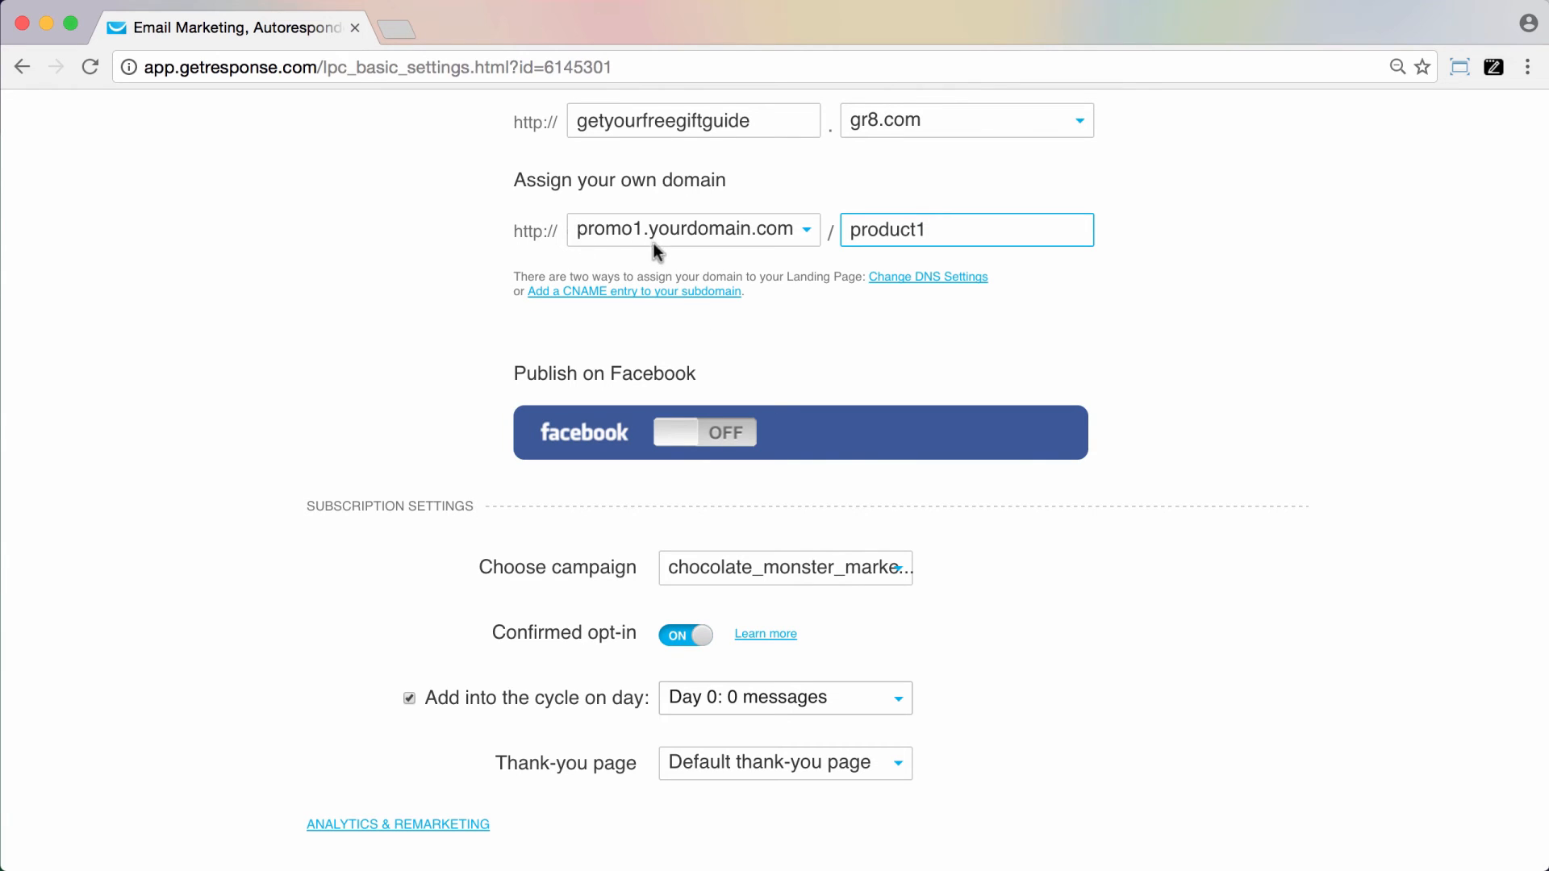
pyautogui.click(967, 229)
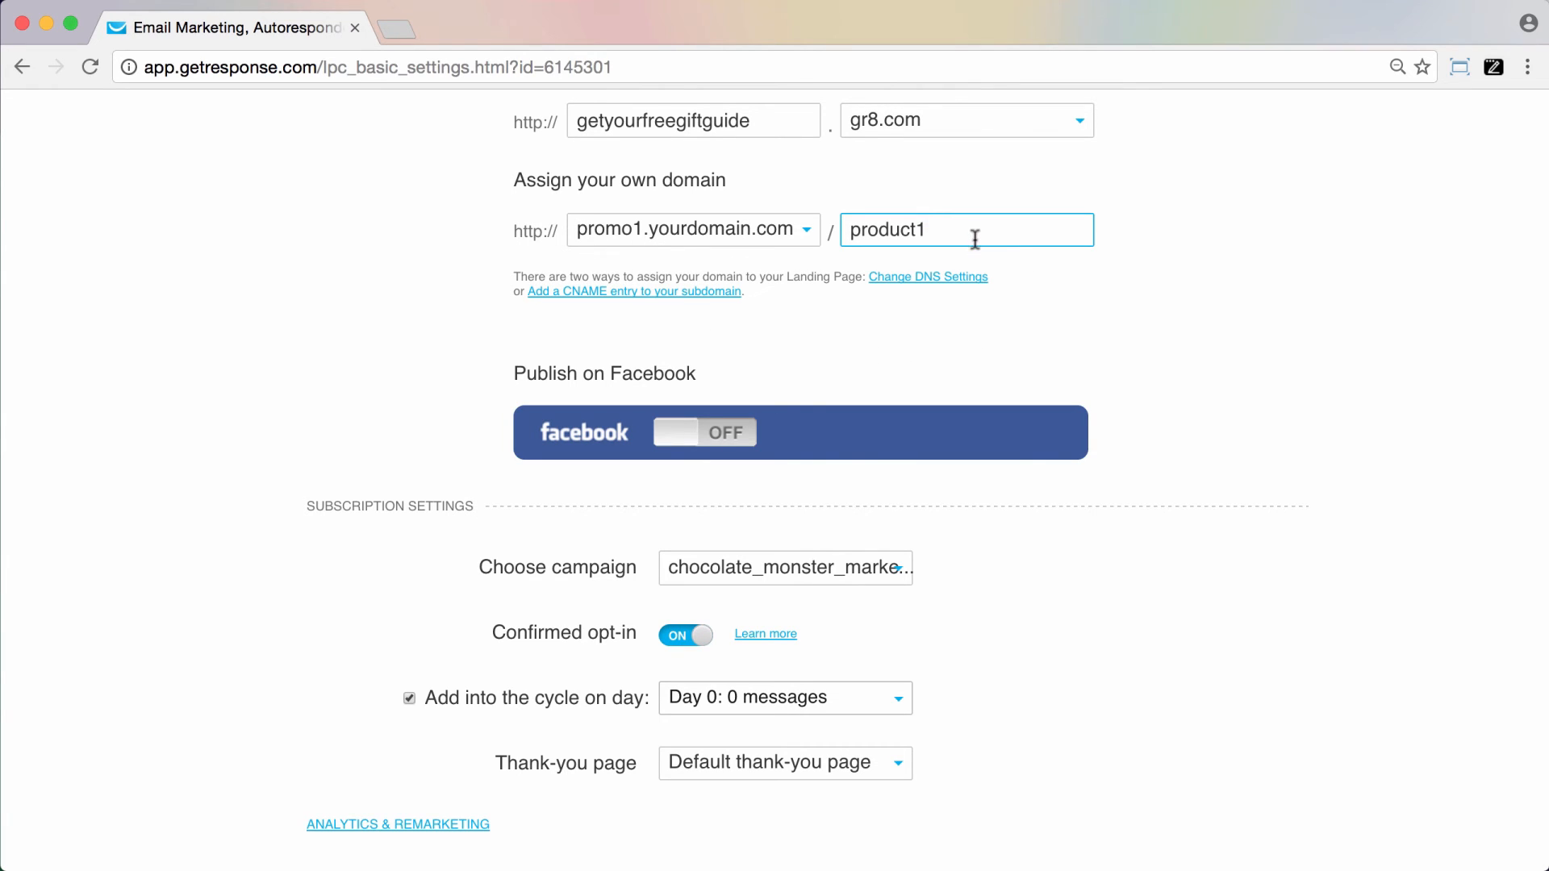
pyautogui.press('Backspace')
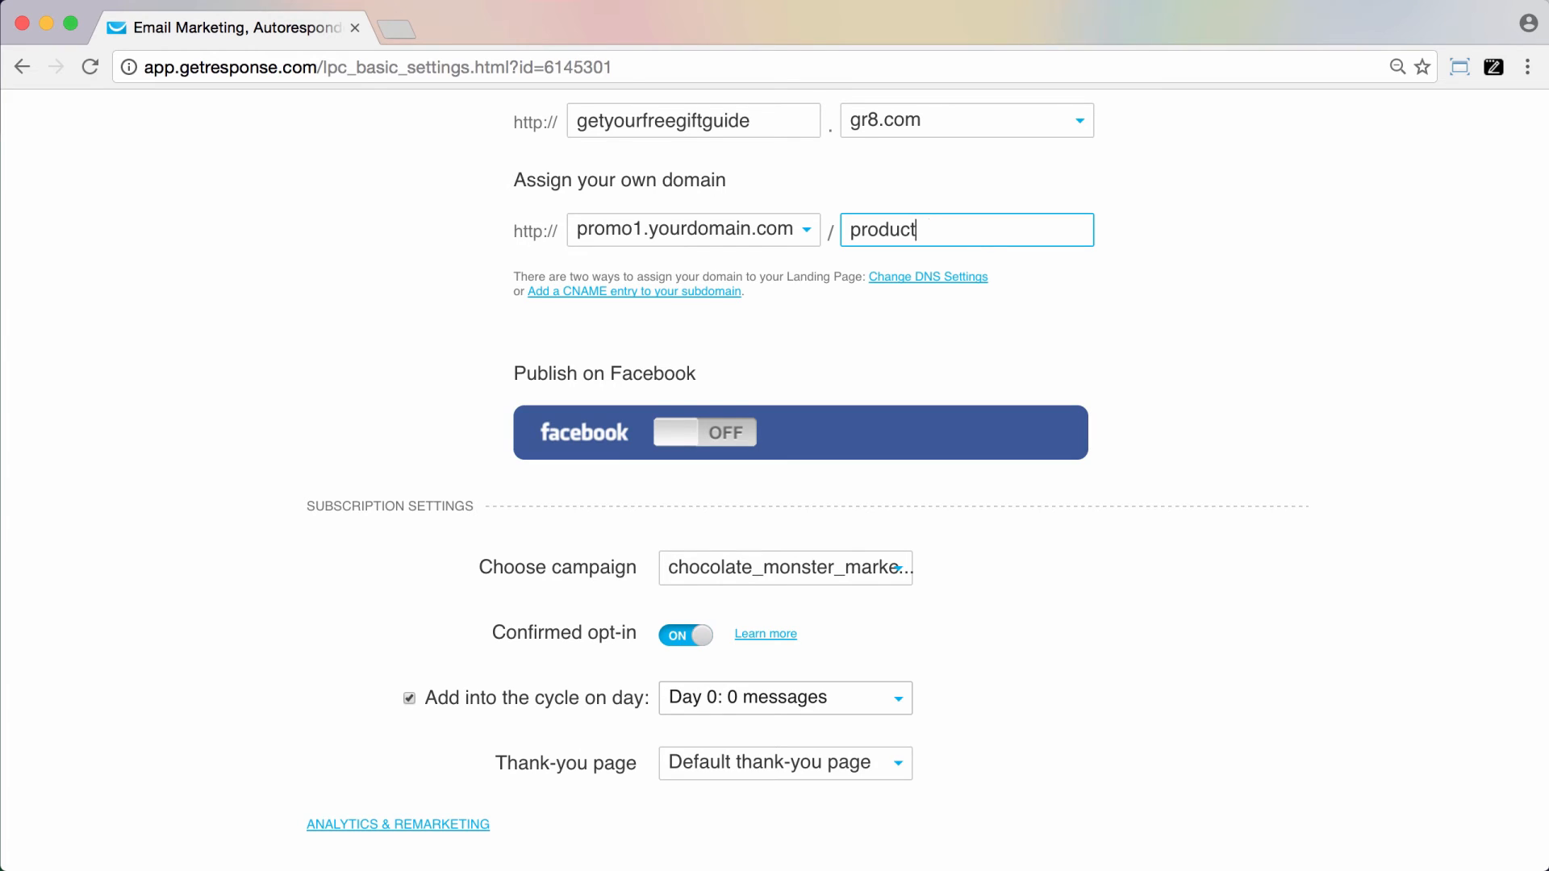
pyautogui.write('2')
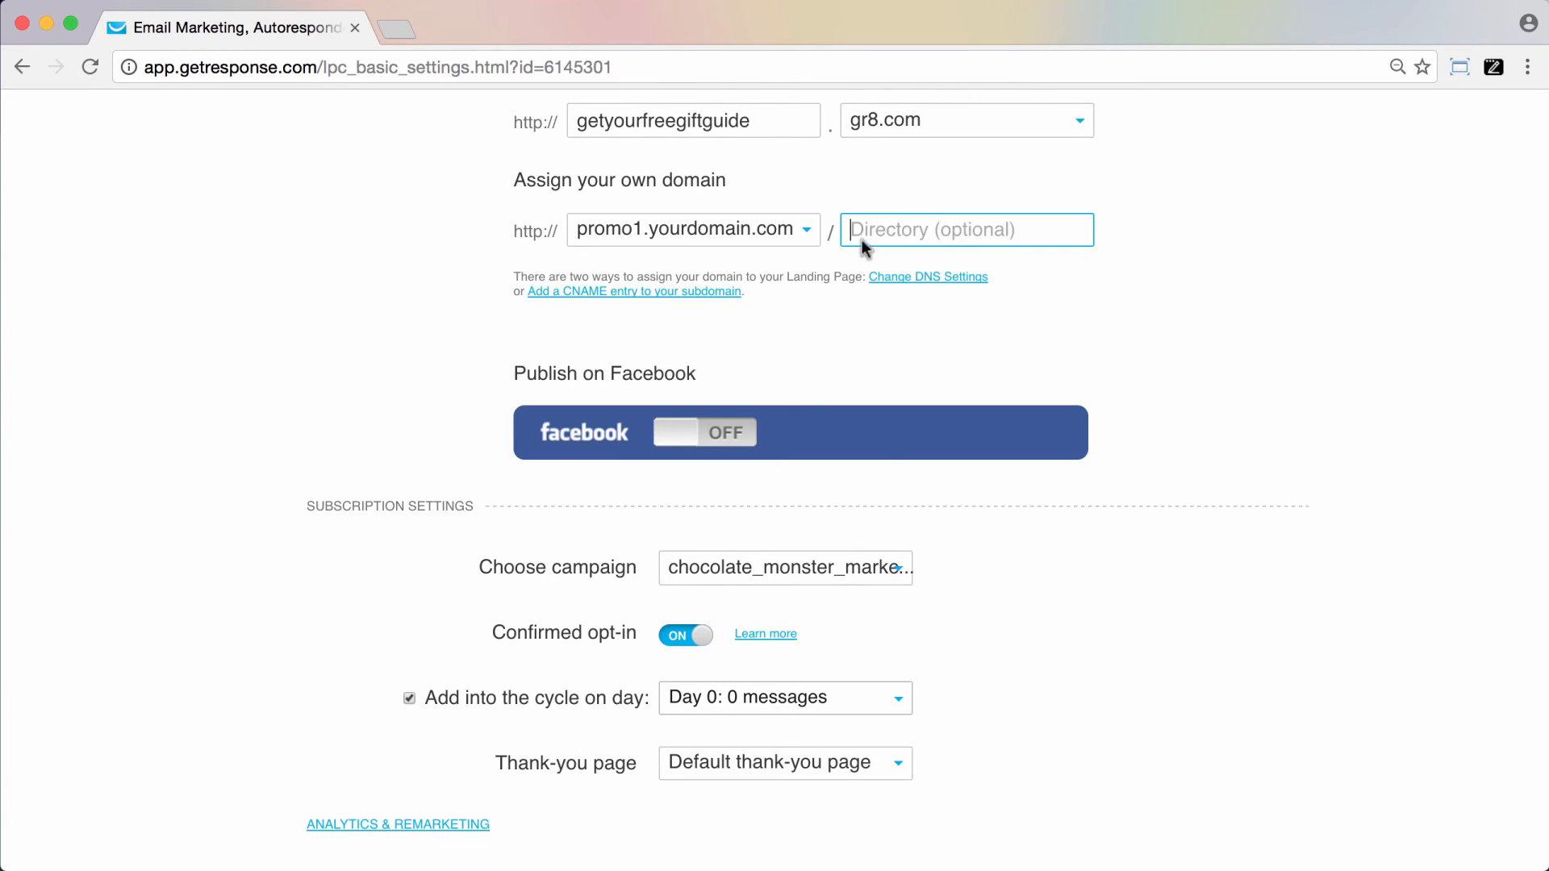
pyautogui.moveTo(1113, 212)
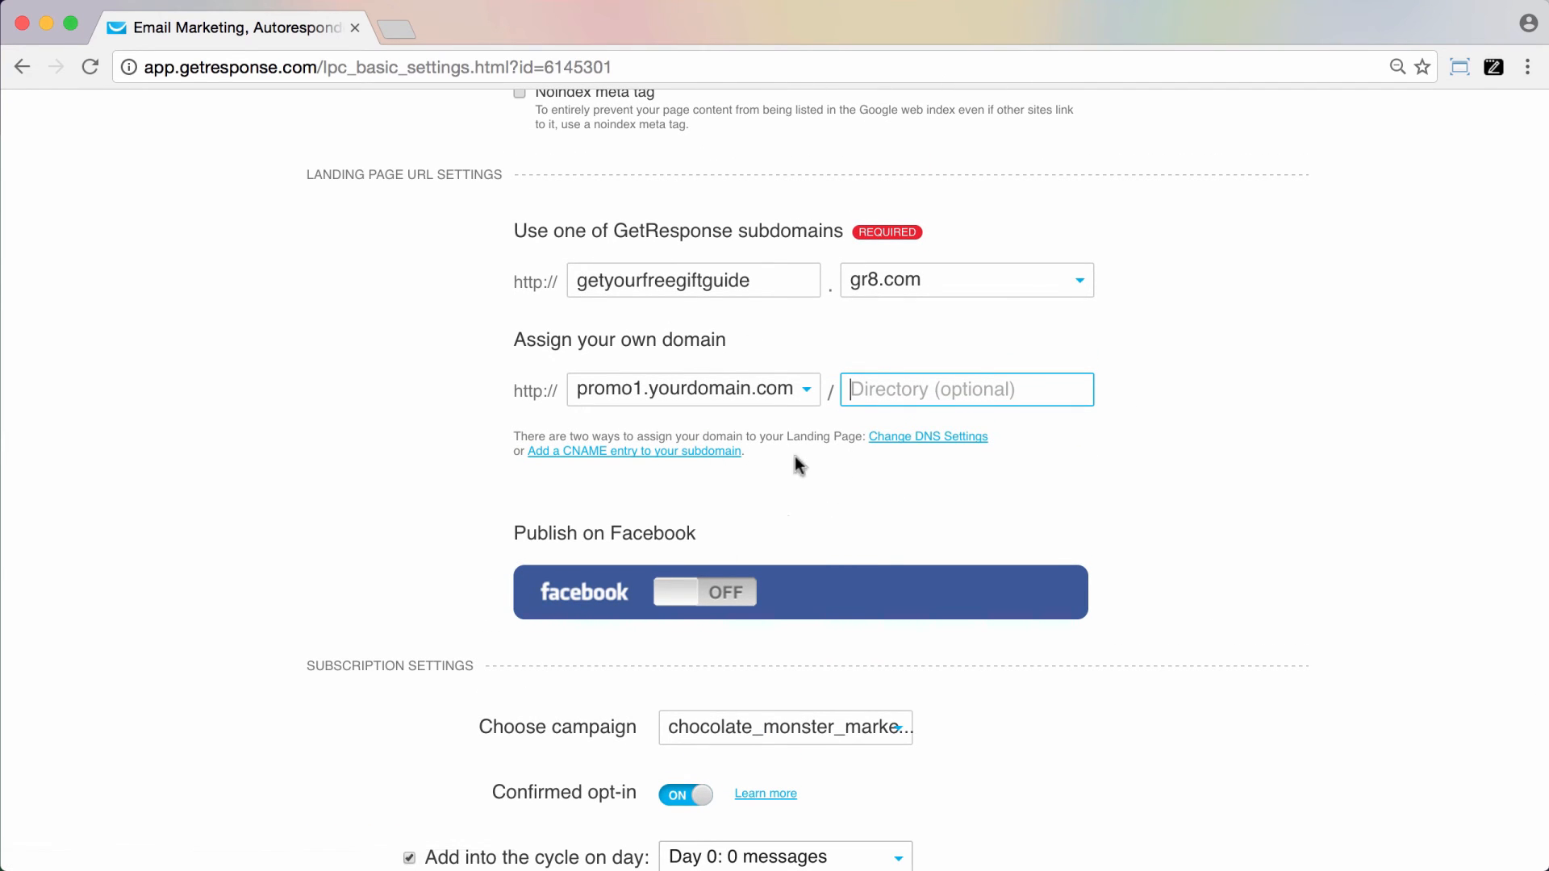
pyautogui.click(691, 388)
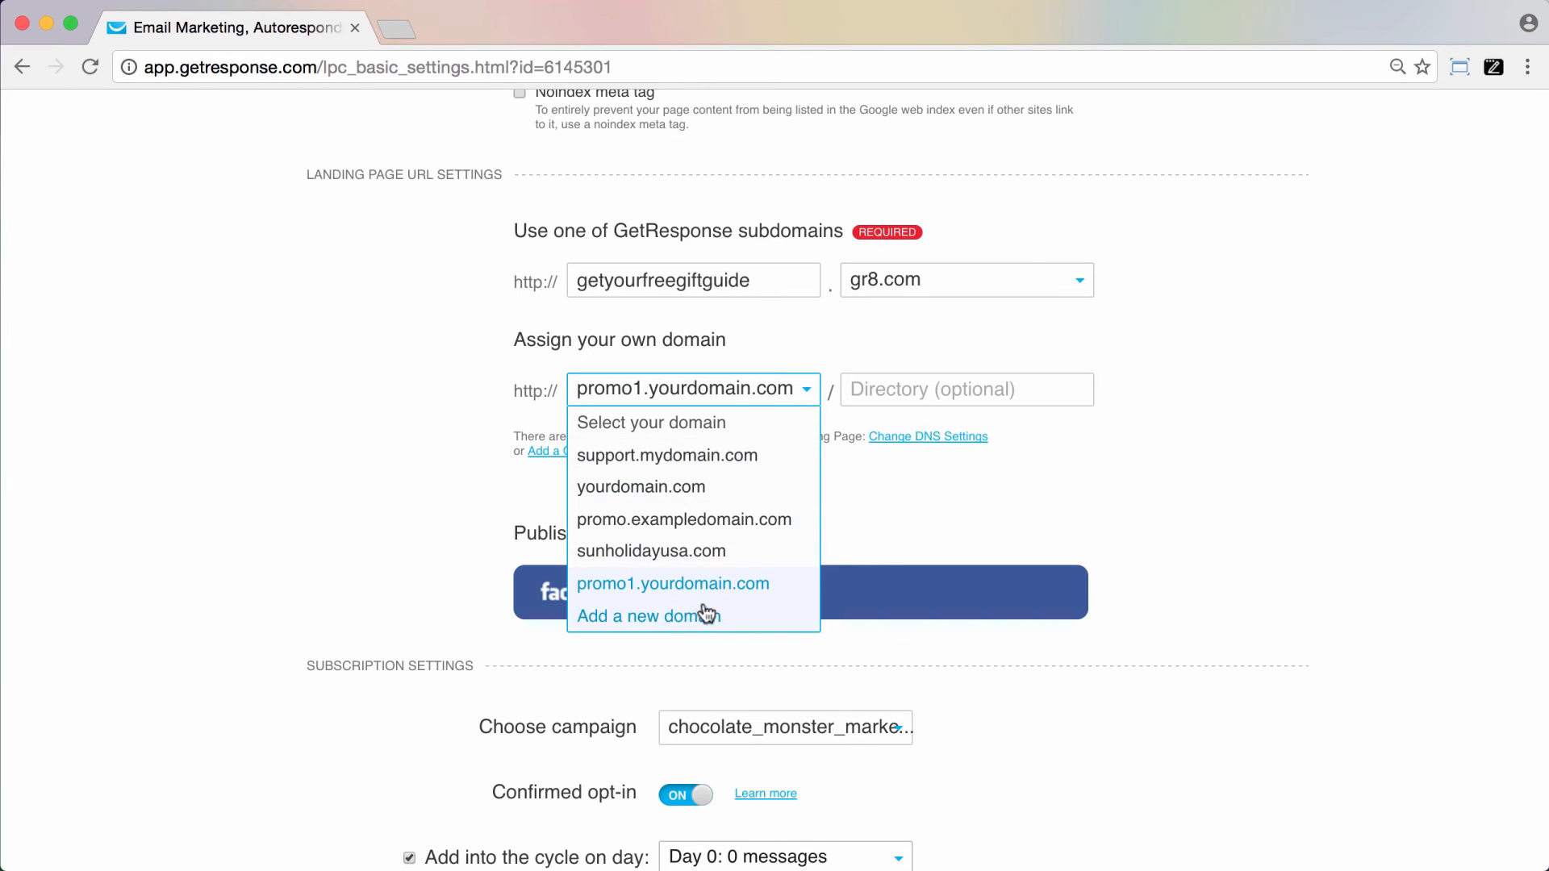
pyautogui.click(673, 582)
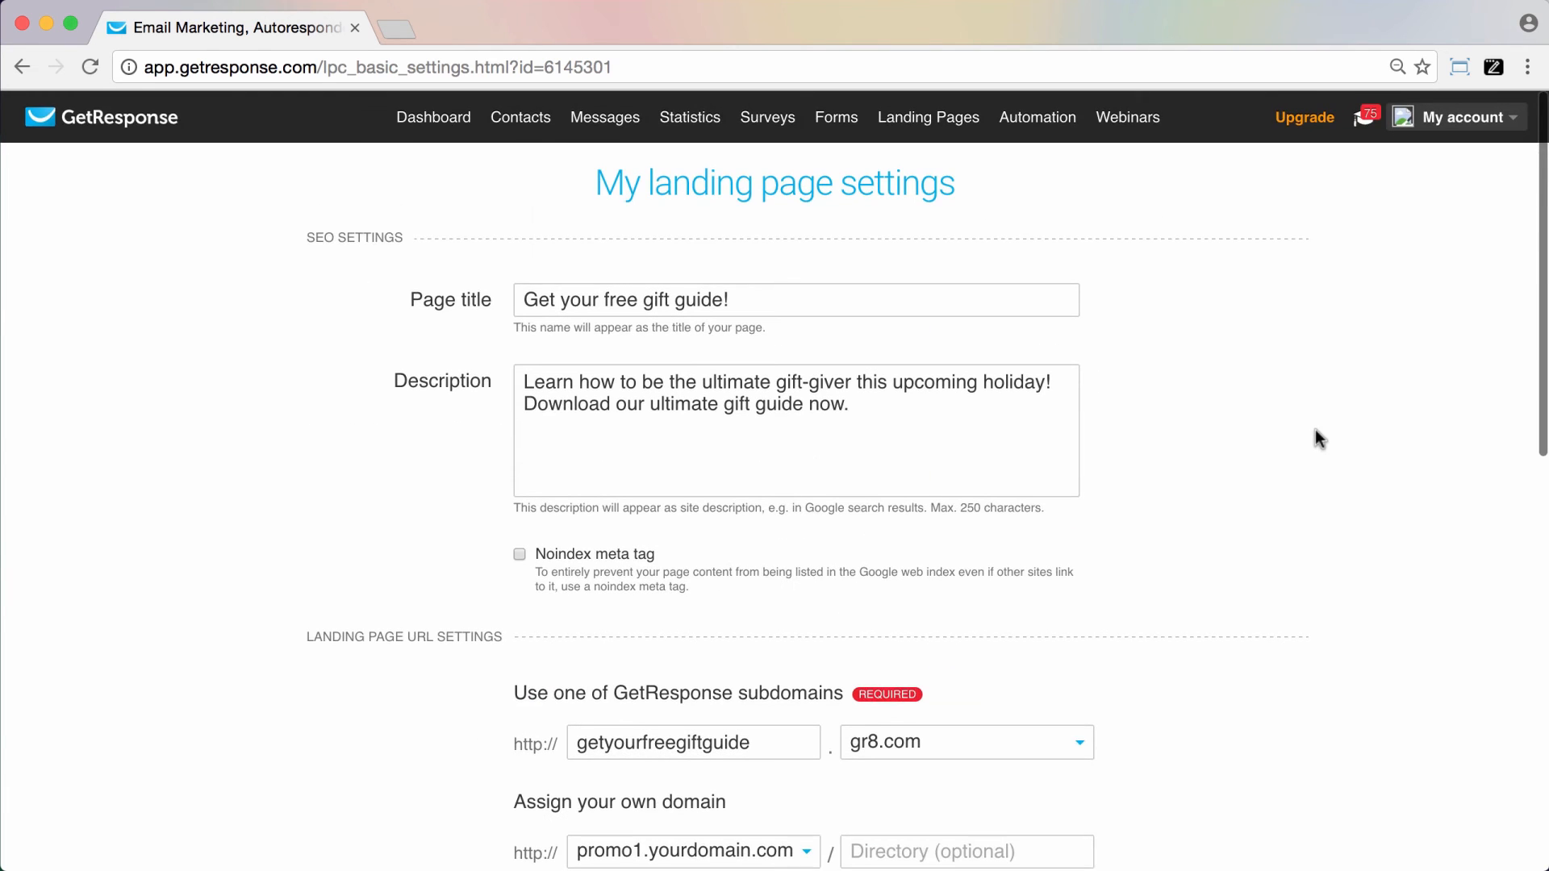
# Go to Domains from the My account menu.
pyautogui.click(1461, 115)
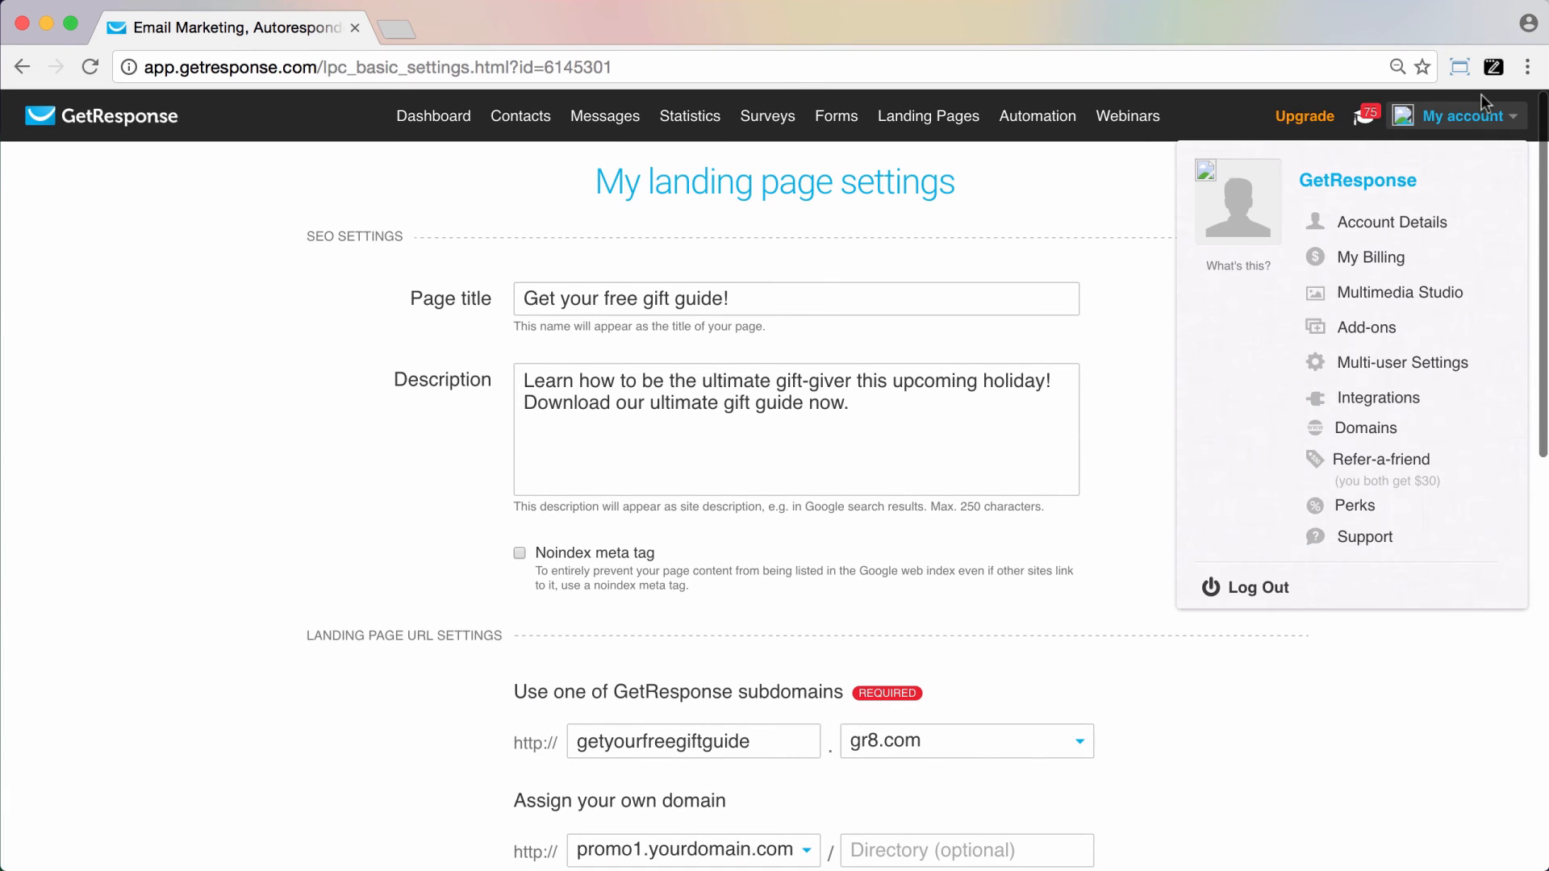
pyautogui.moveTo(1364, 428)
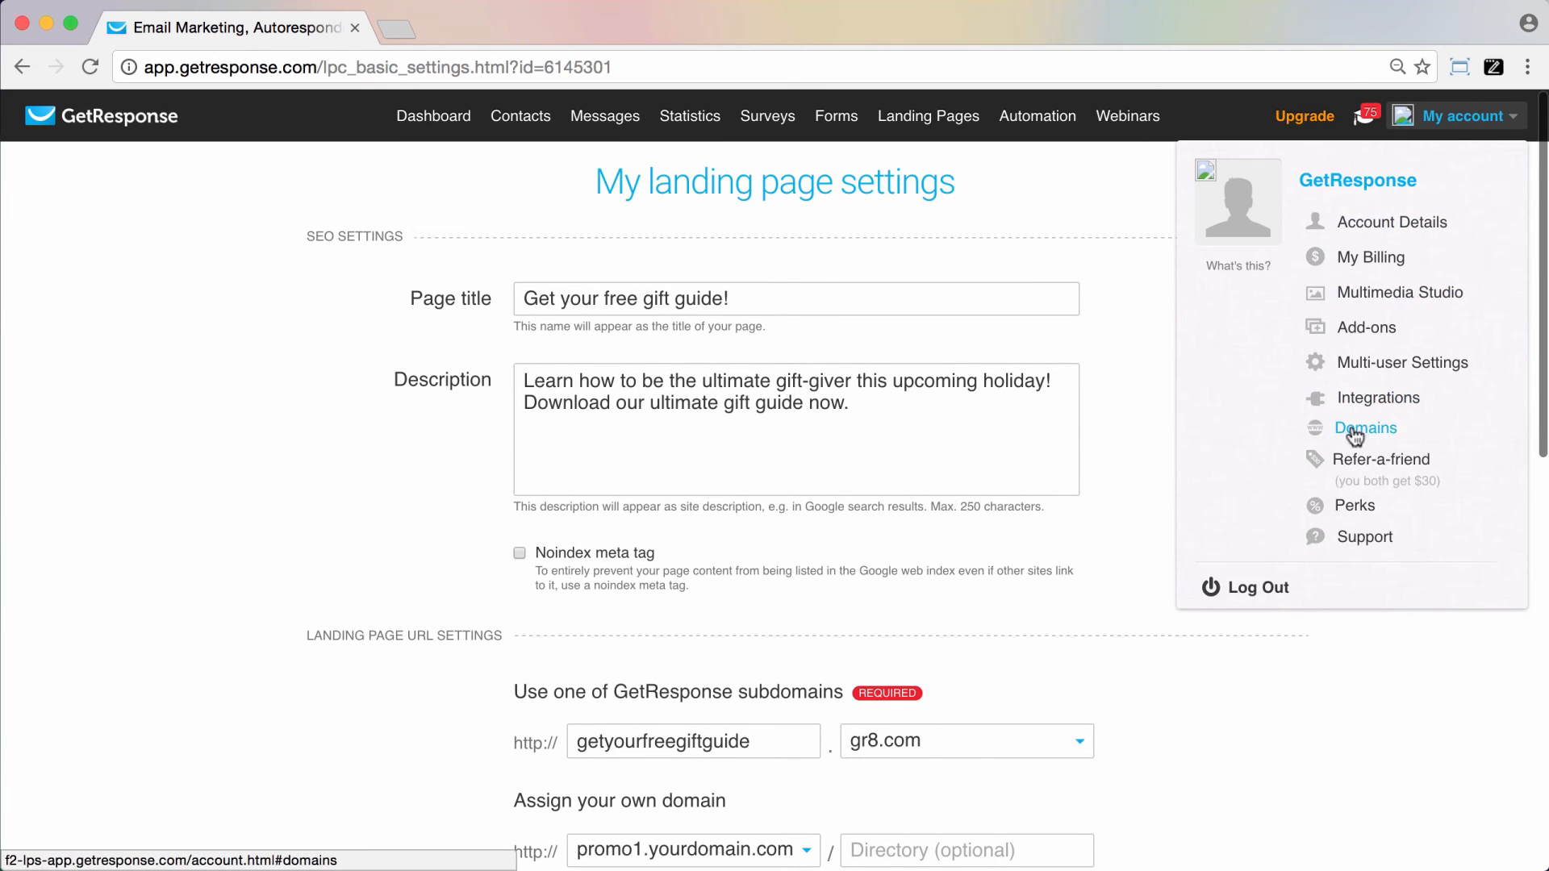
pyautogui.click(1364, 427)
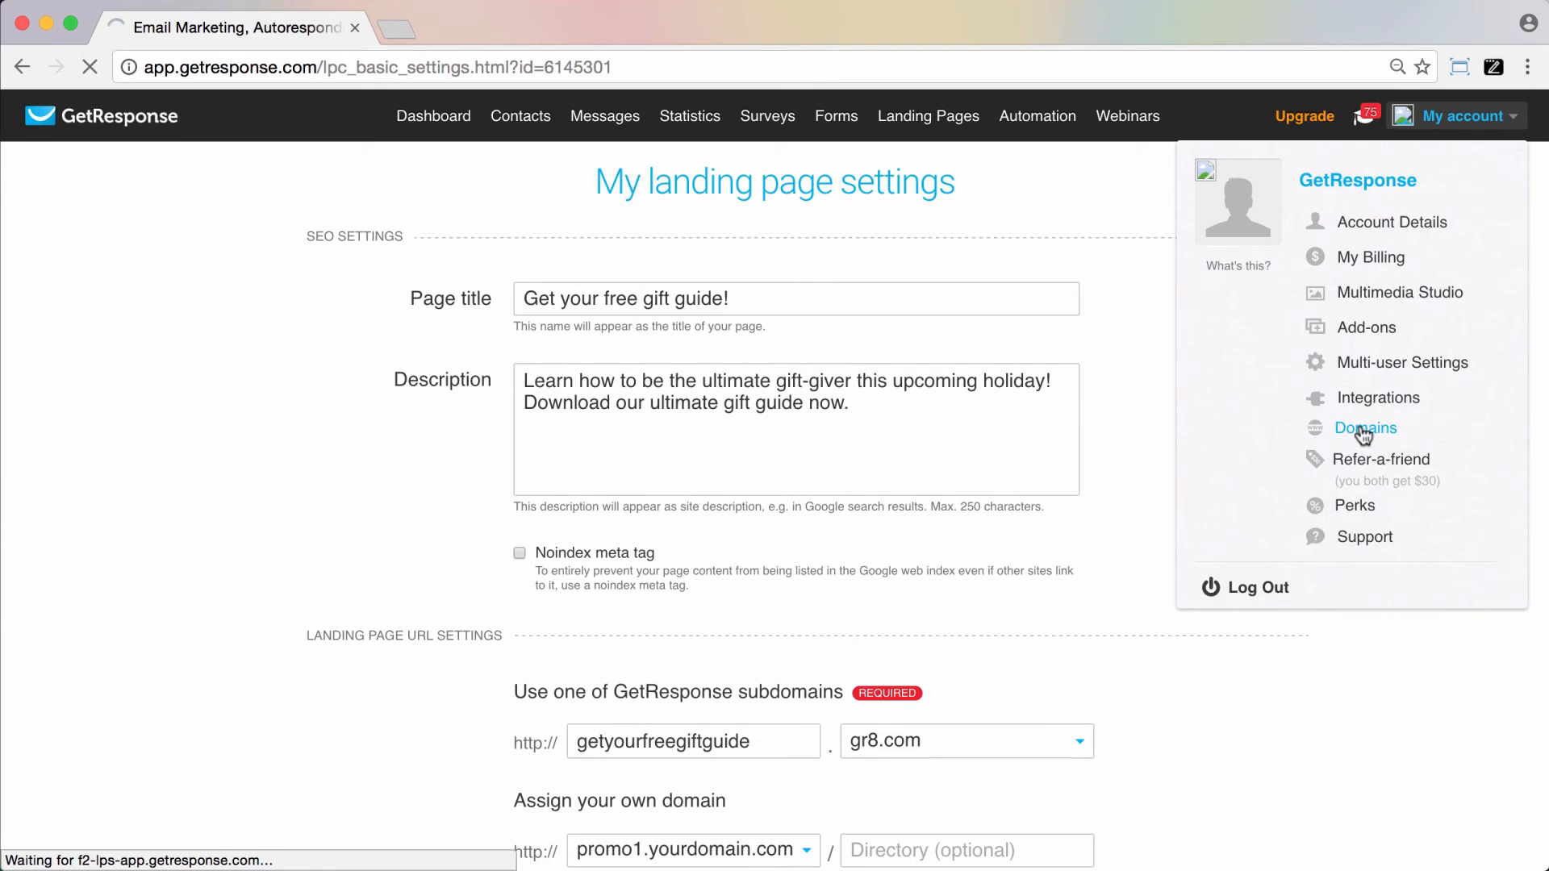
pyautogui.click(1364, 427)
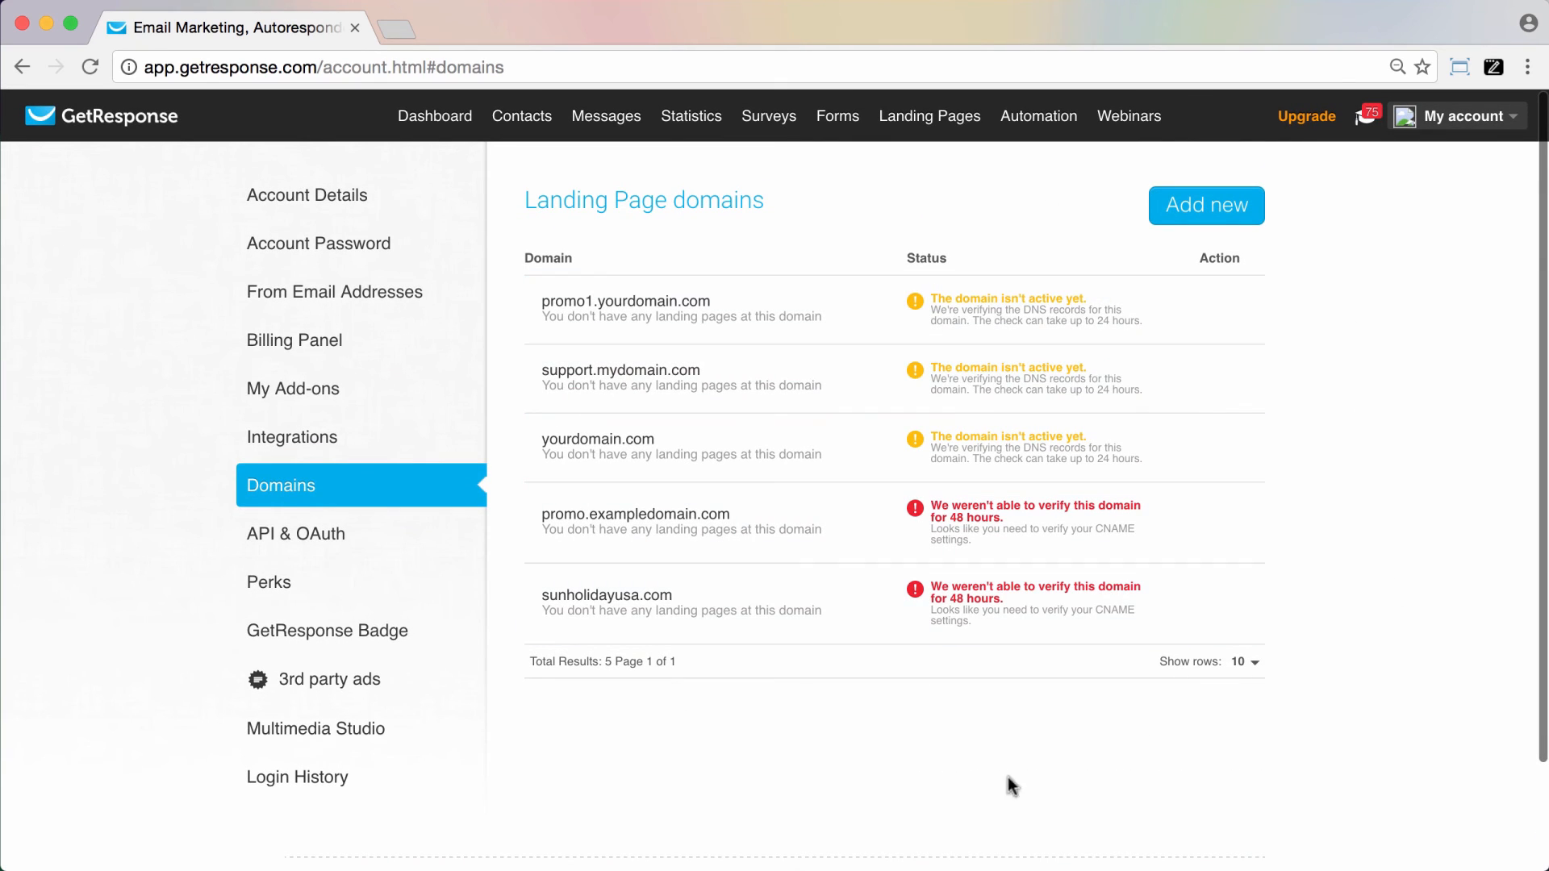
pyautogui.moveTo(1364, 436)
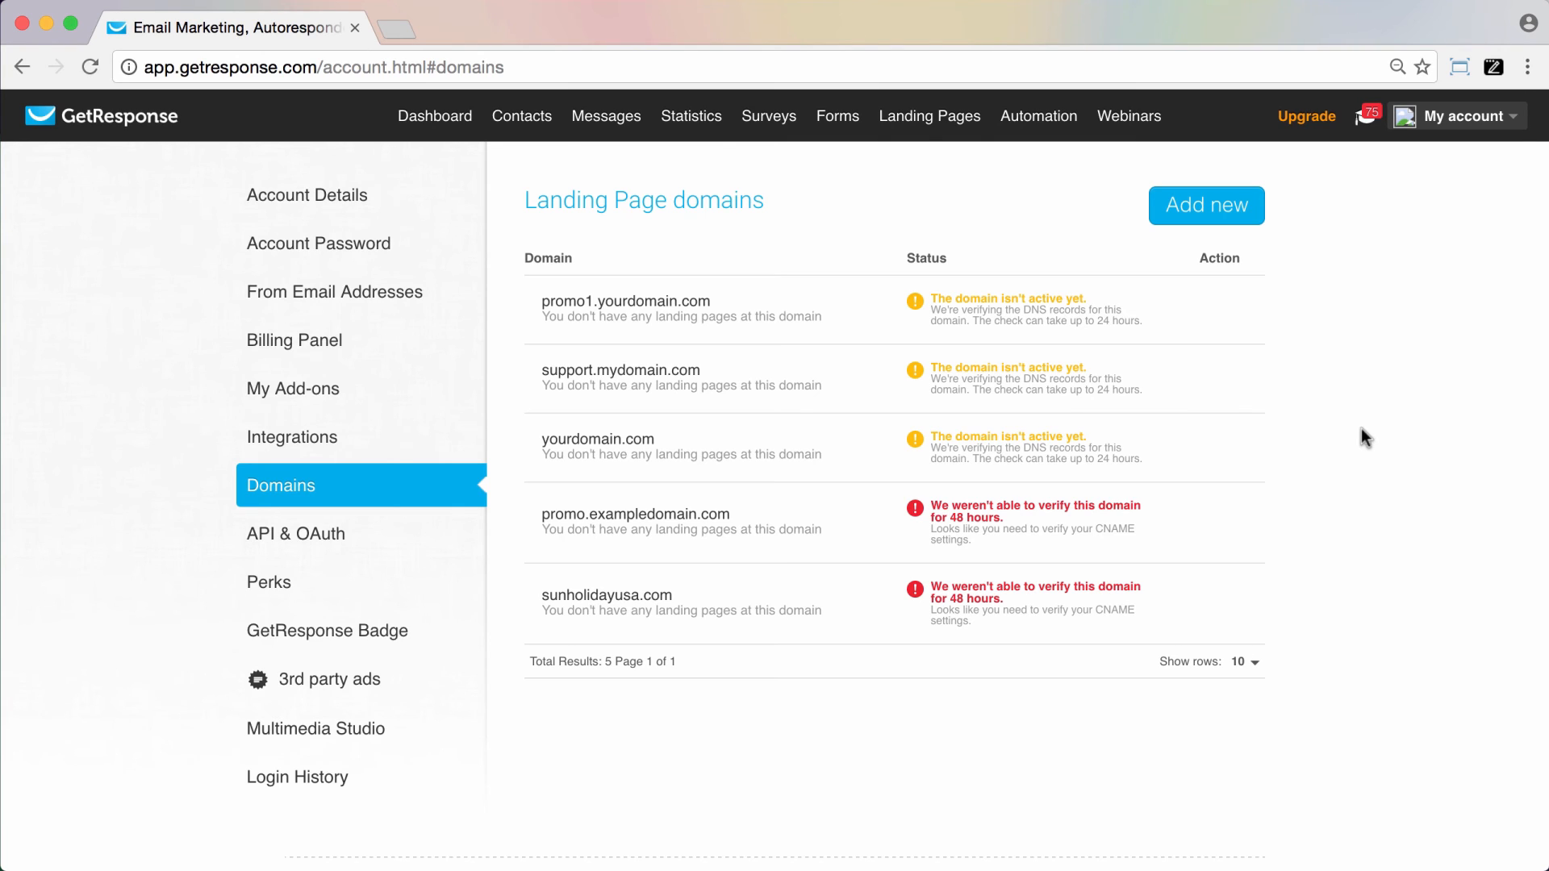
pyautogui.moveTo(985, 267)
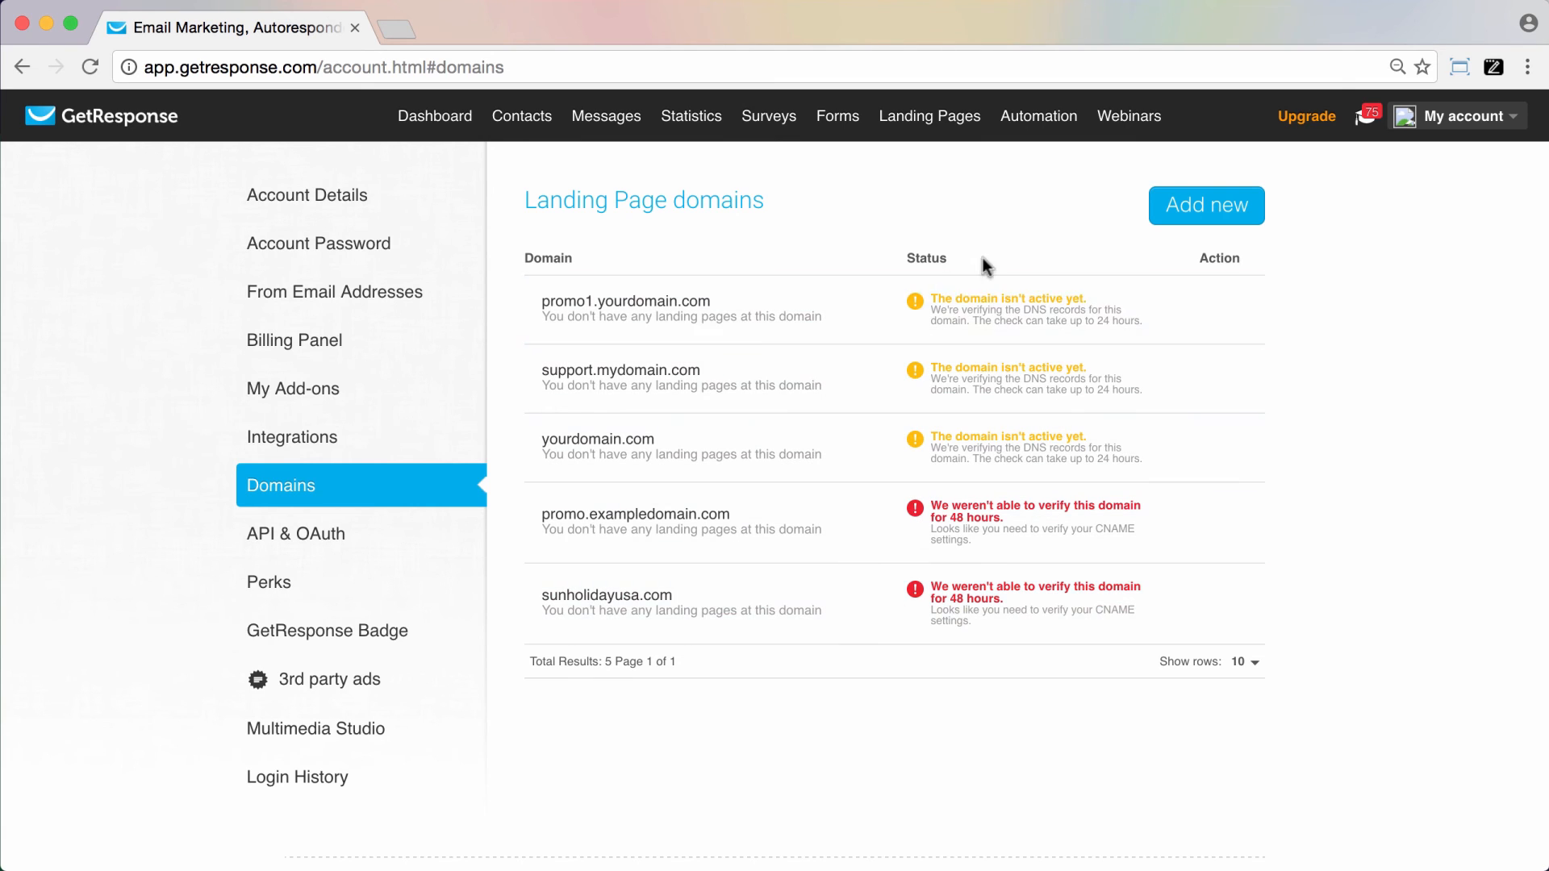
pyautogui.moveTo(1363, 656)
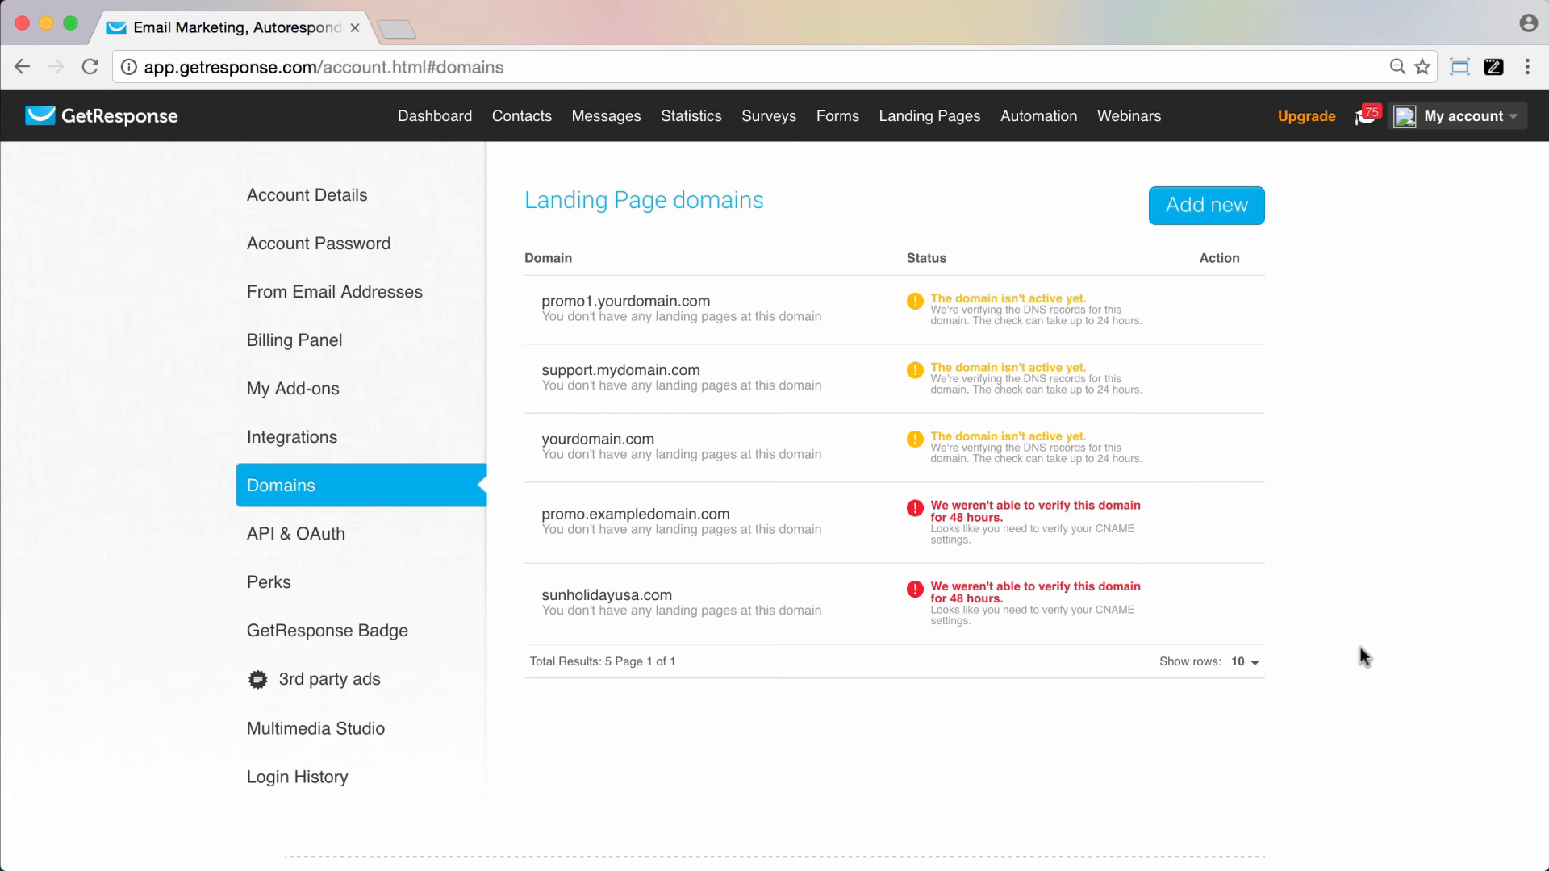
pyautogui.moveTo(980, 207)
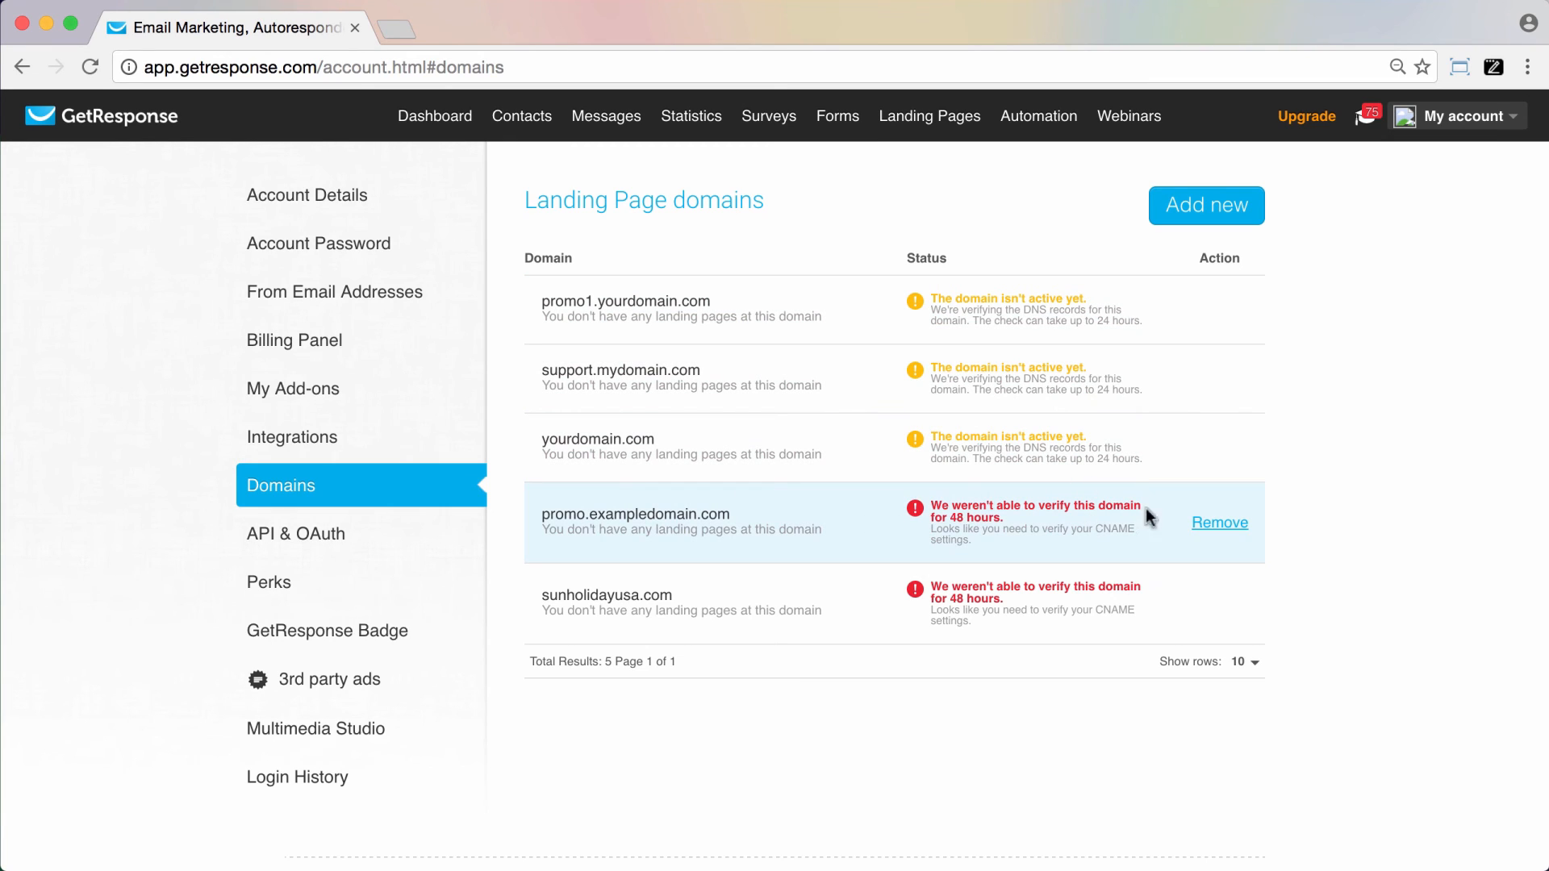
pyautogui.moveTo(916, 583)
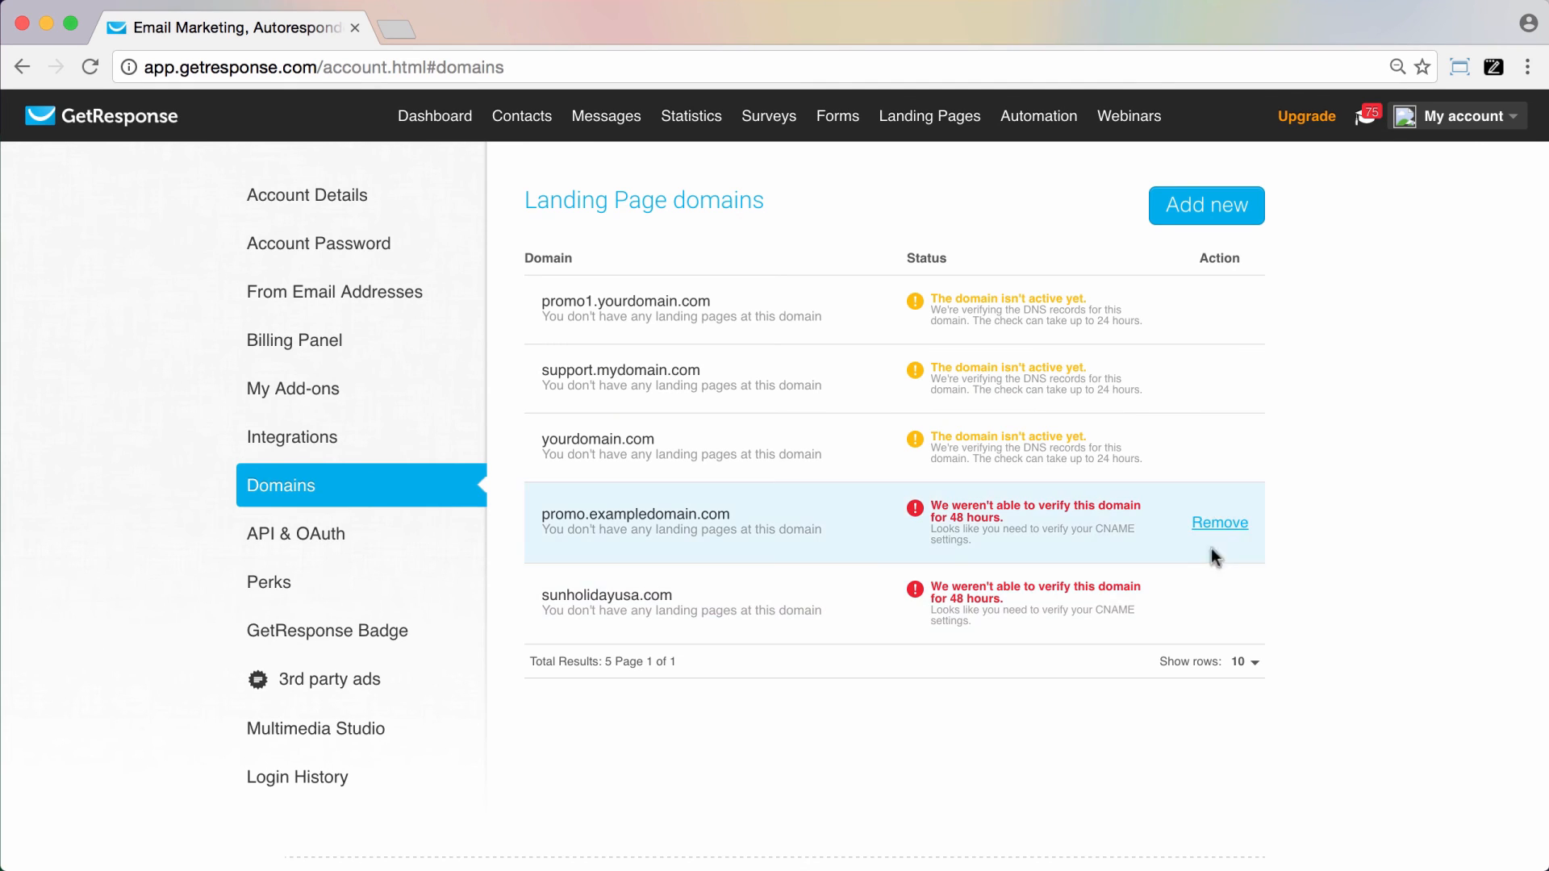
pyautogui.moveTo(1060, 783)
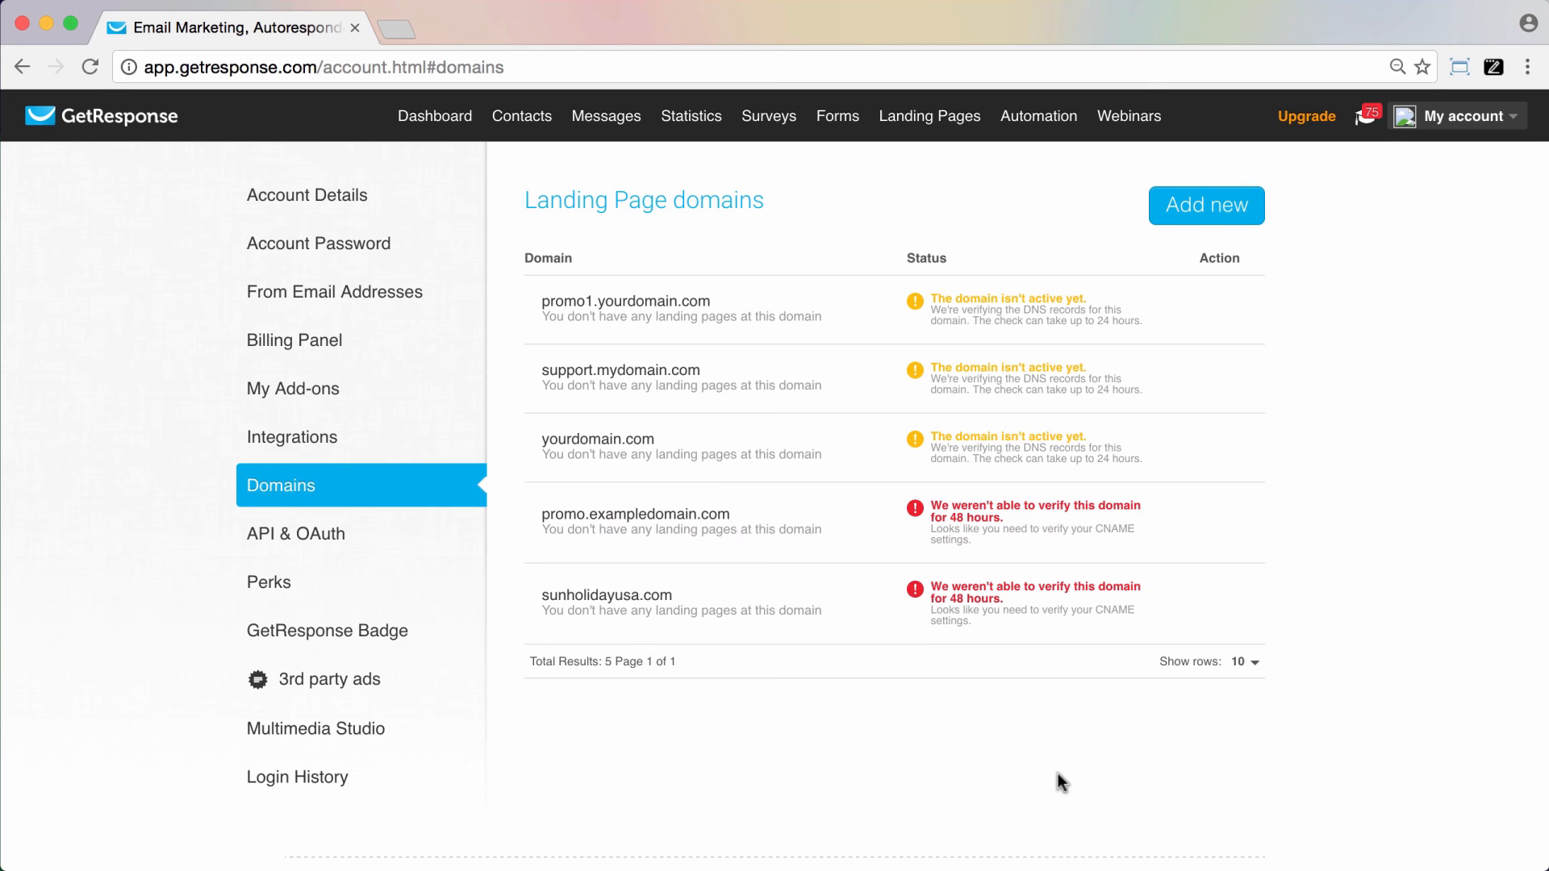
pyautogui.moveTo(501, 533)
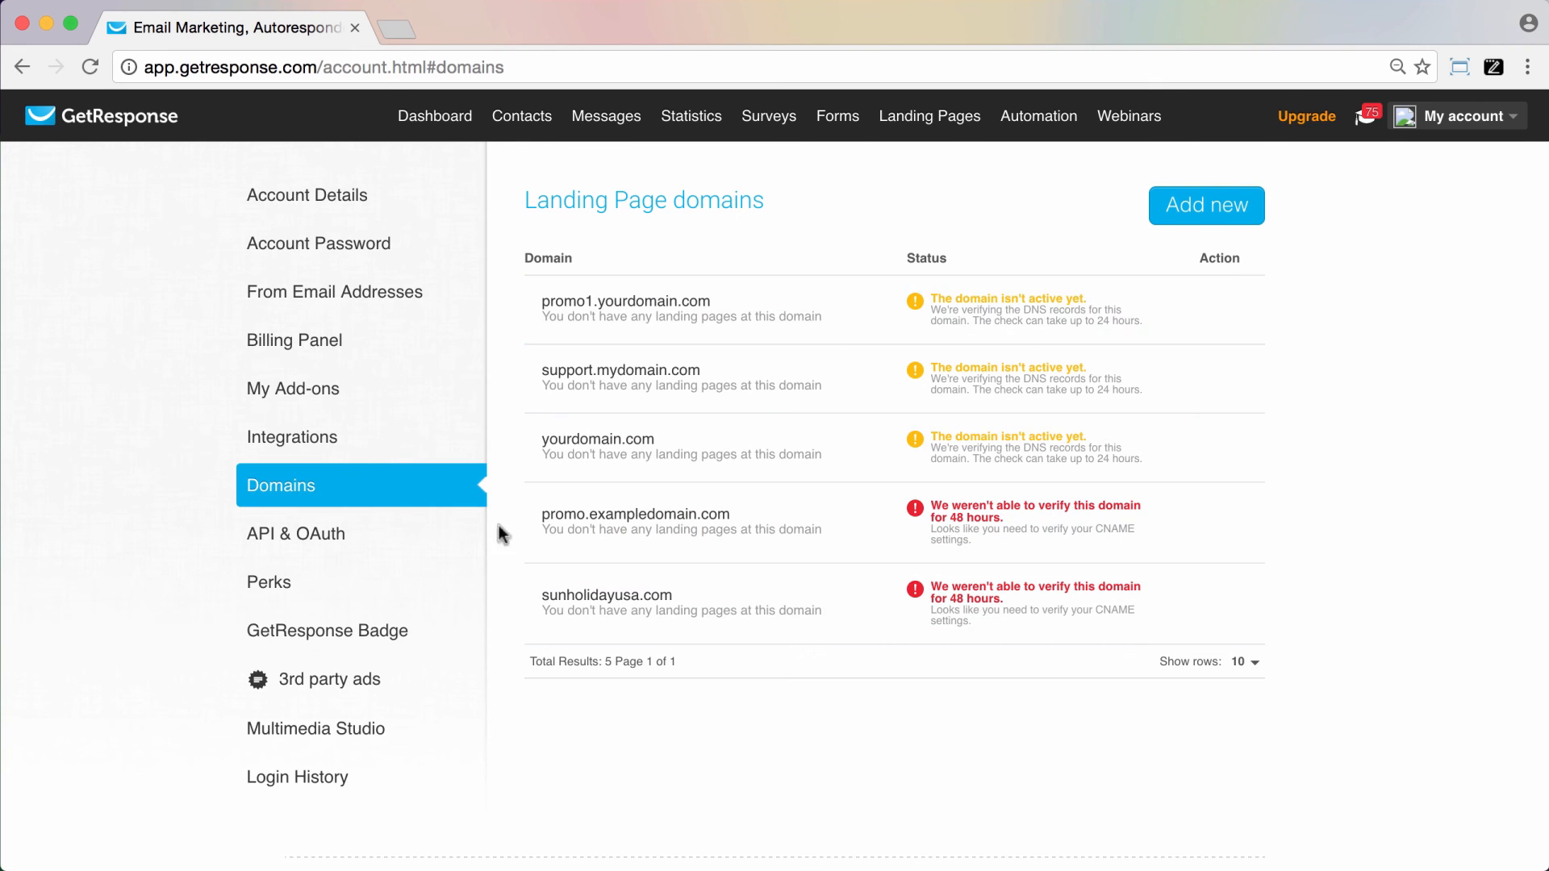
pyautogui.moveTo(1055, 783)
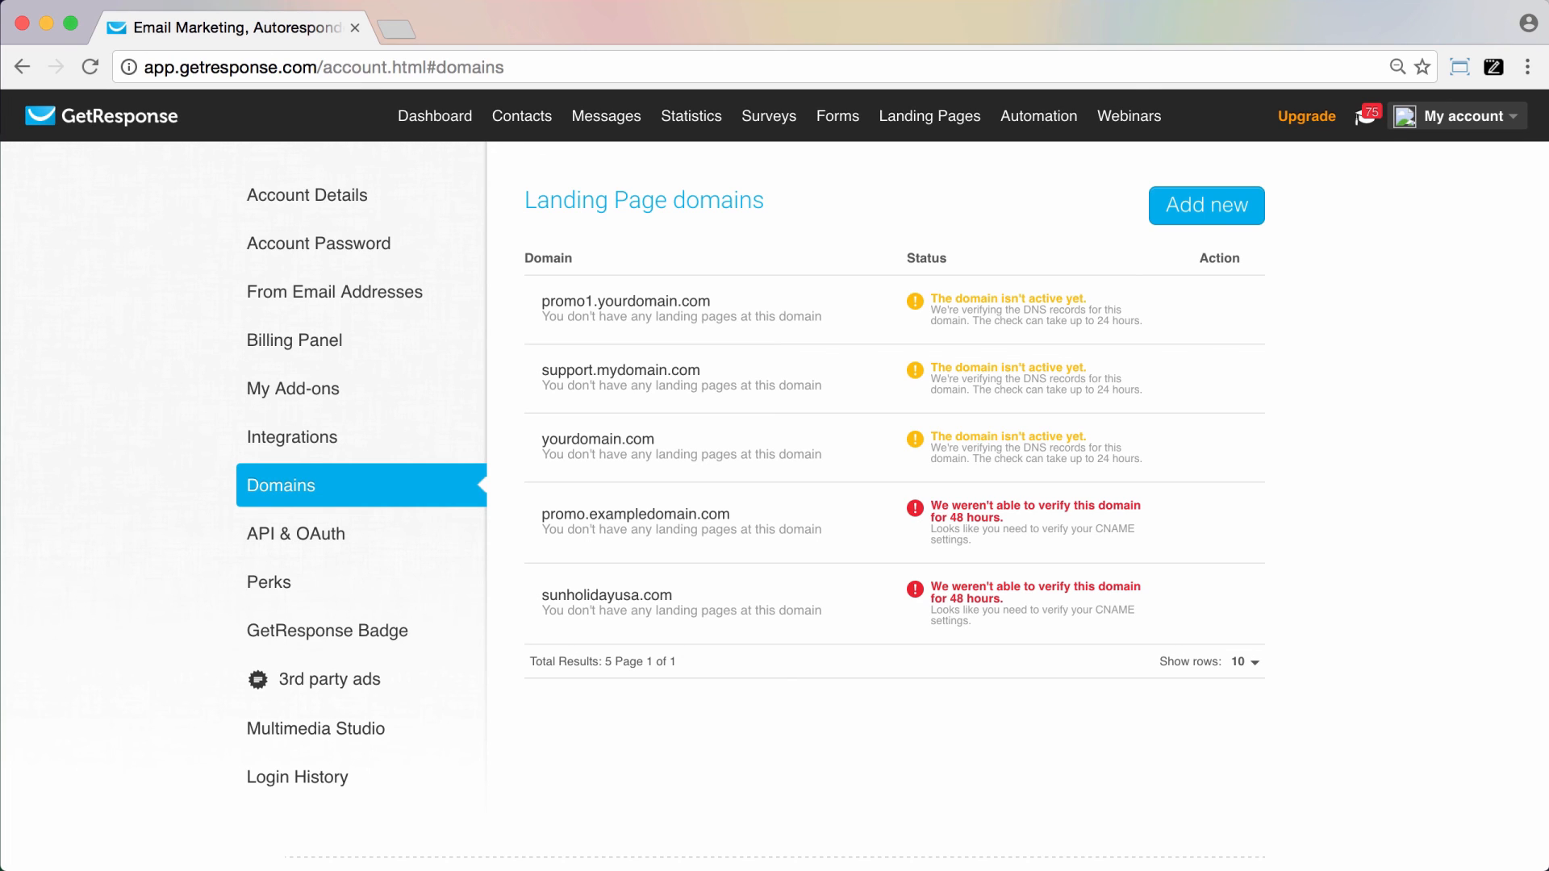
pyautogui.moveTo(991, 807)
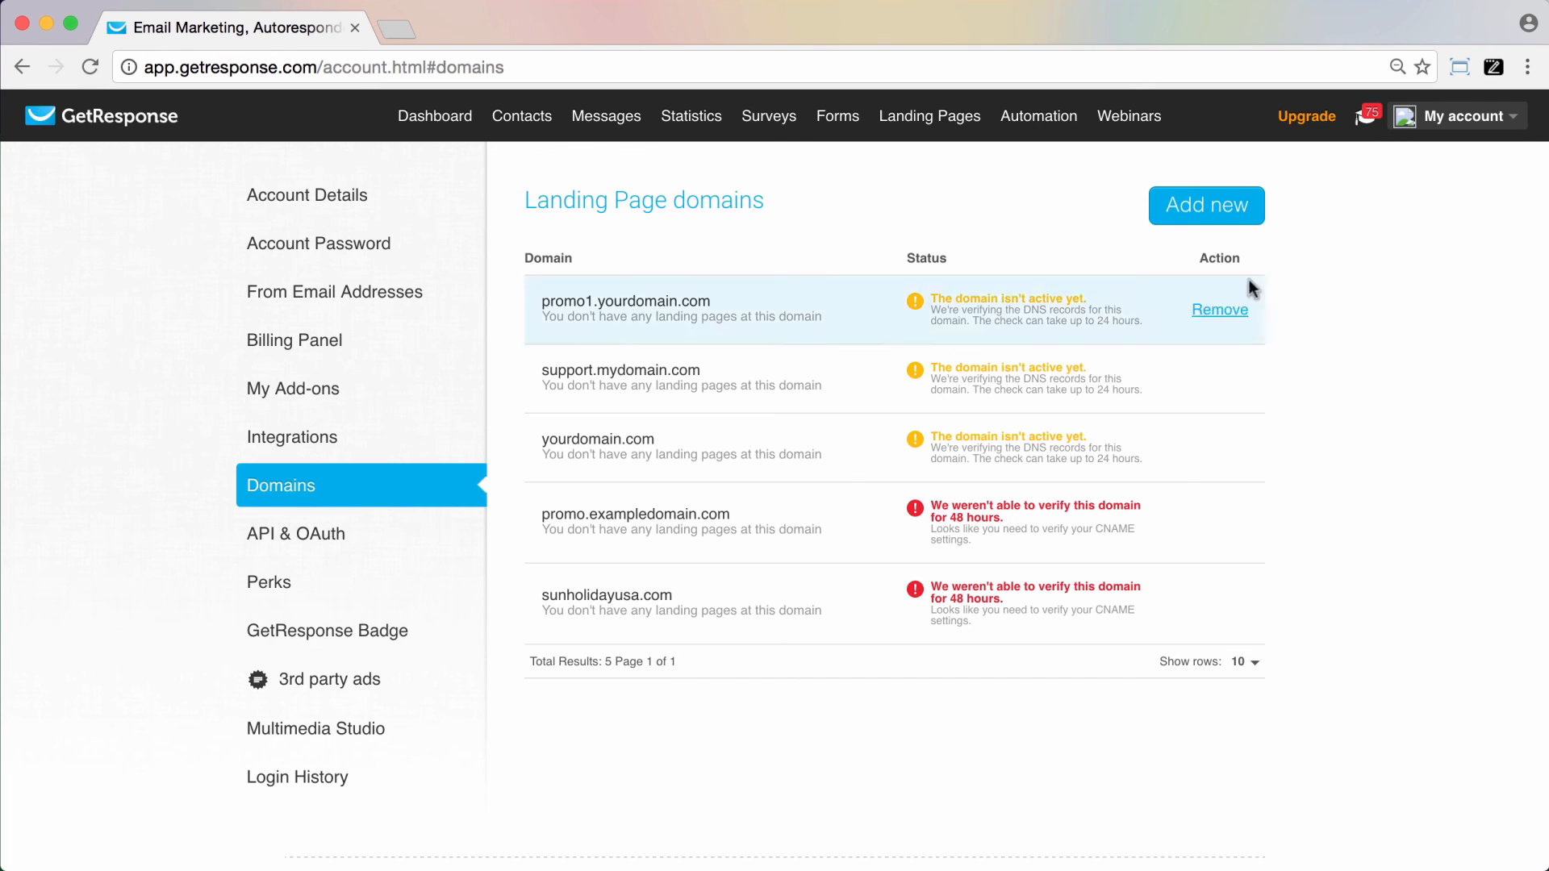
# Open the Add new domain form above the Landing Page domains table.
pyautogui.click(1206, 205)
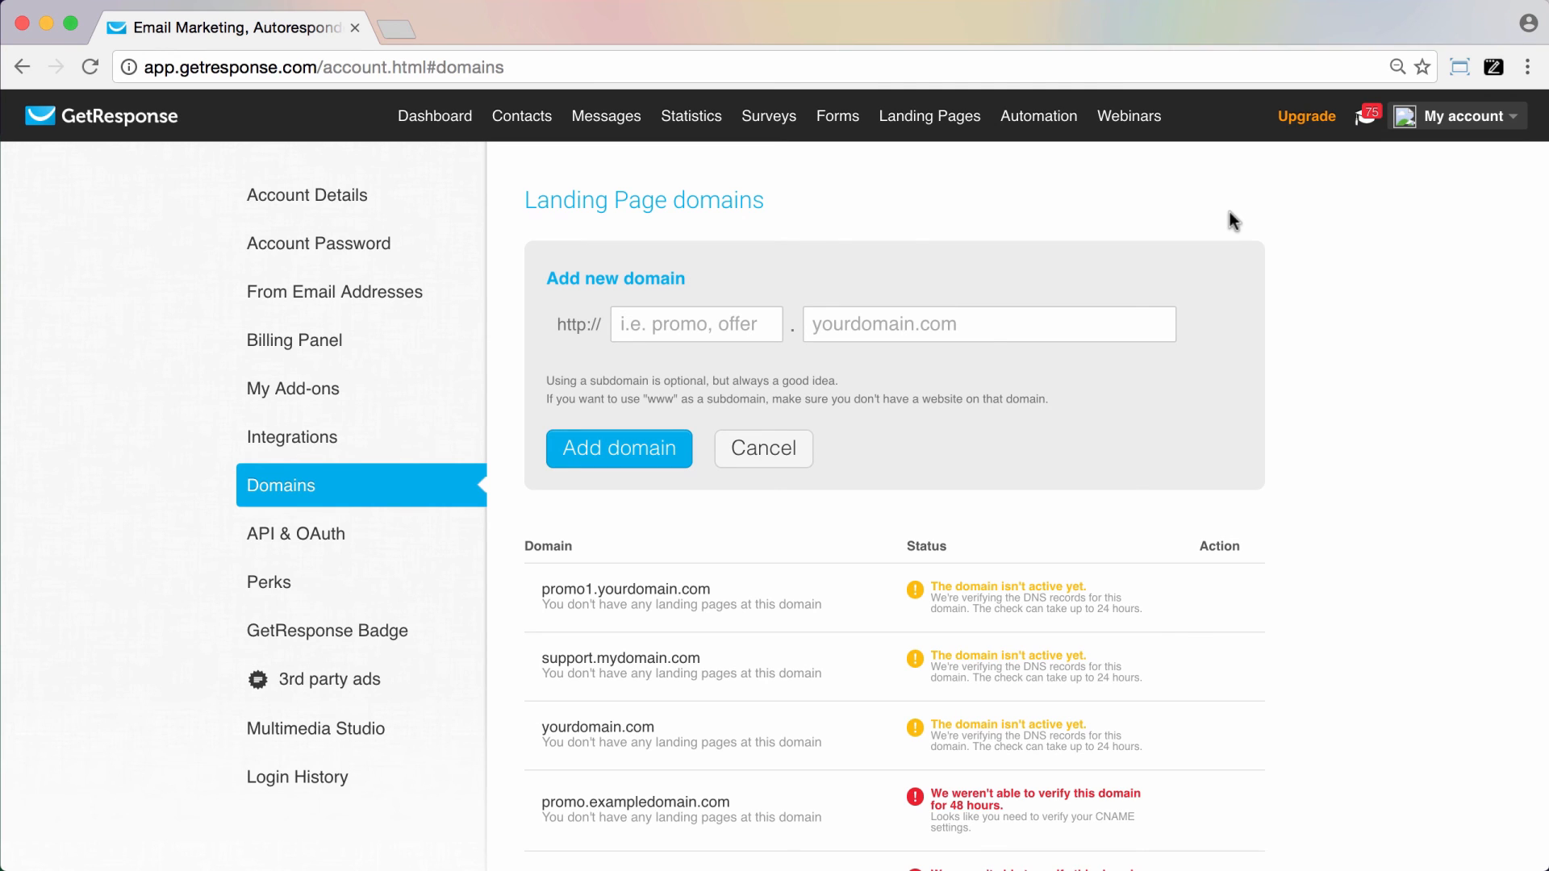
pyautogui.moveTo(1292, 325)
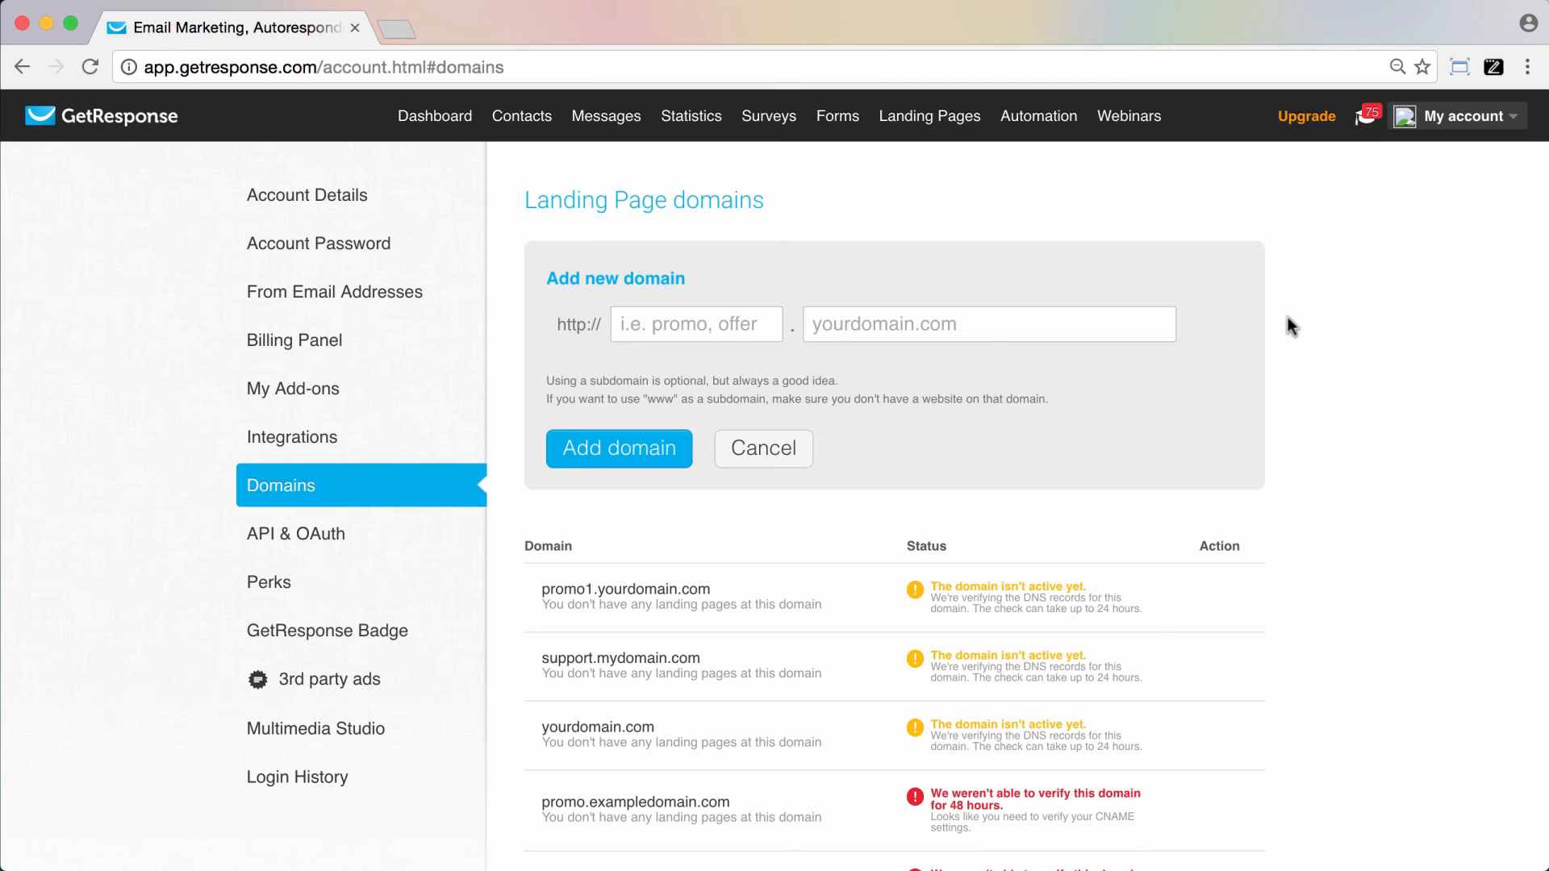
pyautogui.moveTo(1399, 649)
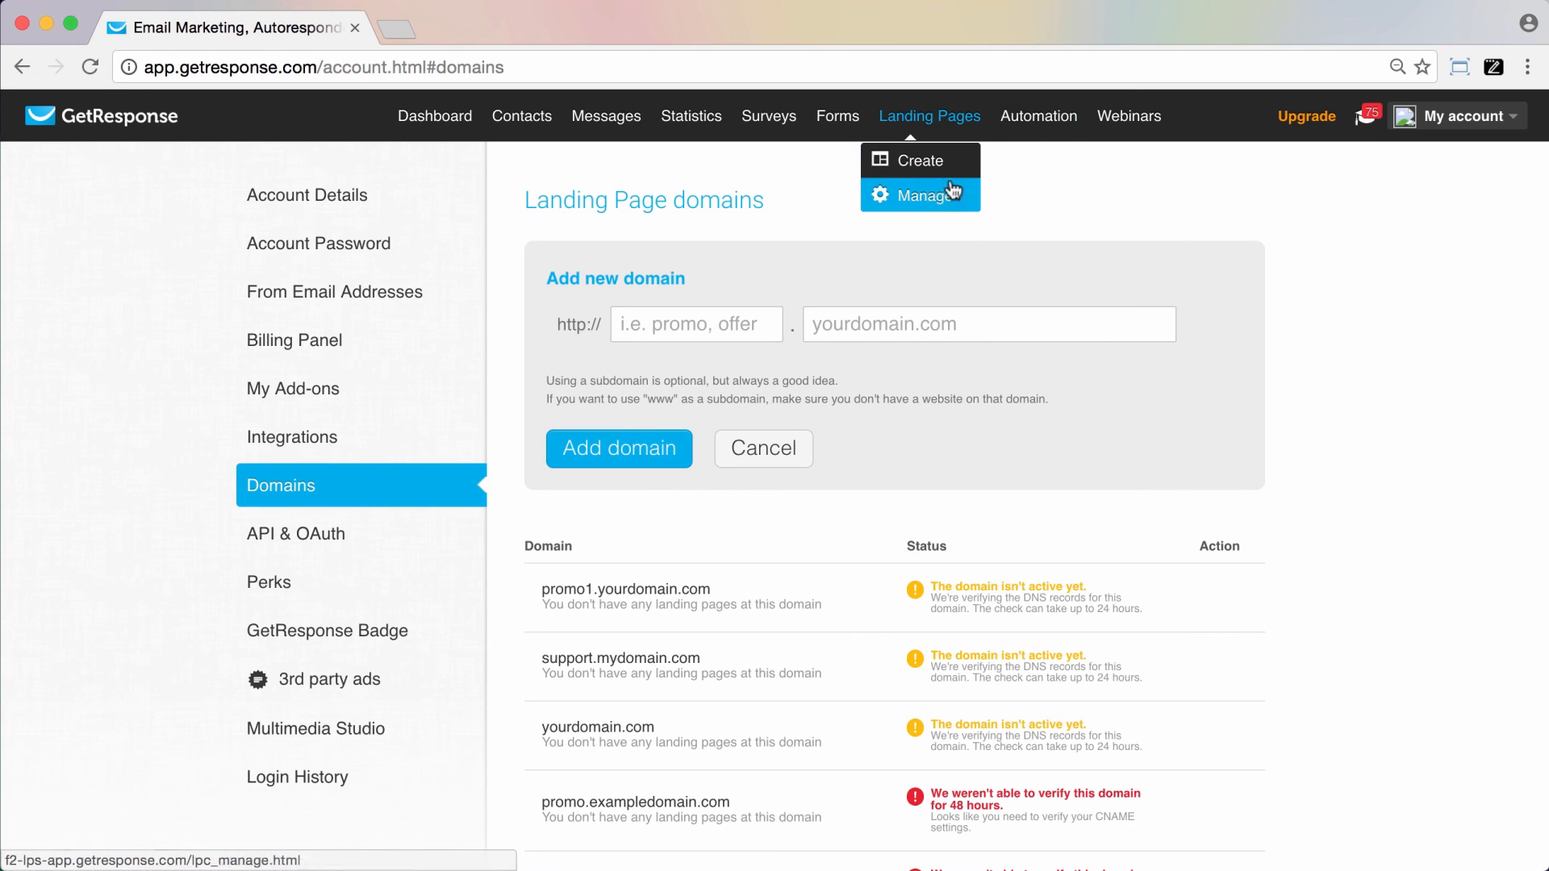
# Go to Landing Pages > Manage and show actions for 'Get your free gift guide!'.
pyautogui.click(919, 195)
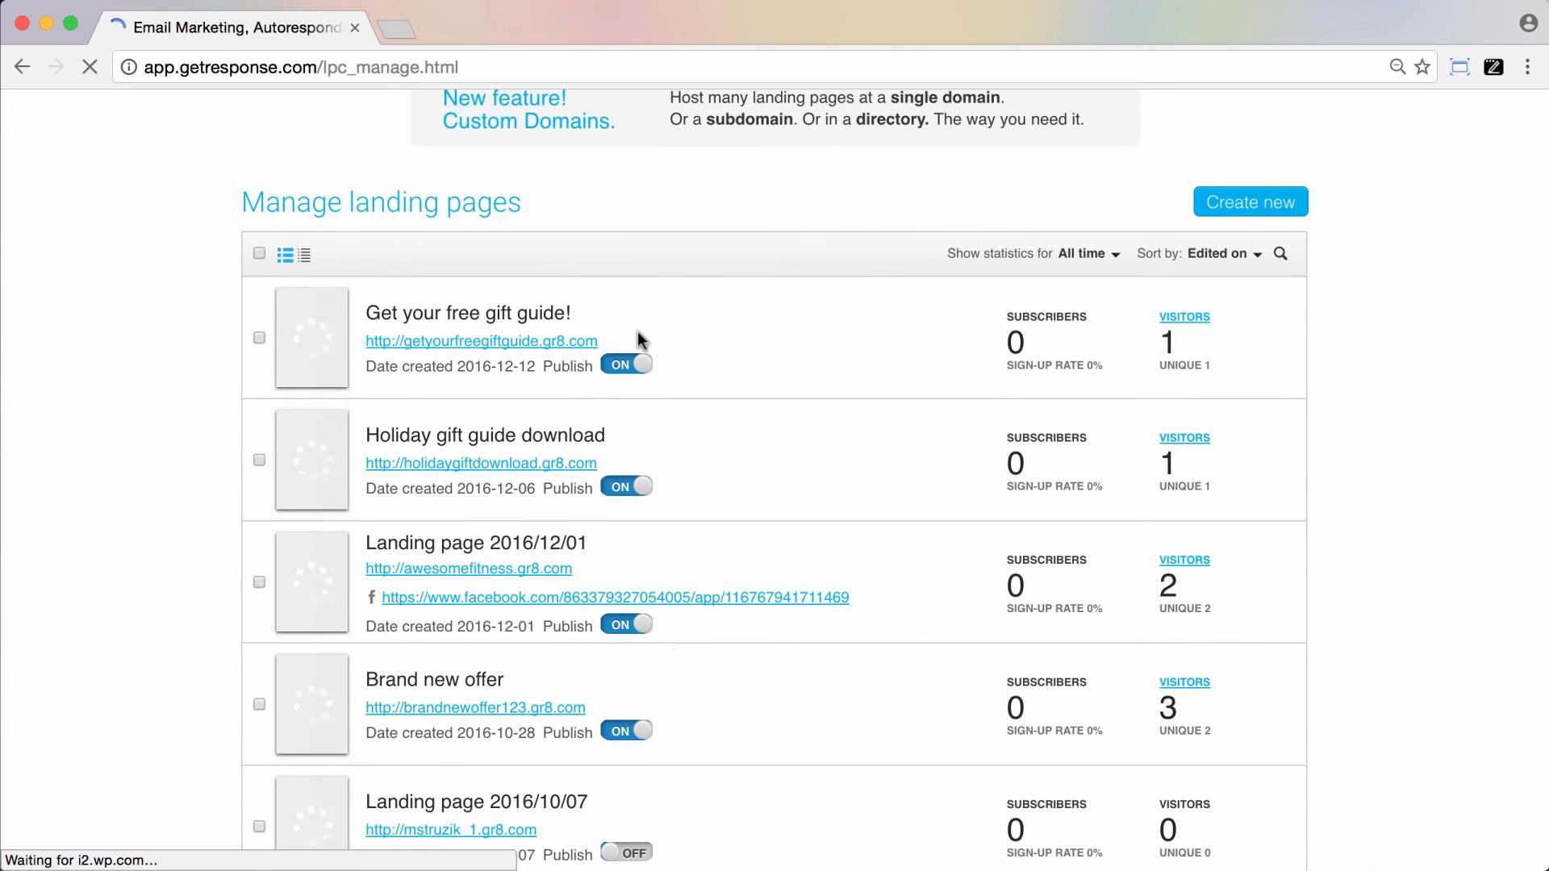
pyautogui.click(630, 314)
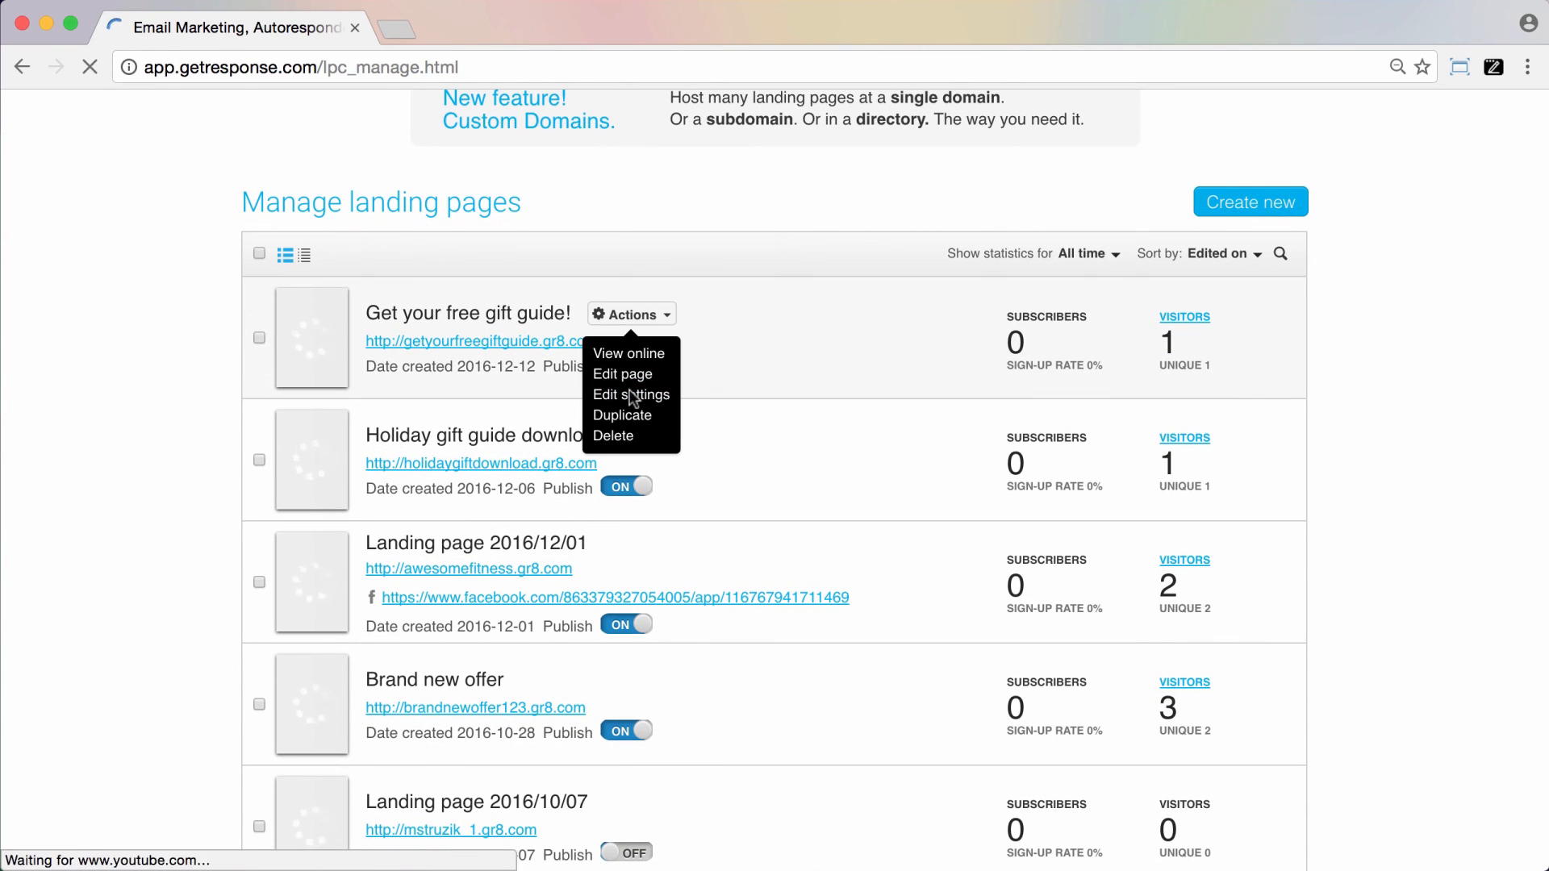
pyautogui.moveTo(630, 394)
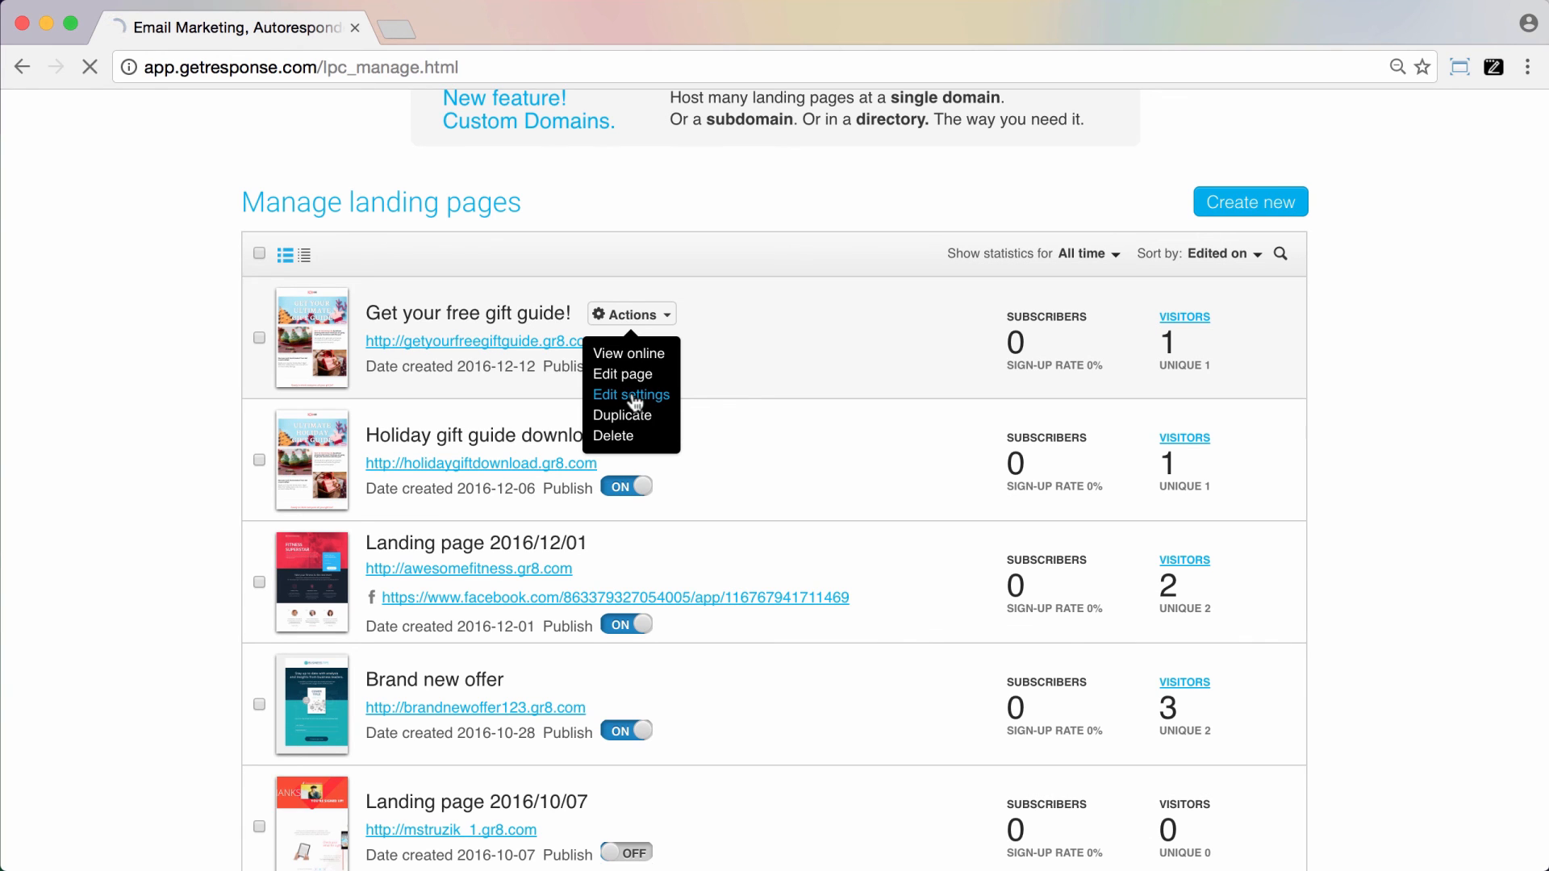
# Open Edit settings for 'Get your free gift guide!' and review its Landing Page URL section.
pyautogui.click(630, 394)
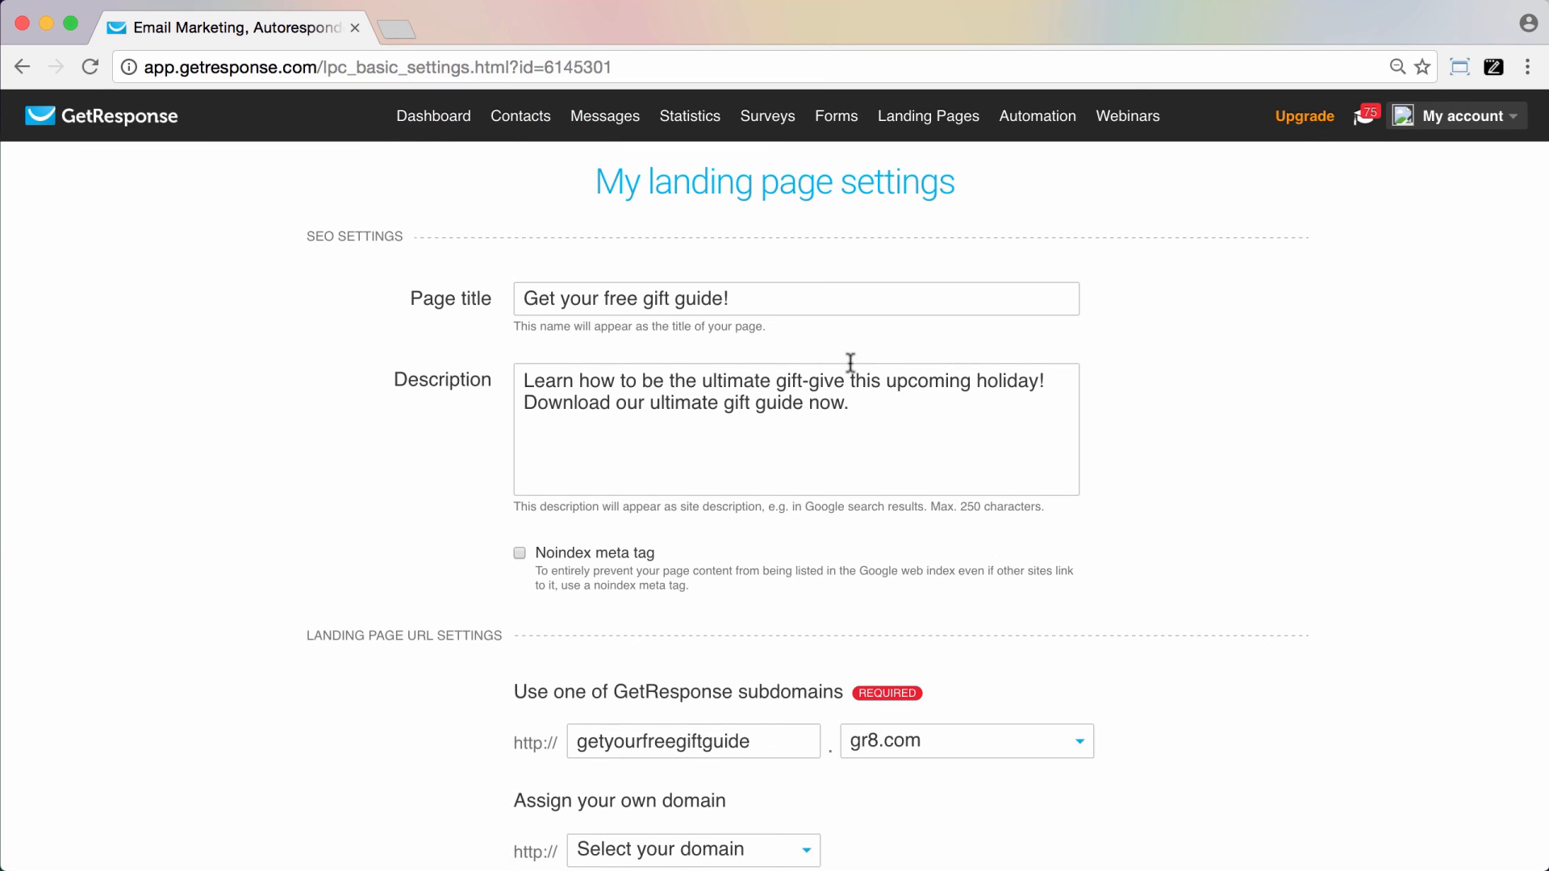
pyautogui.scroll(-3)
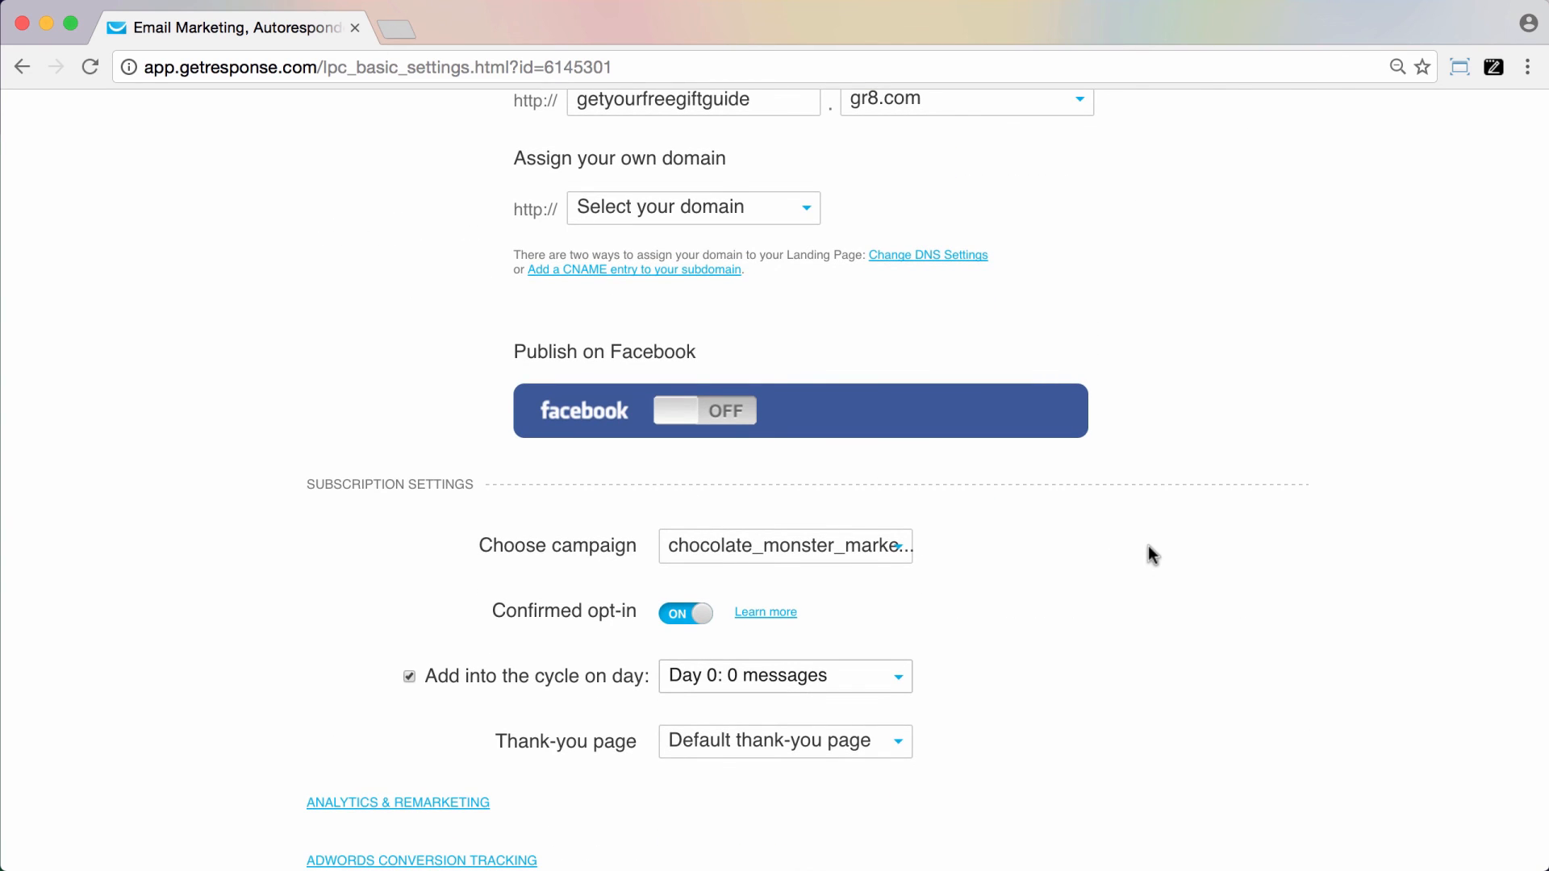
pyautogui.scroll(3)
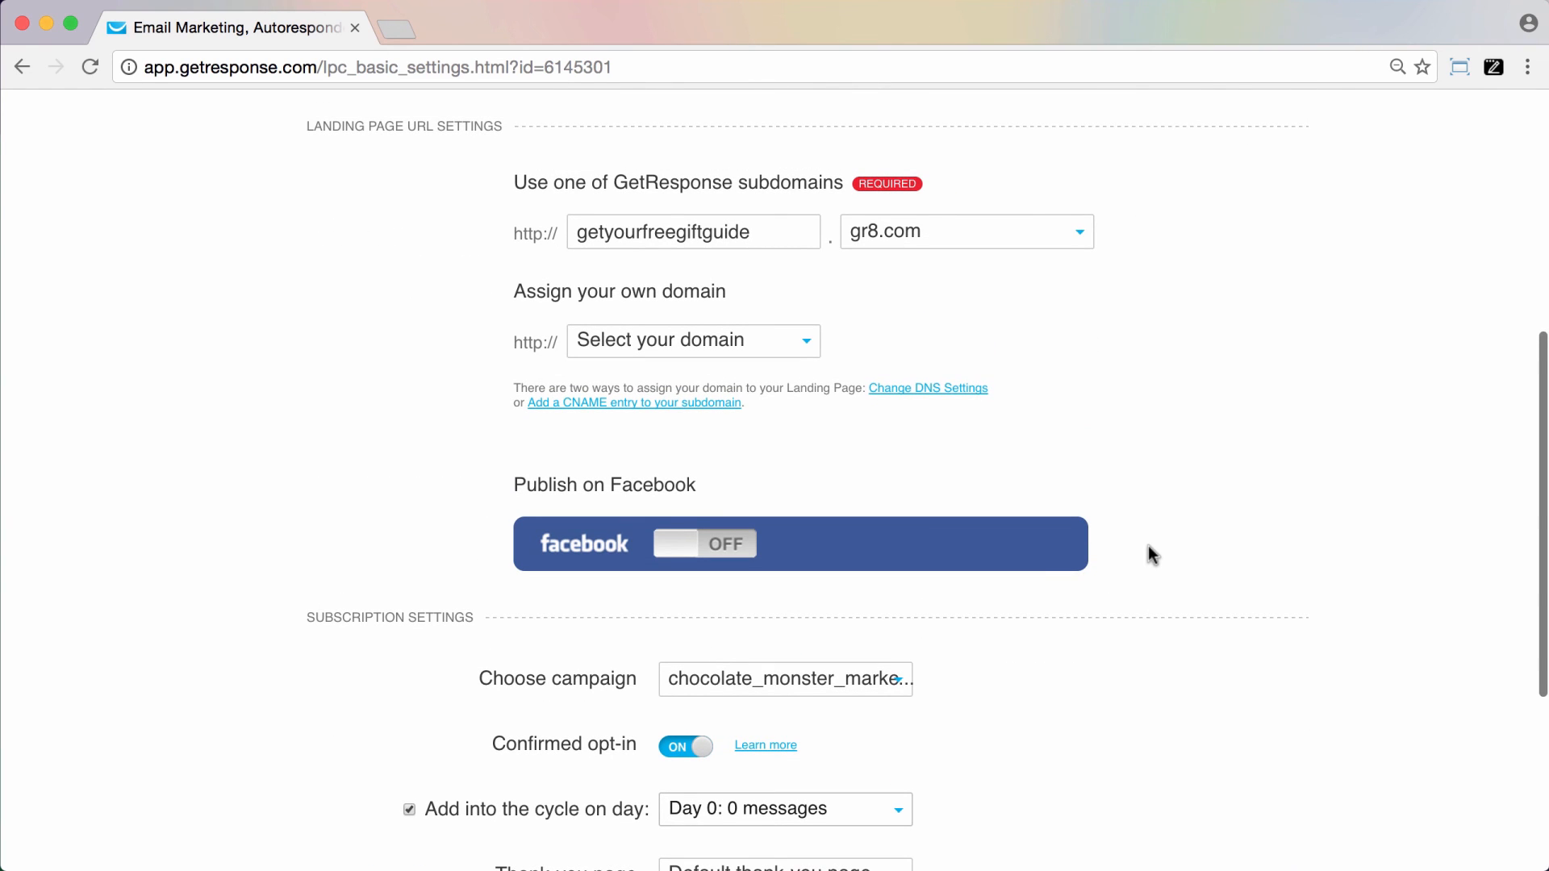